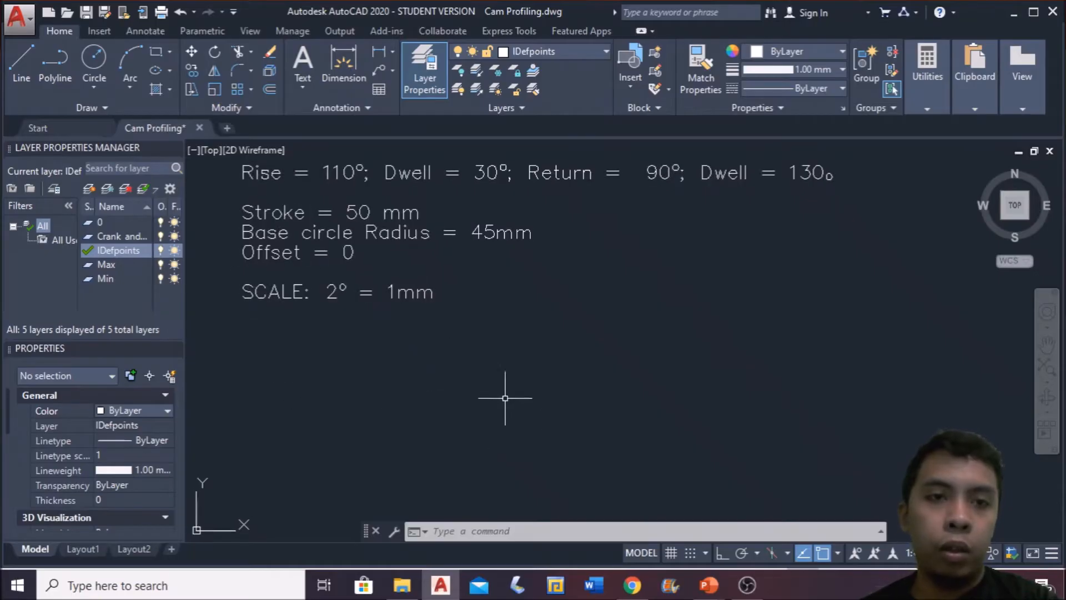
mouse_move(811, 249)
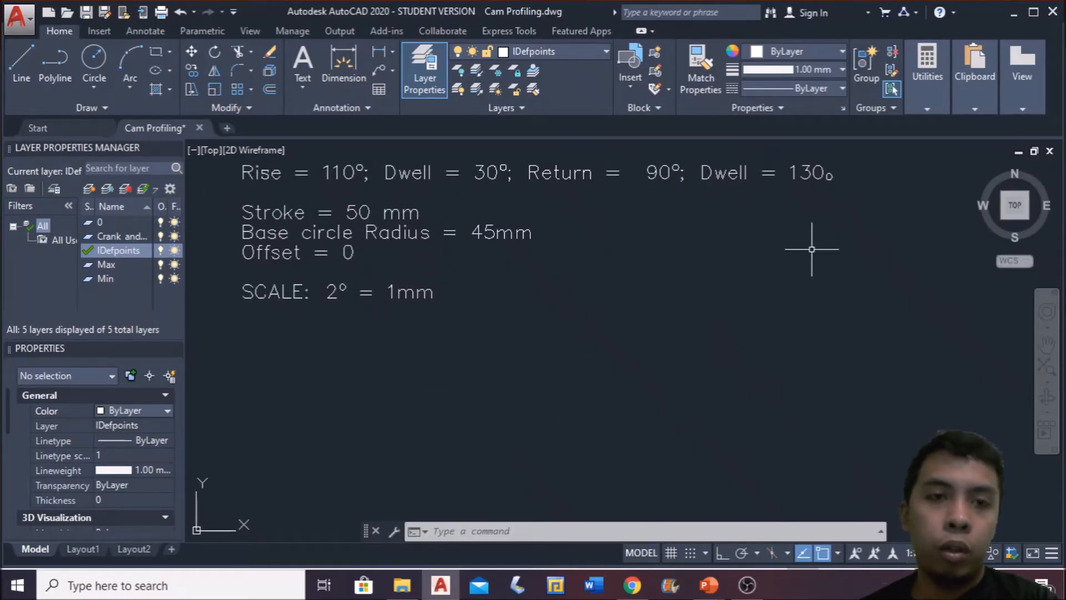
mouse_move(816, 269)
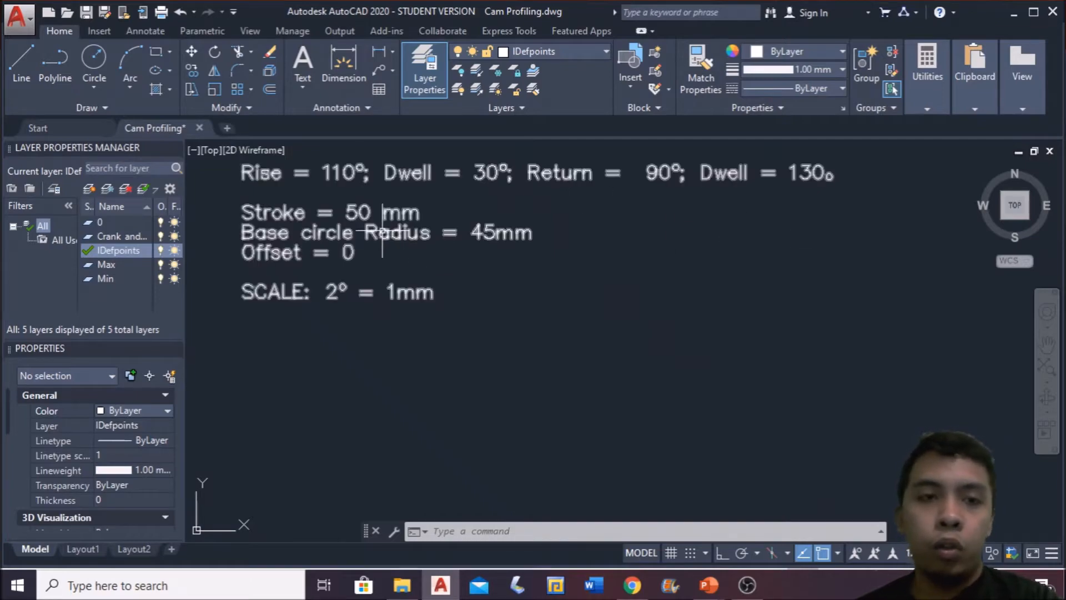
mouse_move(255, 314)
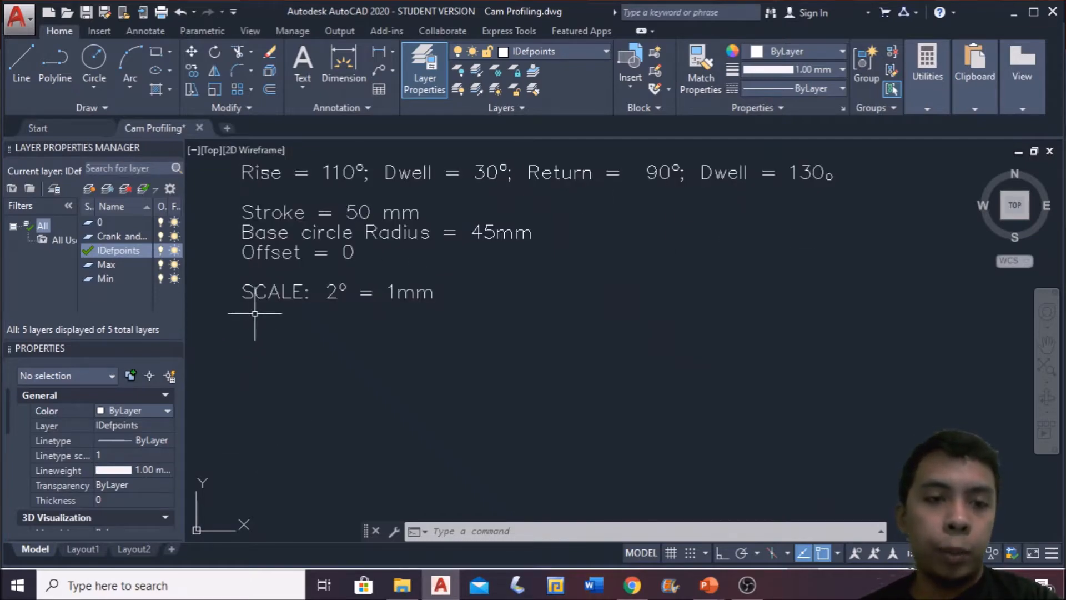
mouse_move(322, 326)
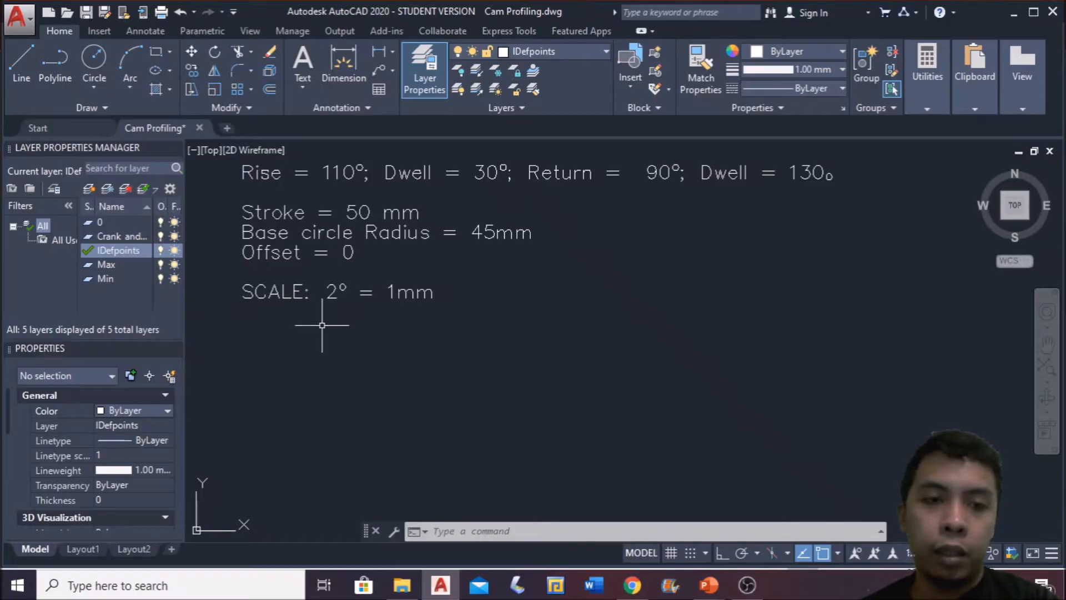
mouse_move(335, 323)
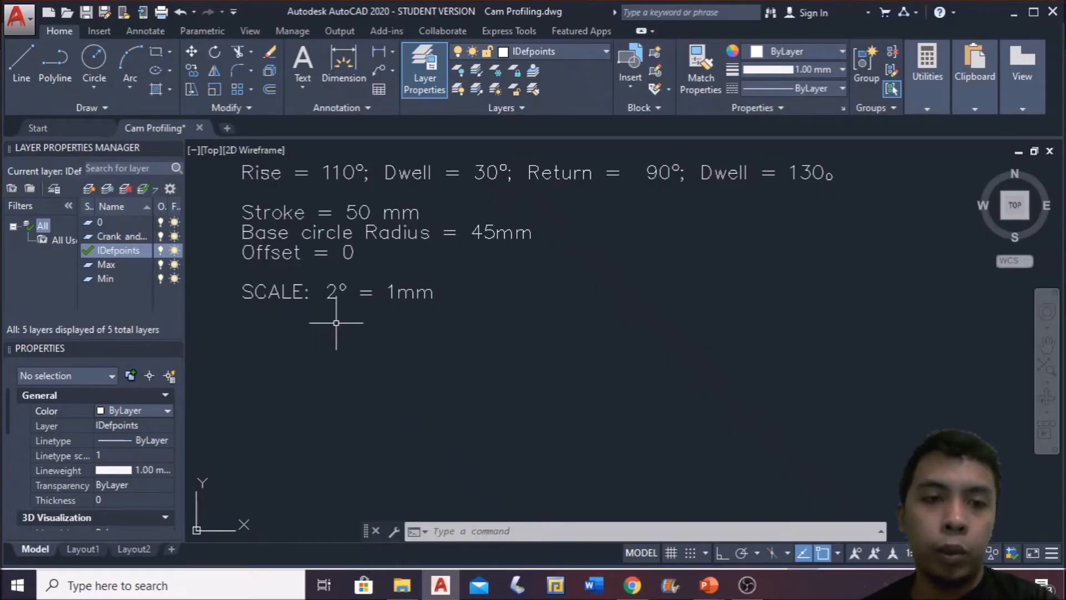
mouse_move(314, 477)
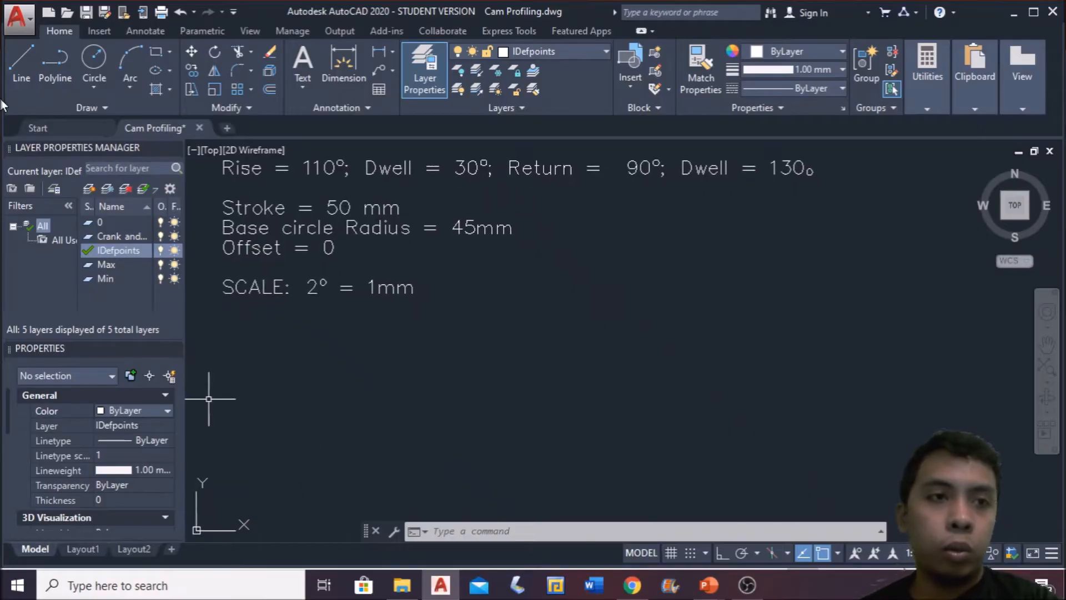
mouse_move(20, 61)
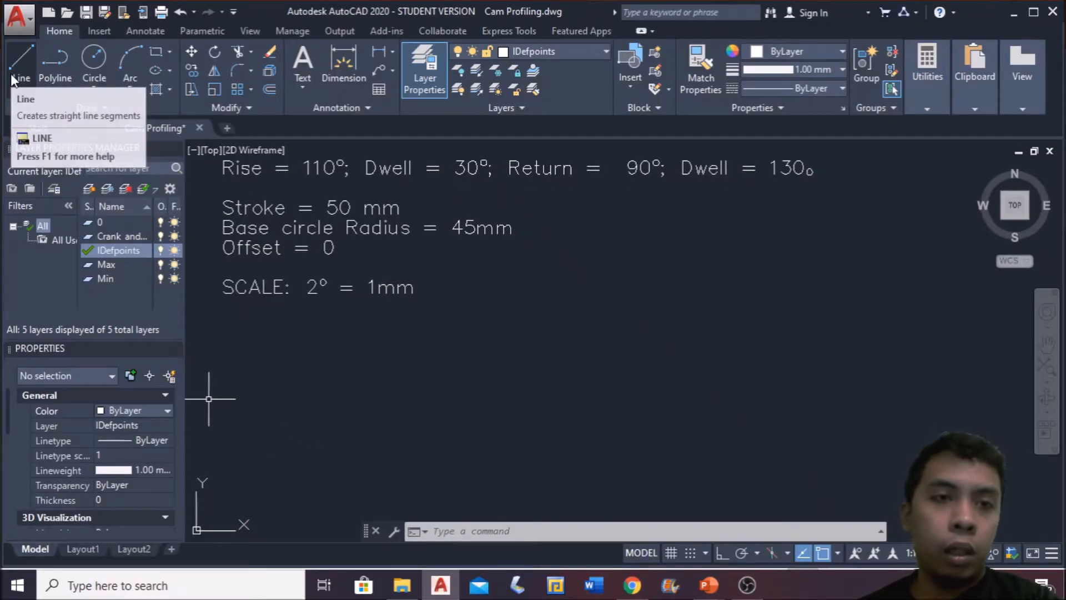
mouse_move(408, 387)
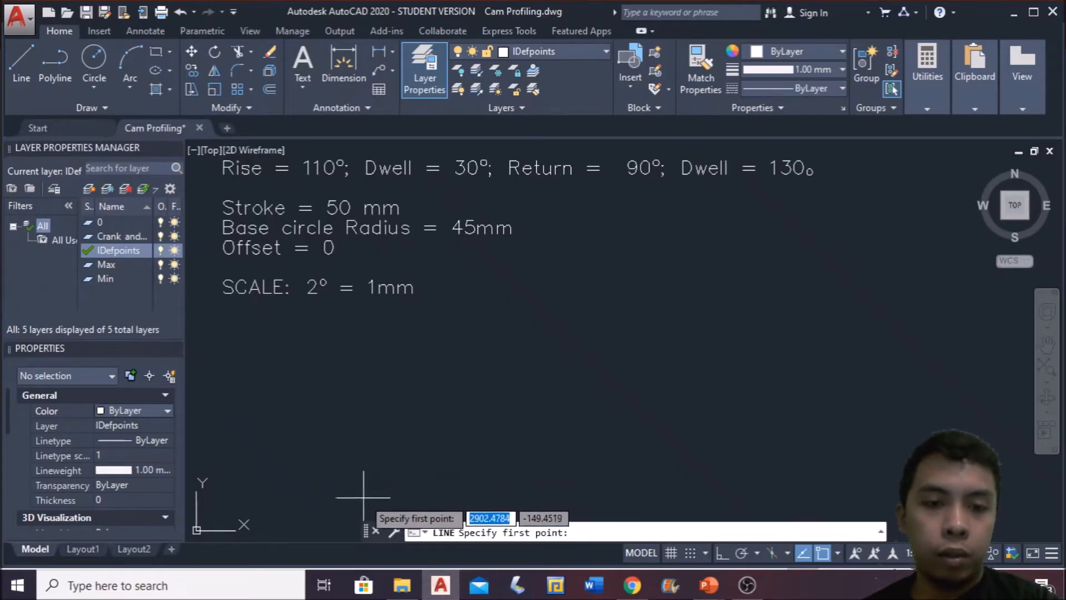
Step: Draw the 180 mm base and 50 mm side of the displacement-diagram rectangle from its starting corner
left_click(362, 495)
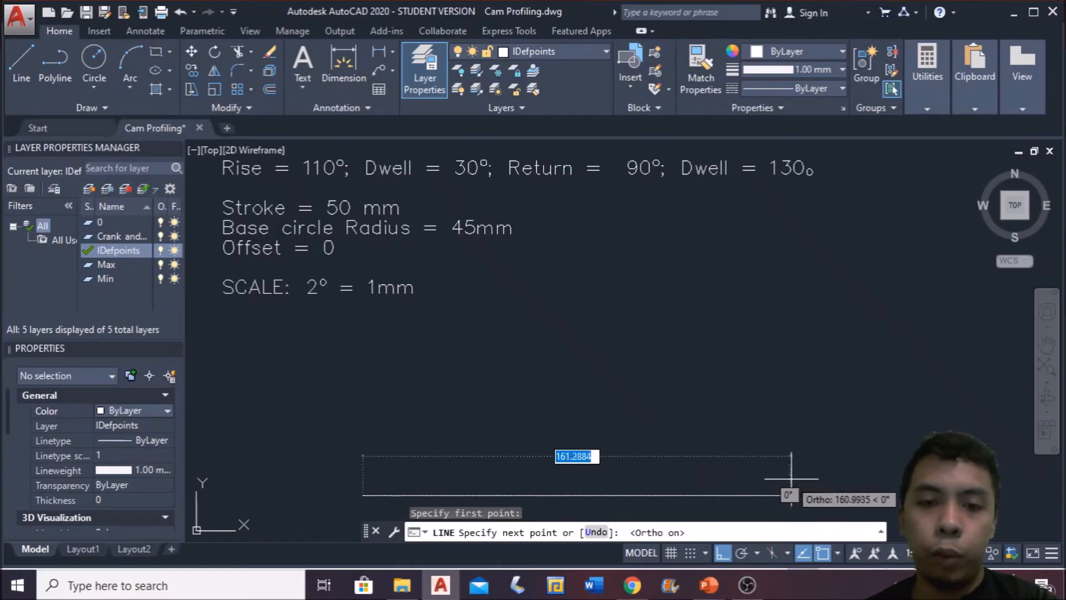
mouse_move(809, 468)
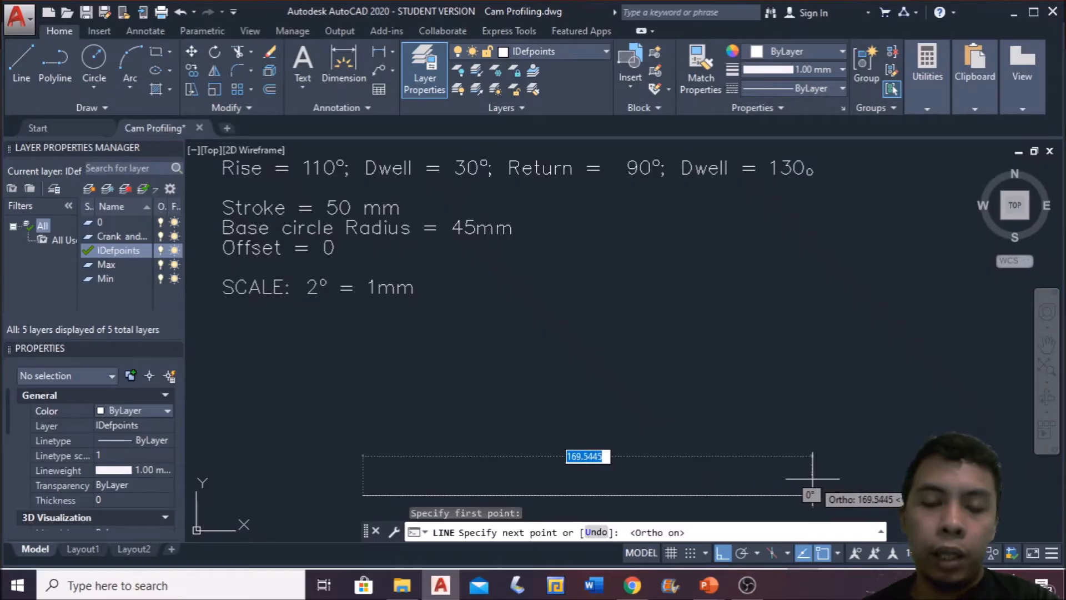
mouse_move(718, 449)
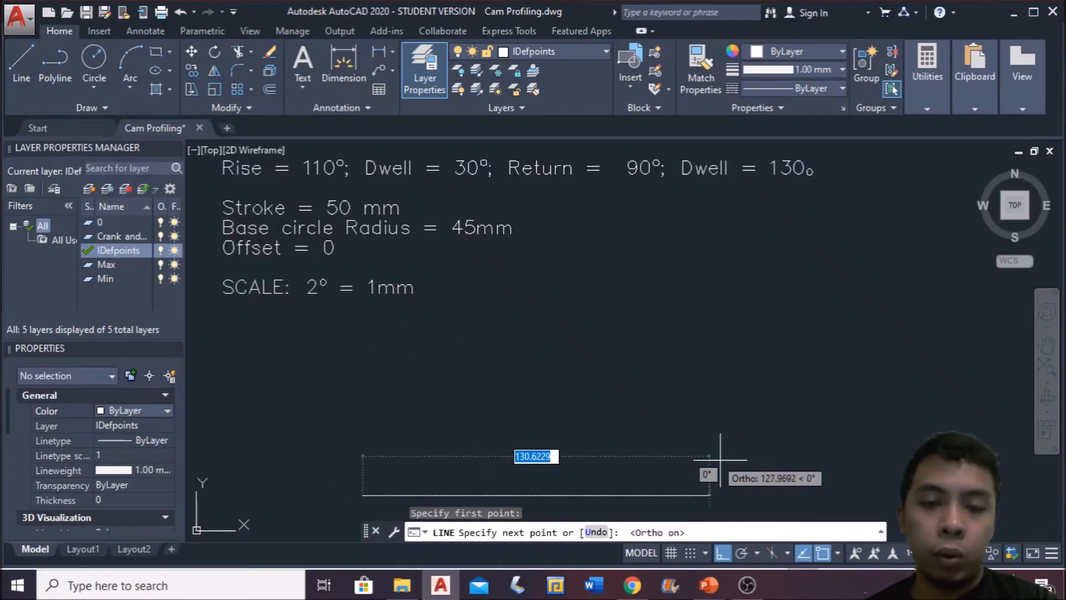
mouse_move(723, 469)
type("180")
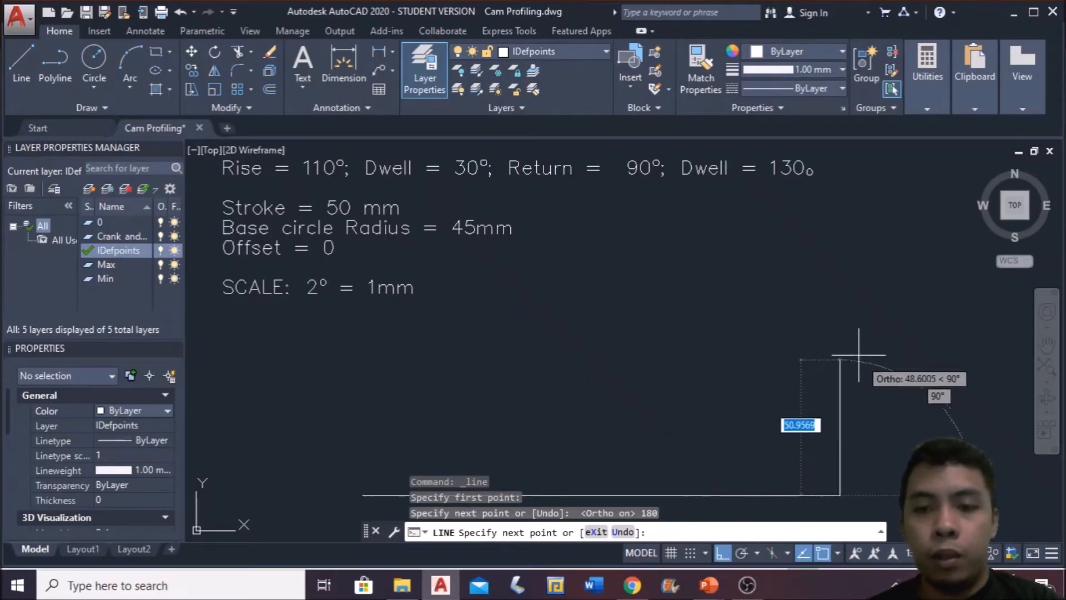
mouse_move(852, 343)
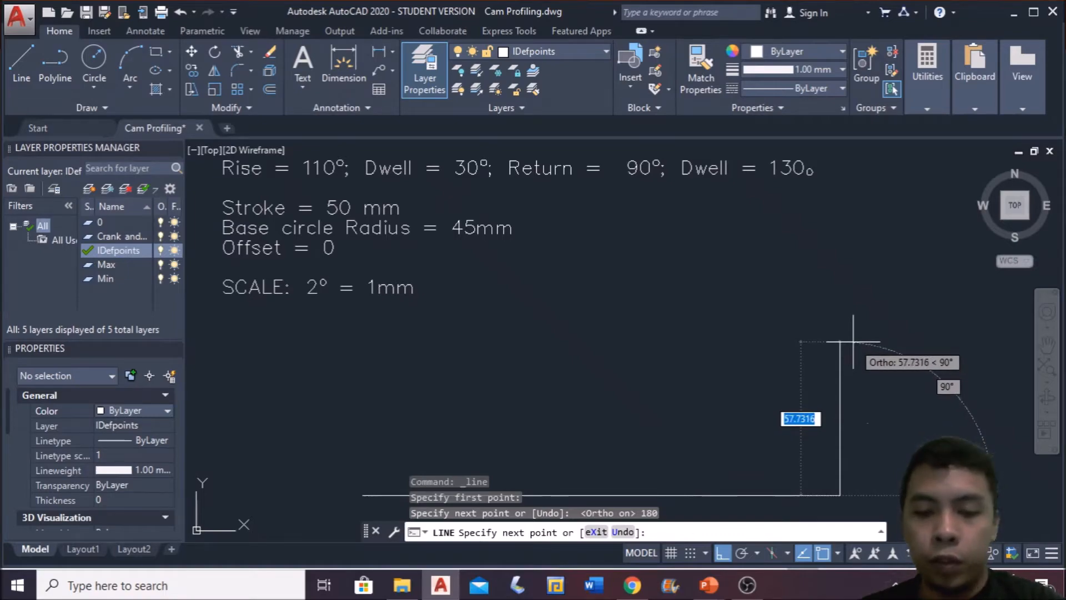
type("50")
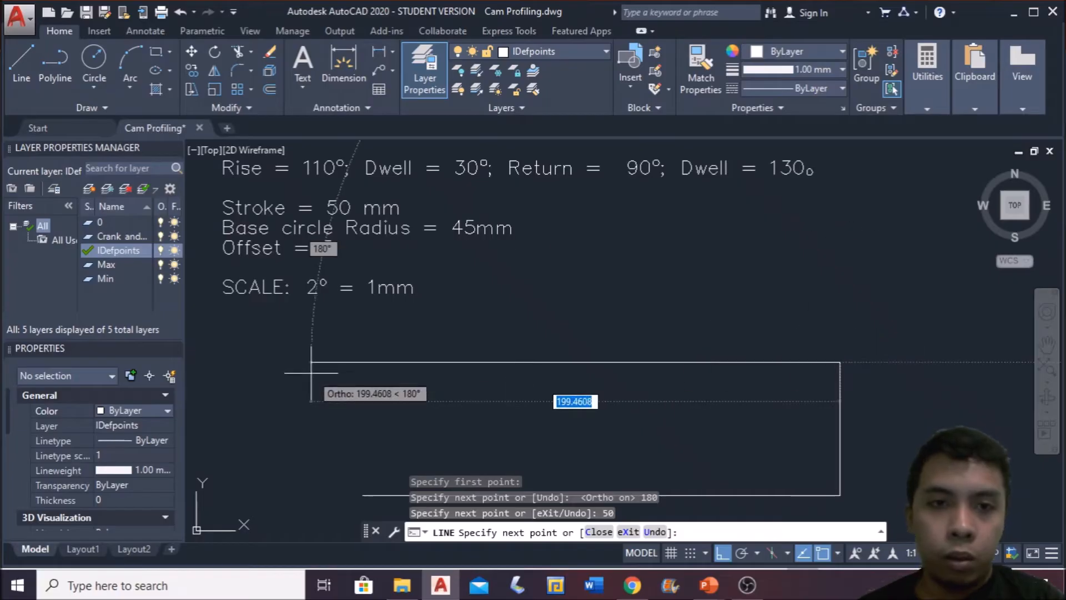
mouse_move(325, 352)
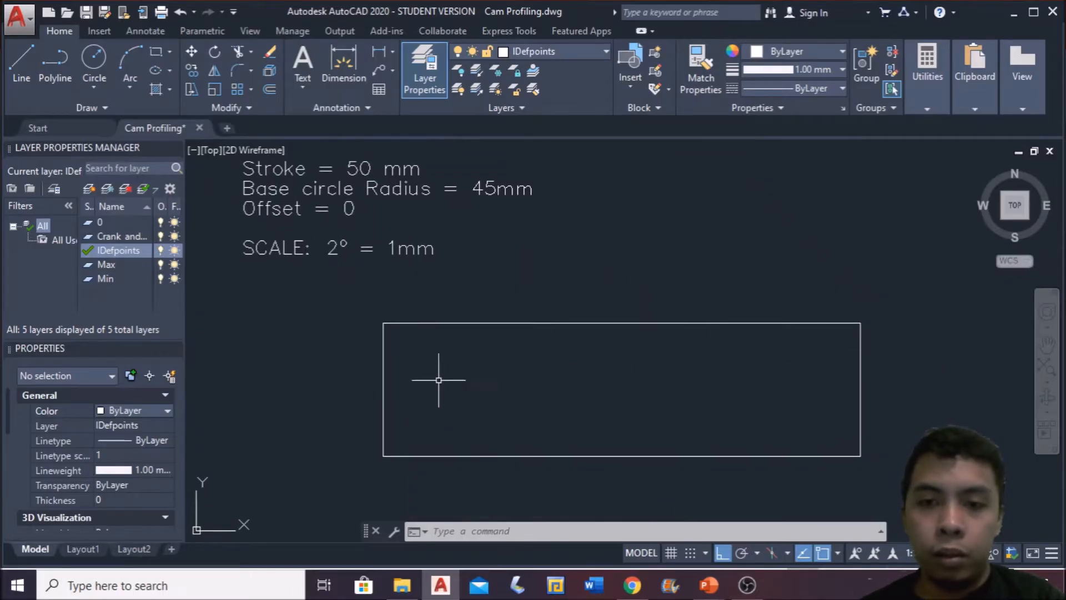
mouse_move(459, 385)
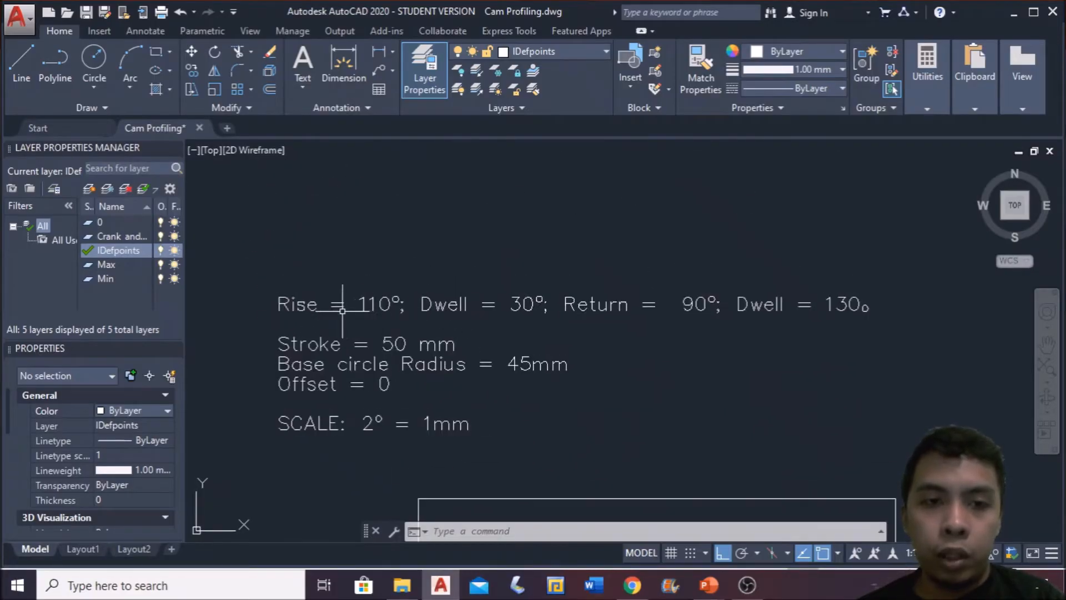
mouse_move(674, 311)
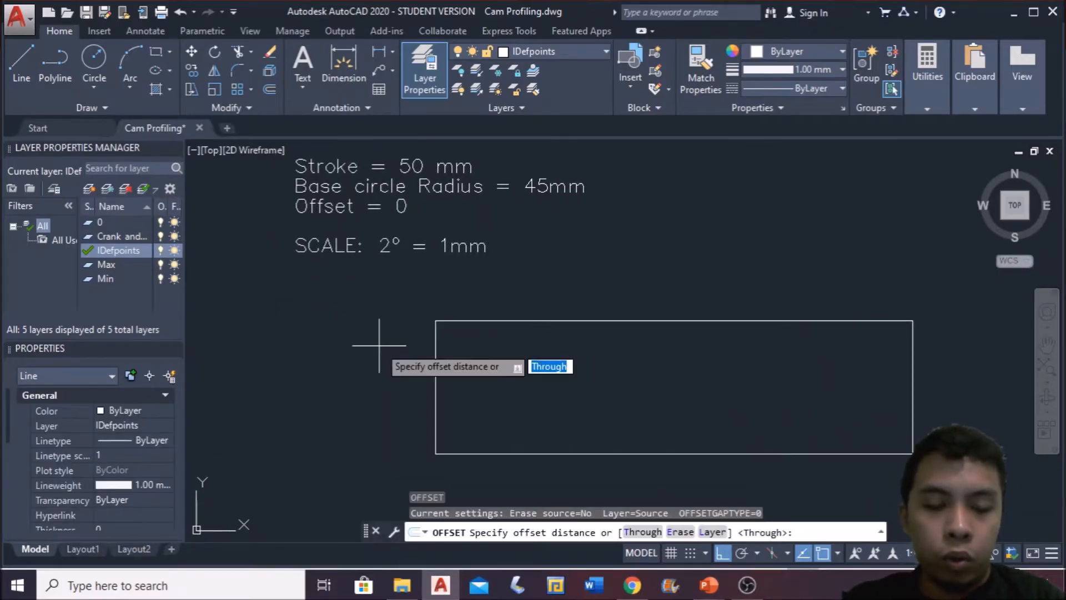
Step: Offset the left edge by 55, 15 and 45 mm to mark rise, dwell and return divisions
type("55")
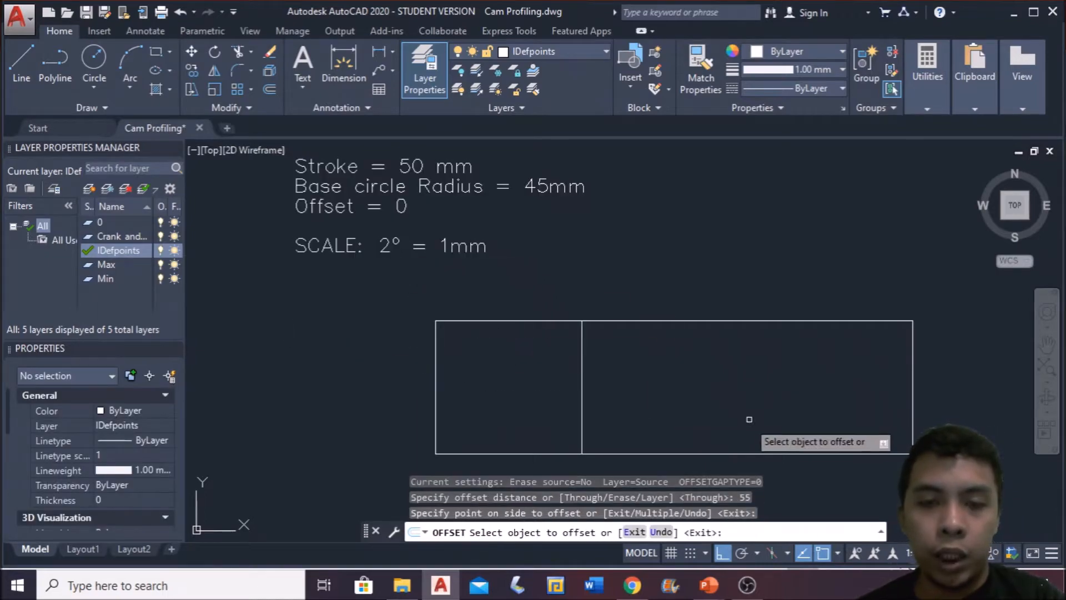
key("Escape")
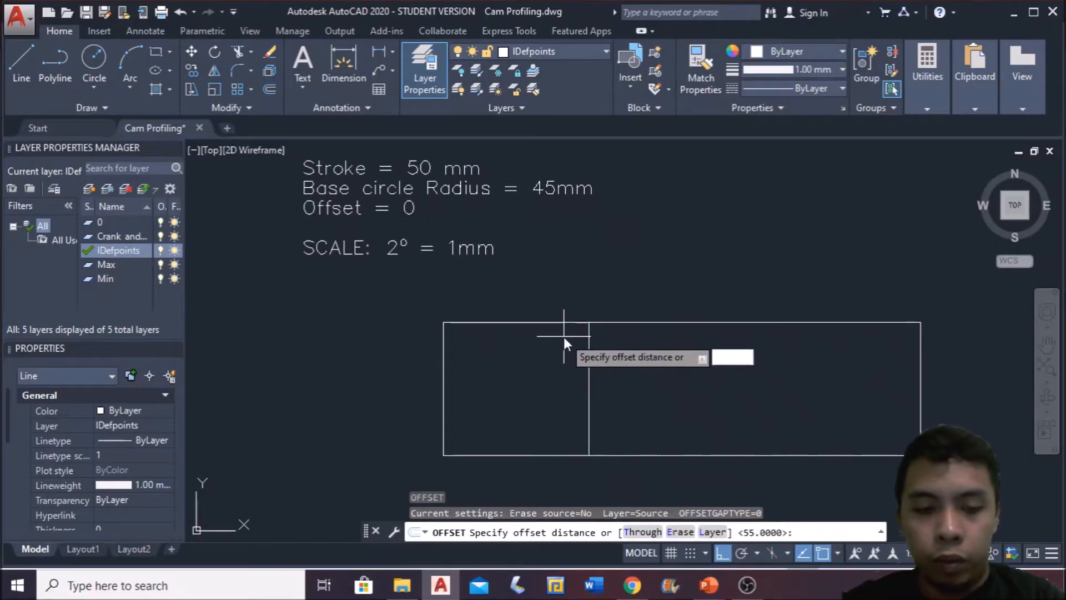
type("15")
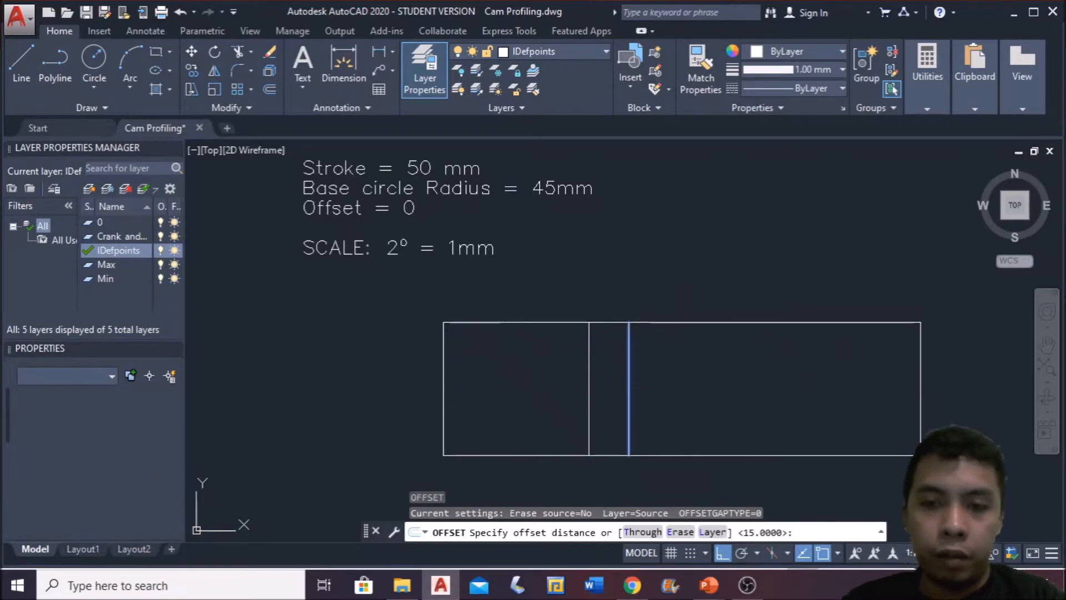
type("45")
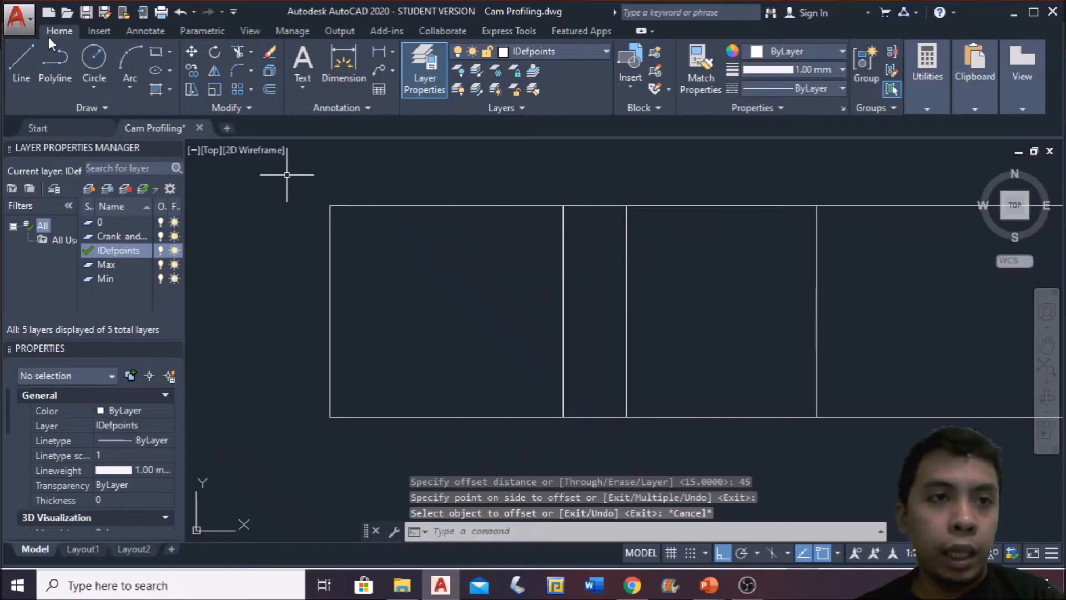
left_click(98, 31)
type("CO")
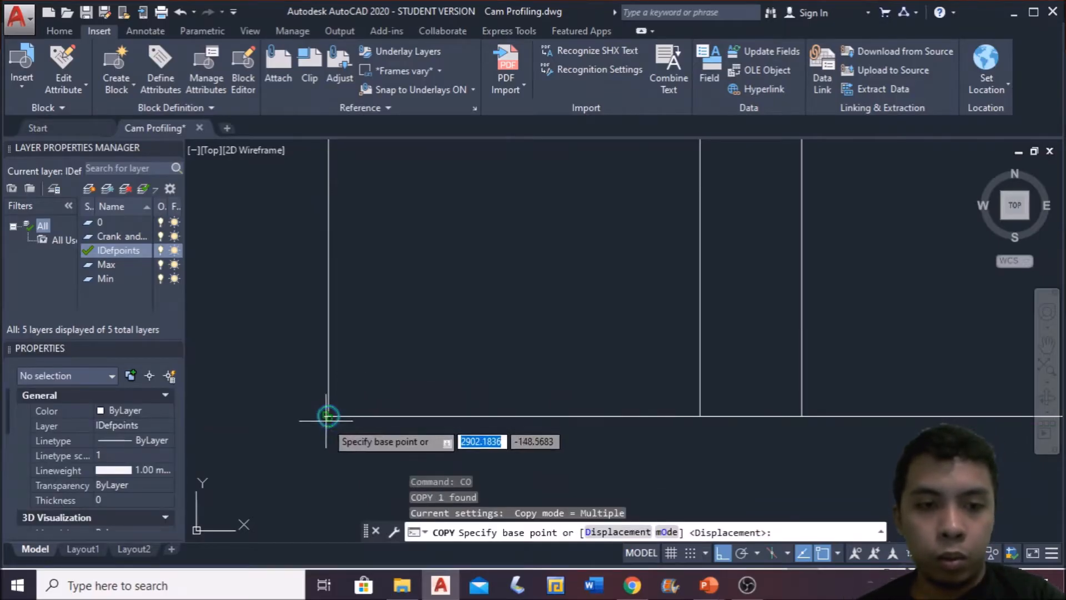
Step: Copy the marker circle from the bottom-left corner to the base of each division line
left_click(327, 415)
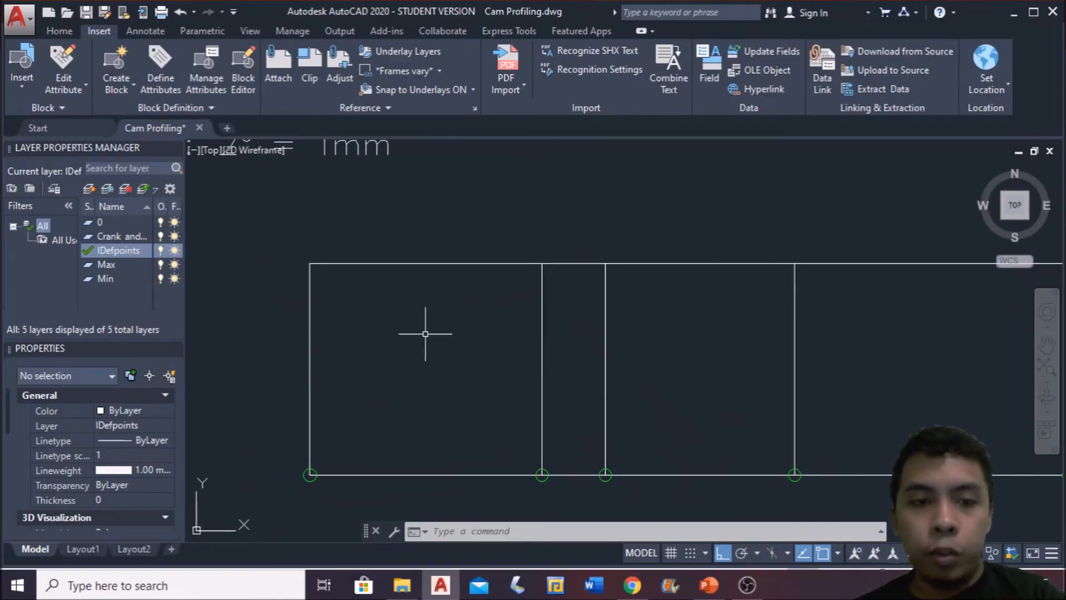
mouse_move(707, 419)
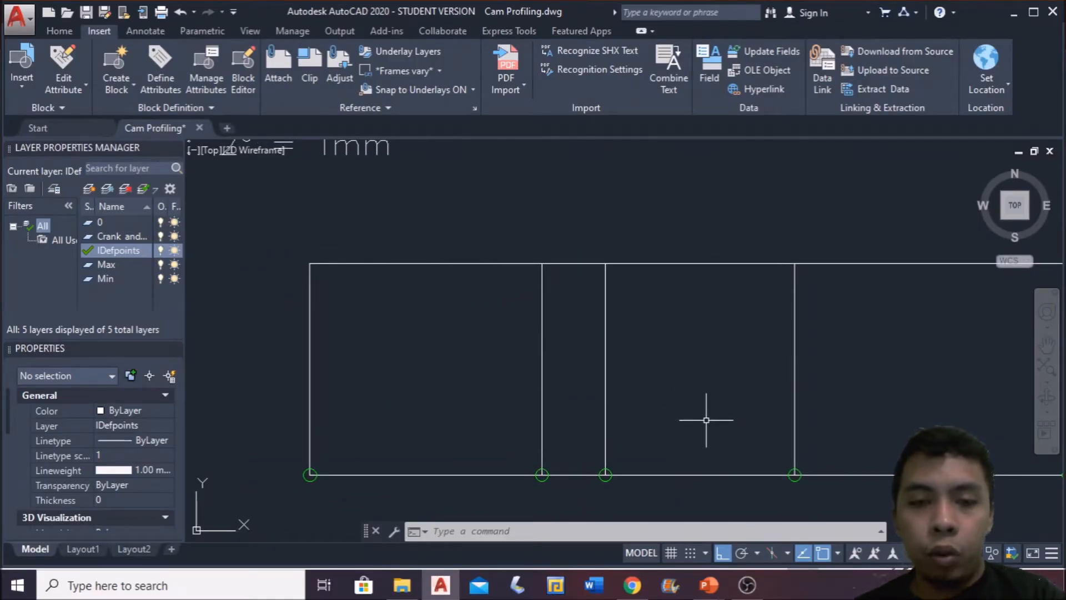
mouse_move(523, 452)
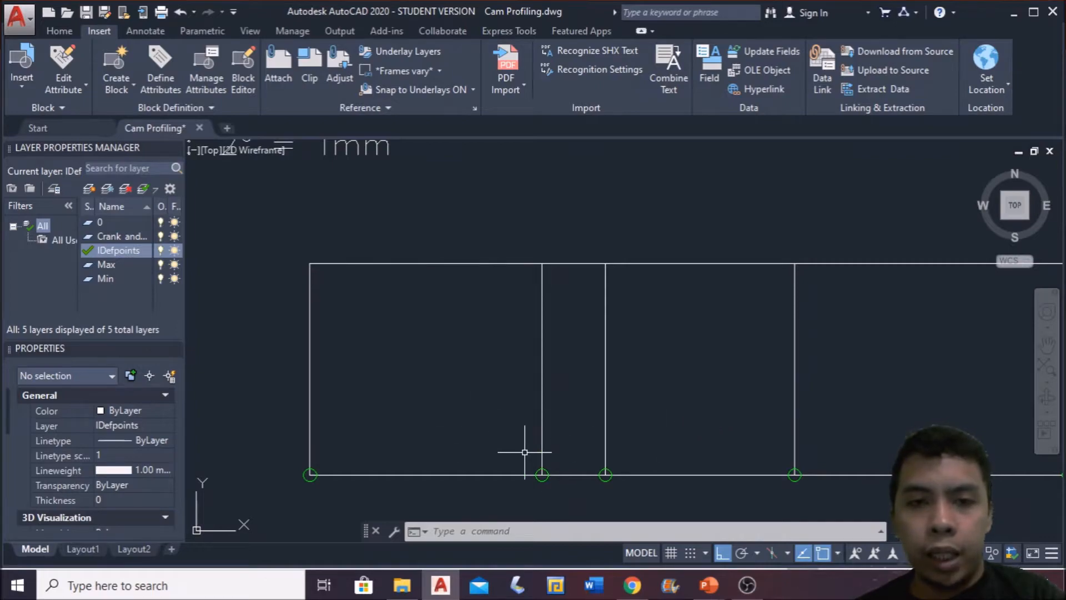
mouse_move(367, 357)
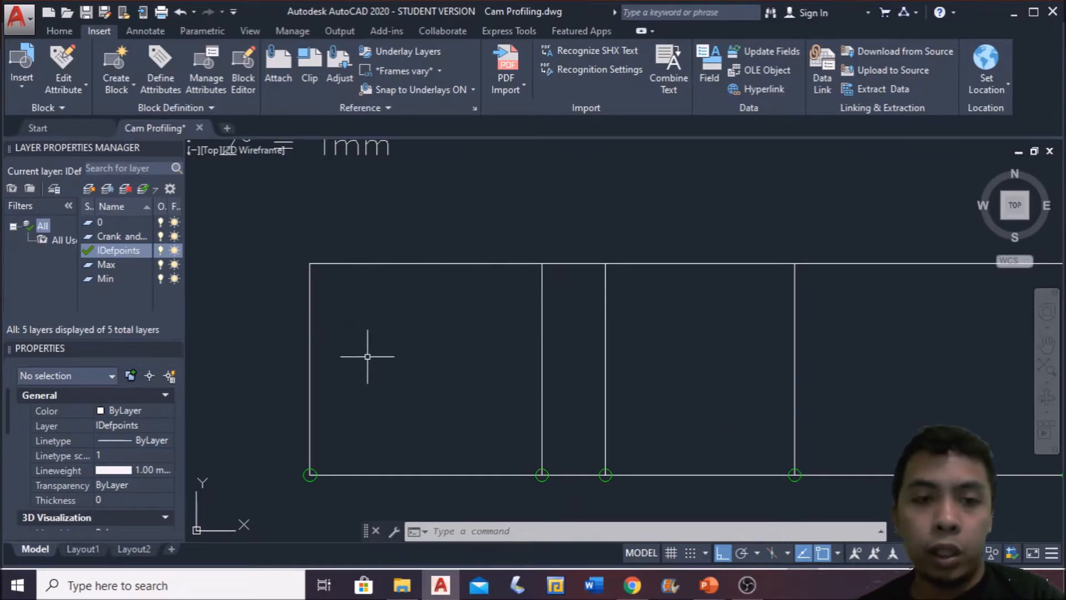
mouse_move(769, 353)
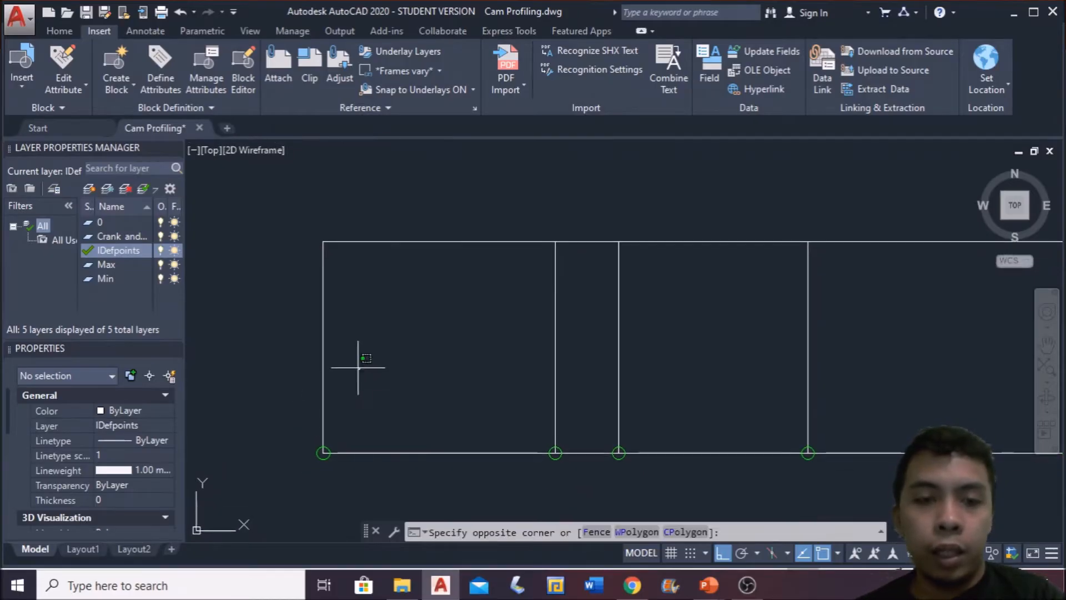
Step: Offset evenly spaced vertical ordinates across the rise and return sections of the diagram
left_click(322, 340)
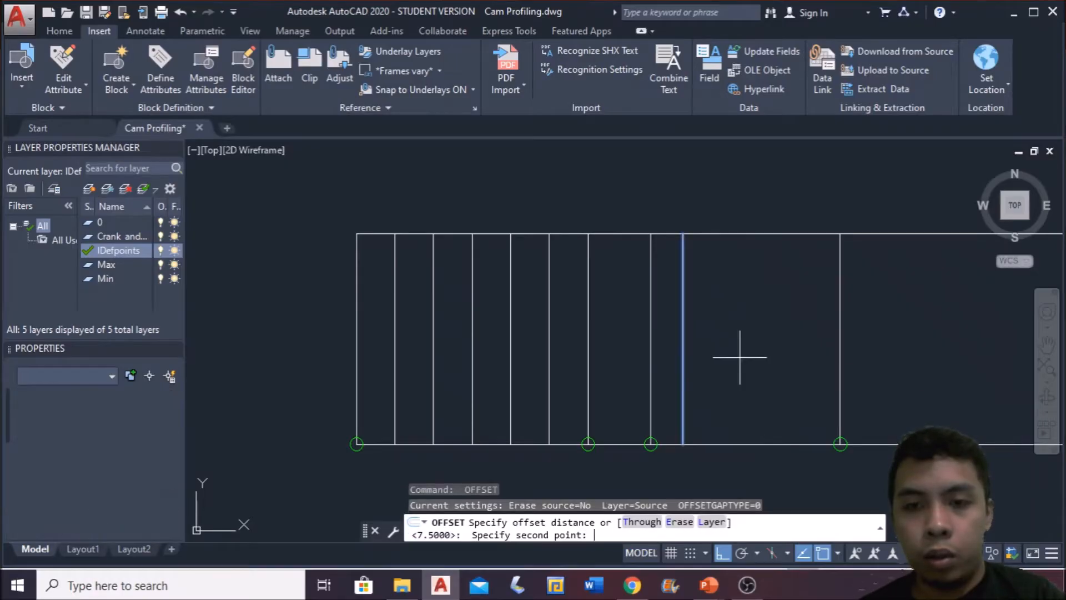
left_click(739, 340)
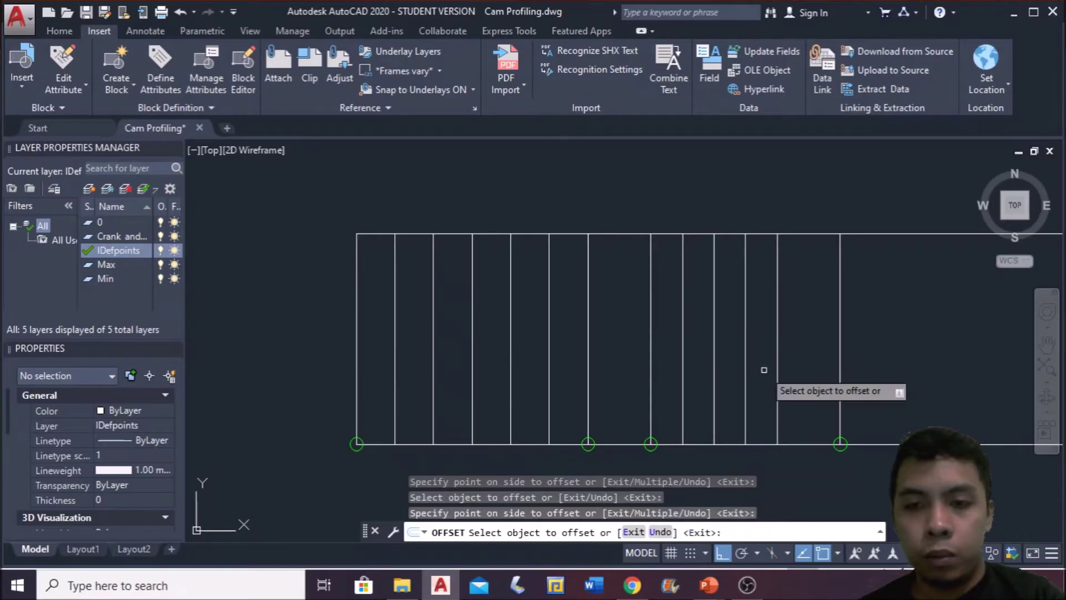
key("Escape")
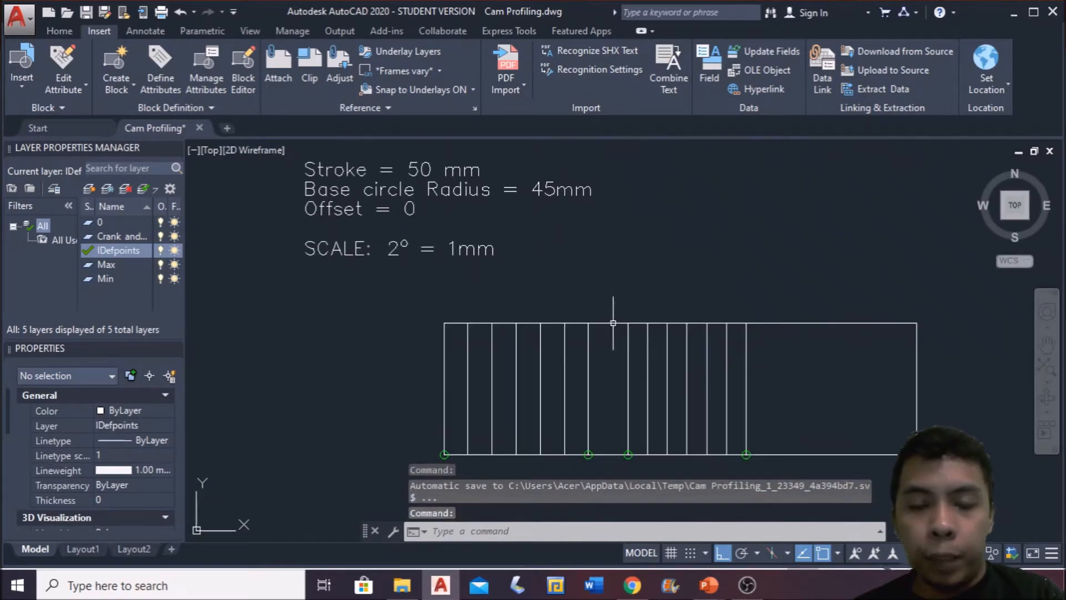
mouse_move(577, 201)
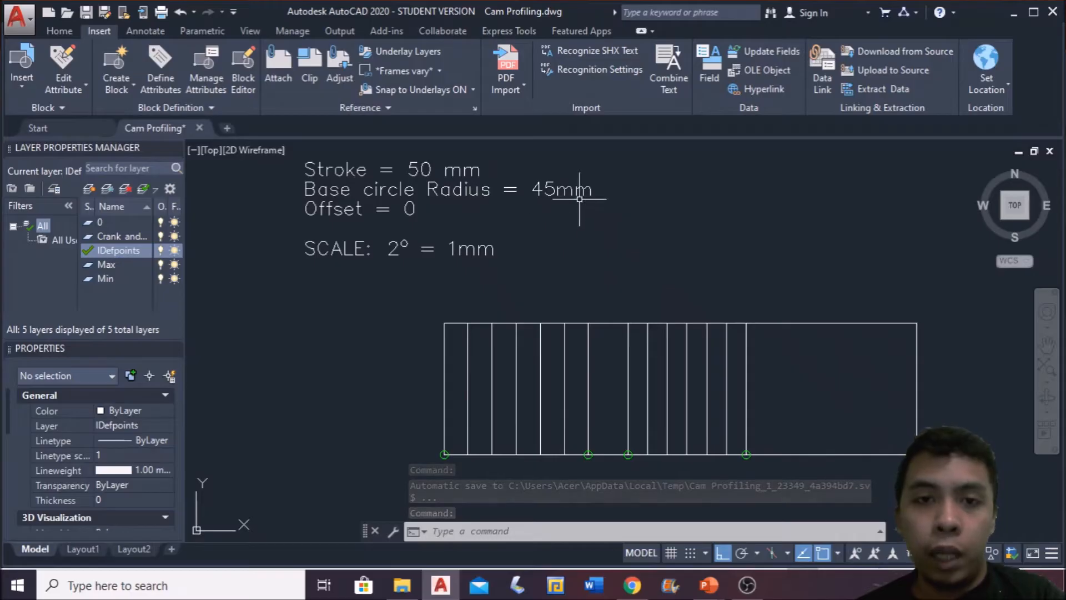
mouse_move(604, 359)
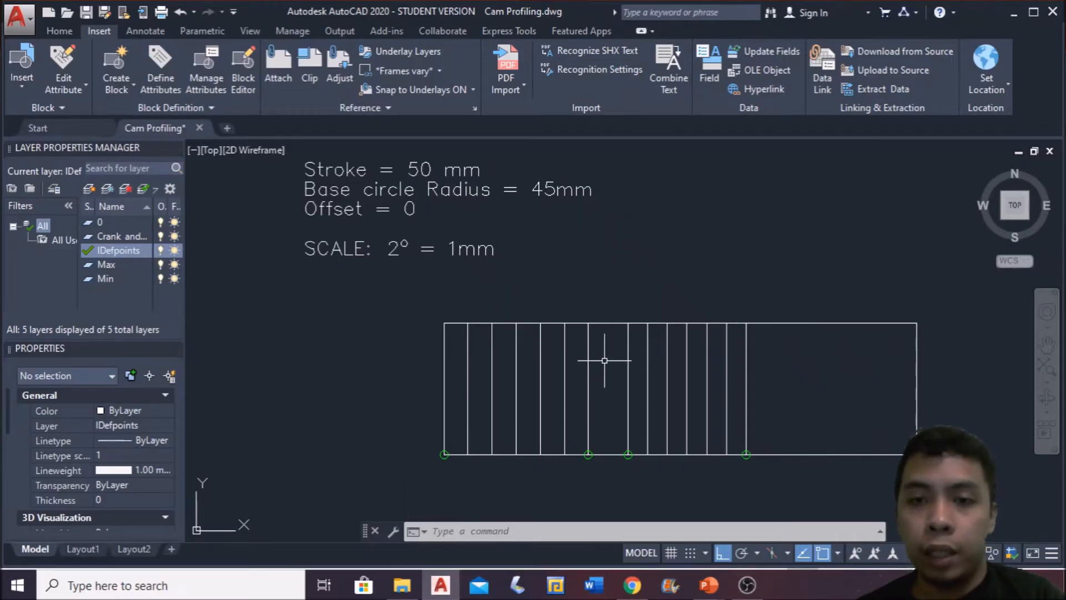
mouse_move(656, 337)
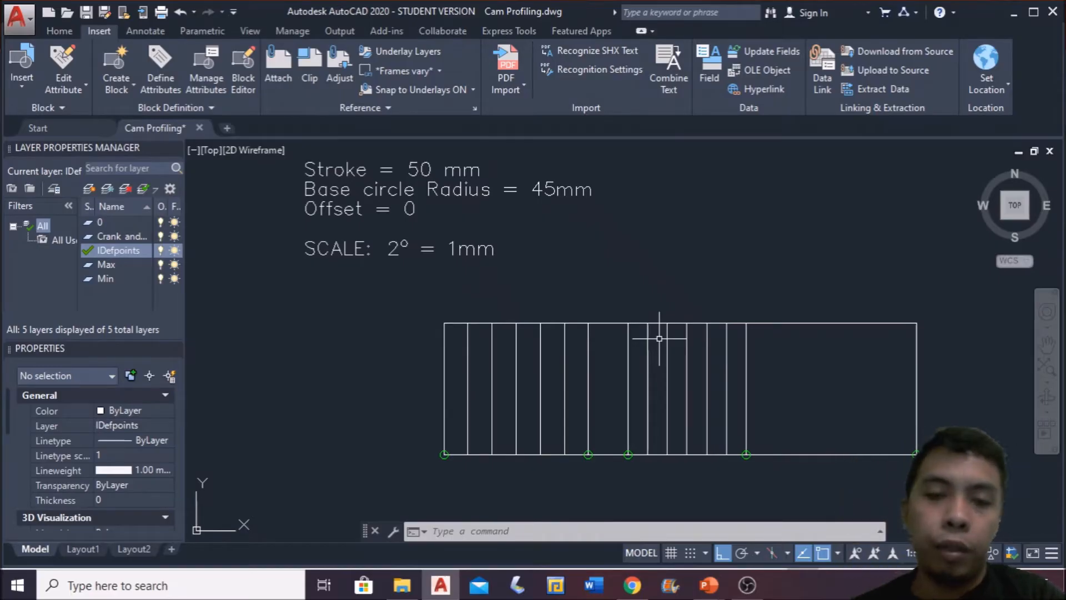
mouse_move(539, 400)
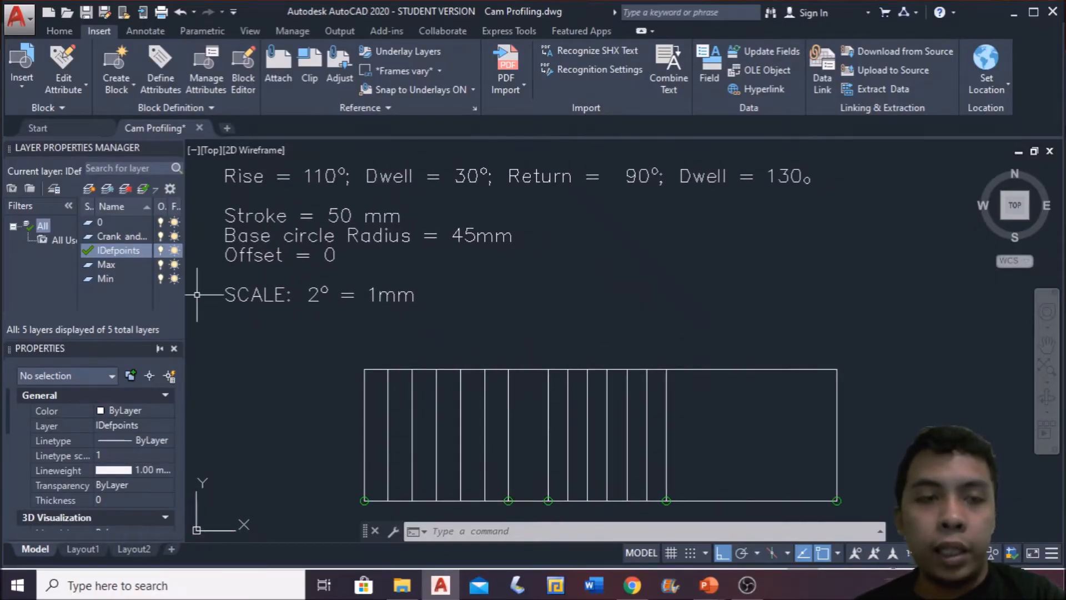
mouse_move(443, 153)
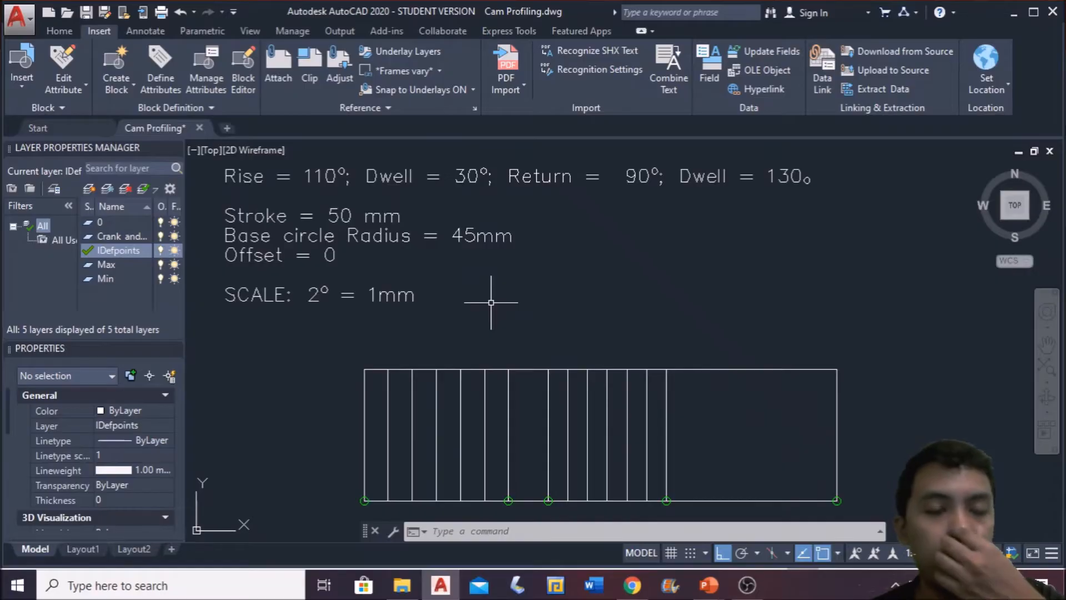
mouse_move(601, 297)
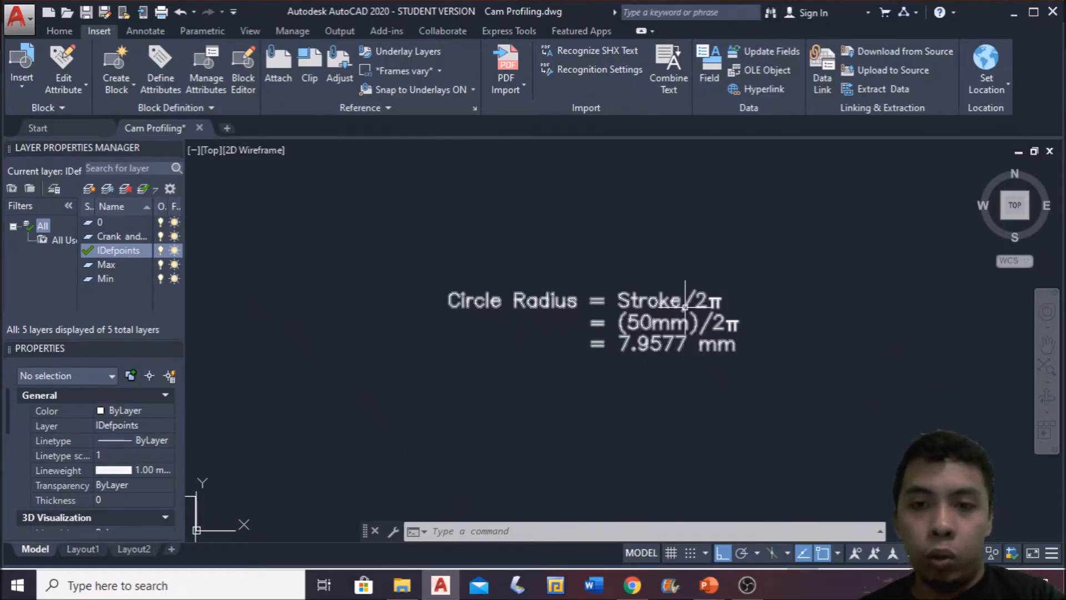
mouse_move(604, 374)
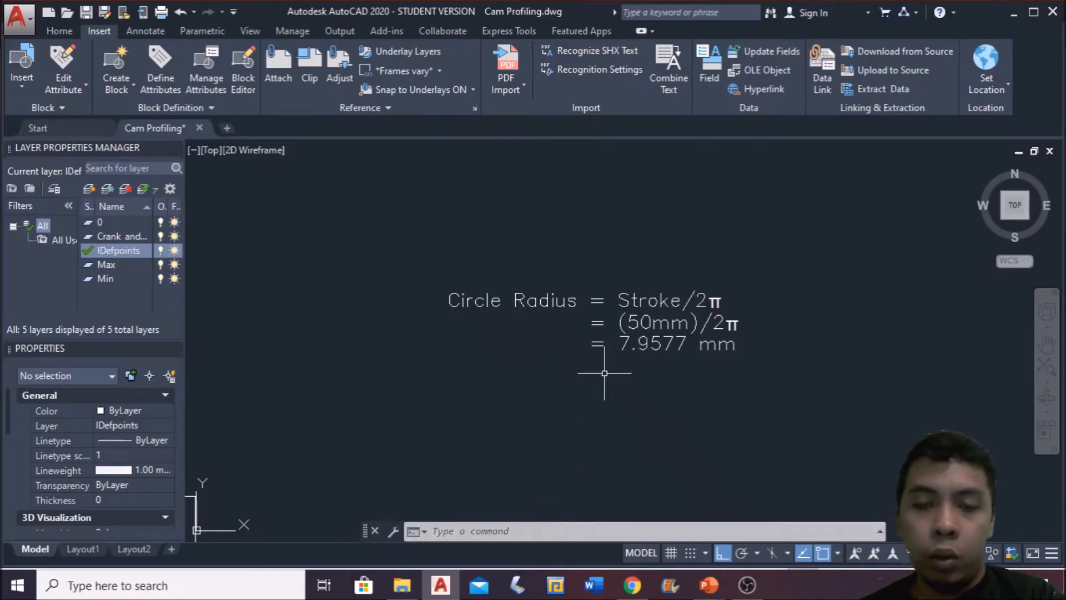
mouse_move(537, 442)
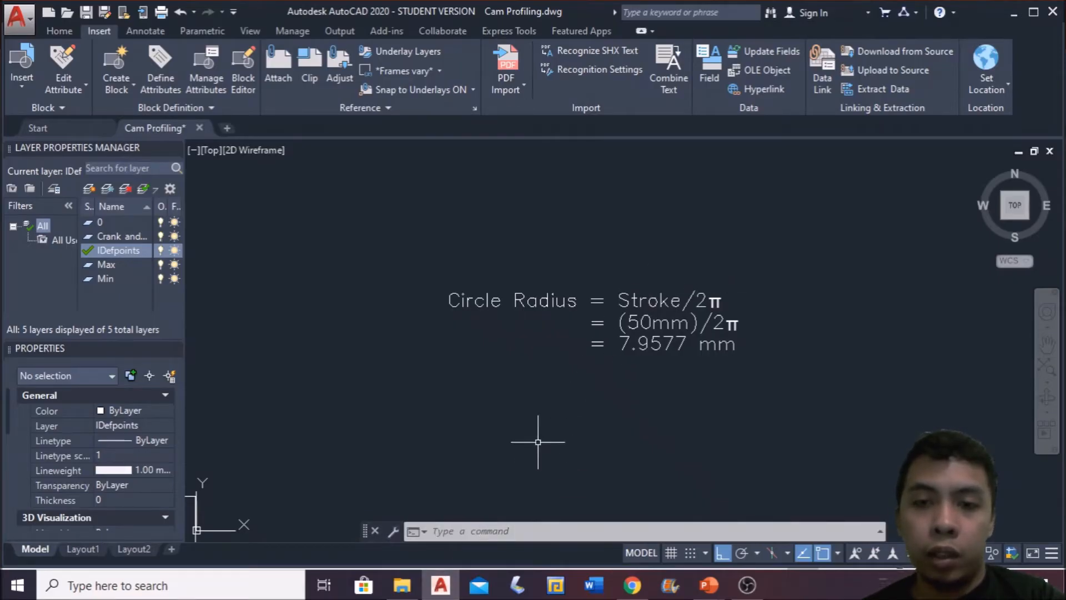
mouse_move(342, 364)
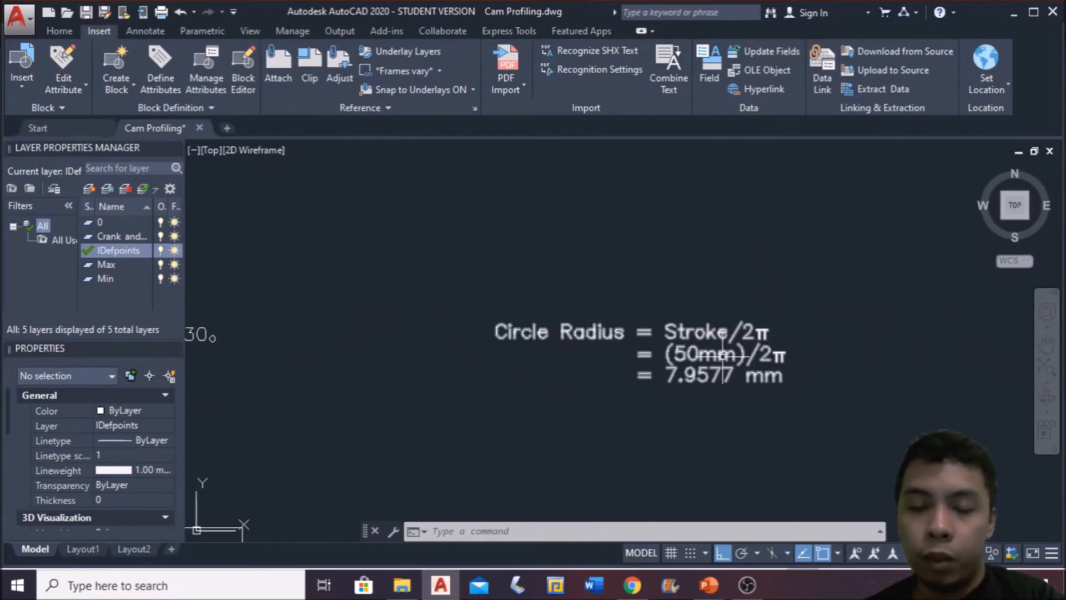
mouse_move(802, 350)
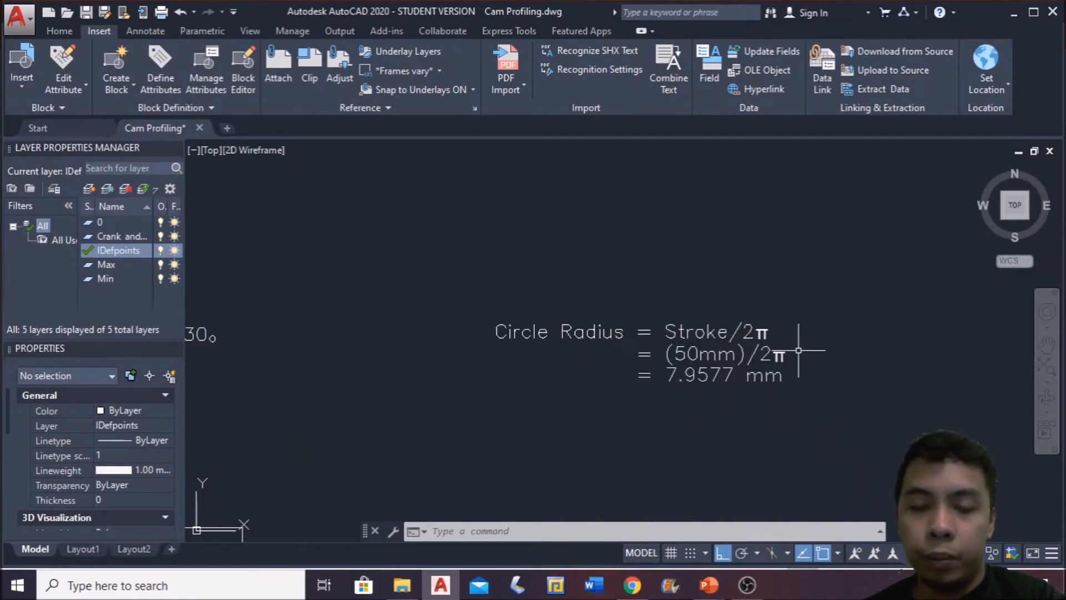
mouse_move(702, 396)
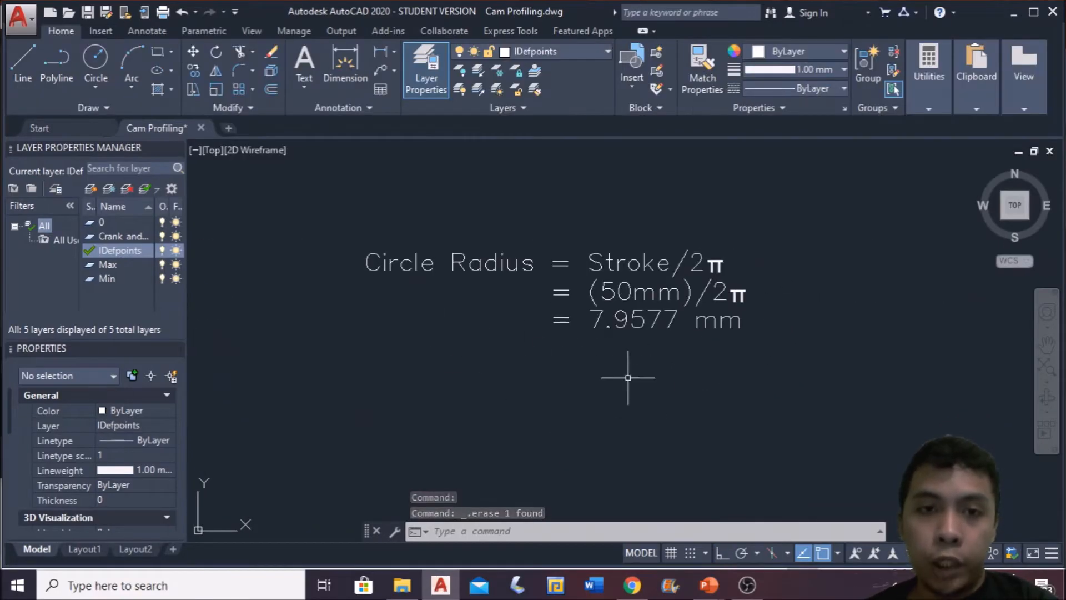
mouse_move(788, 289)
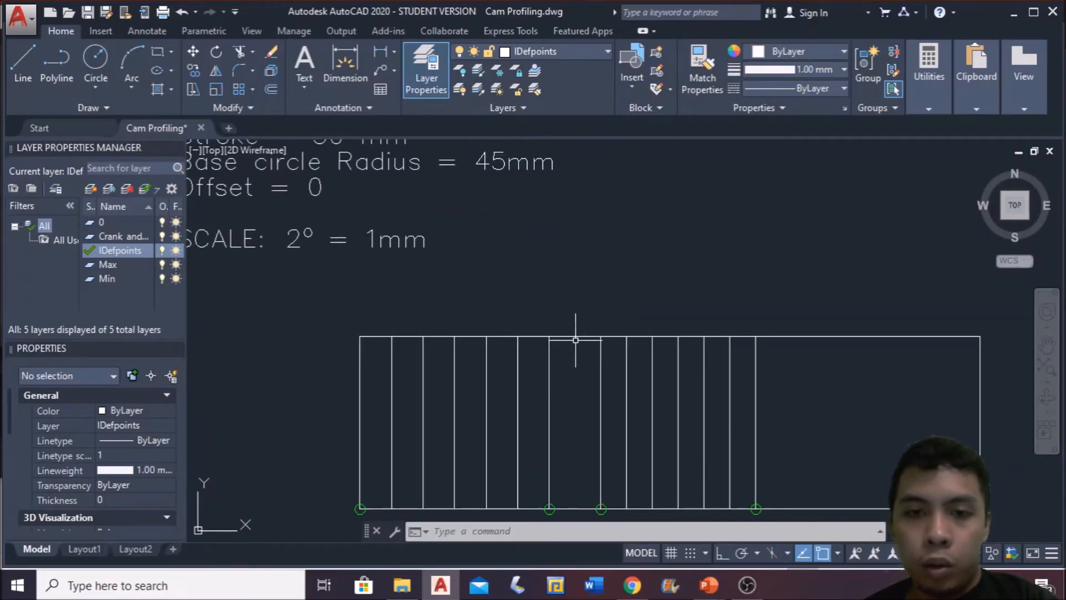
mouse_move(474, 369)
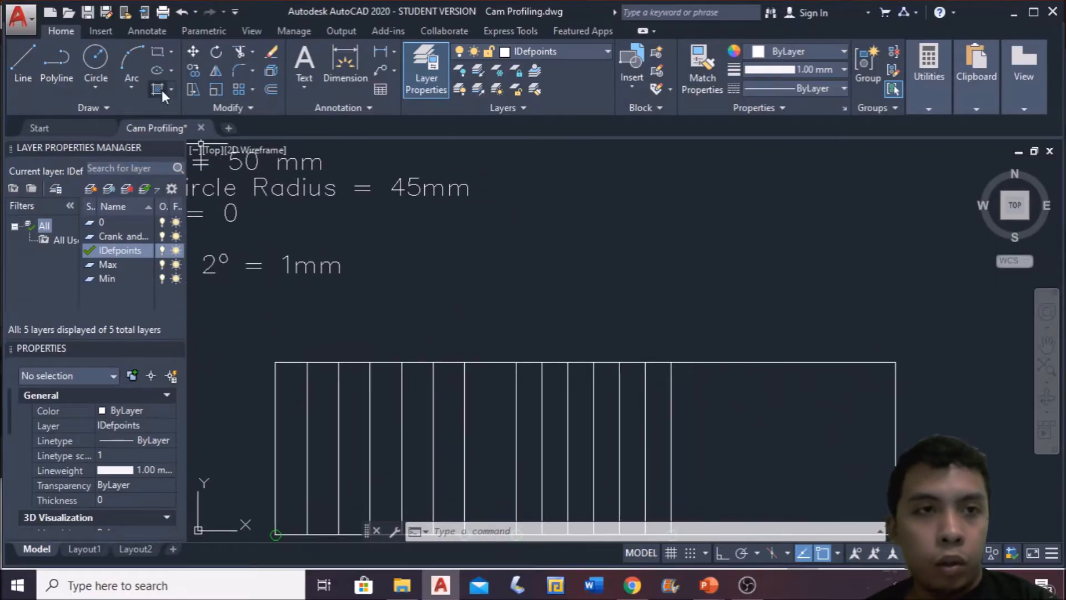
Step: Draw the rolling circle of radius 7.9577 centred on a division line at the diagram's top edge
left_click(96, 64)
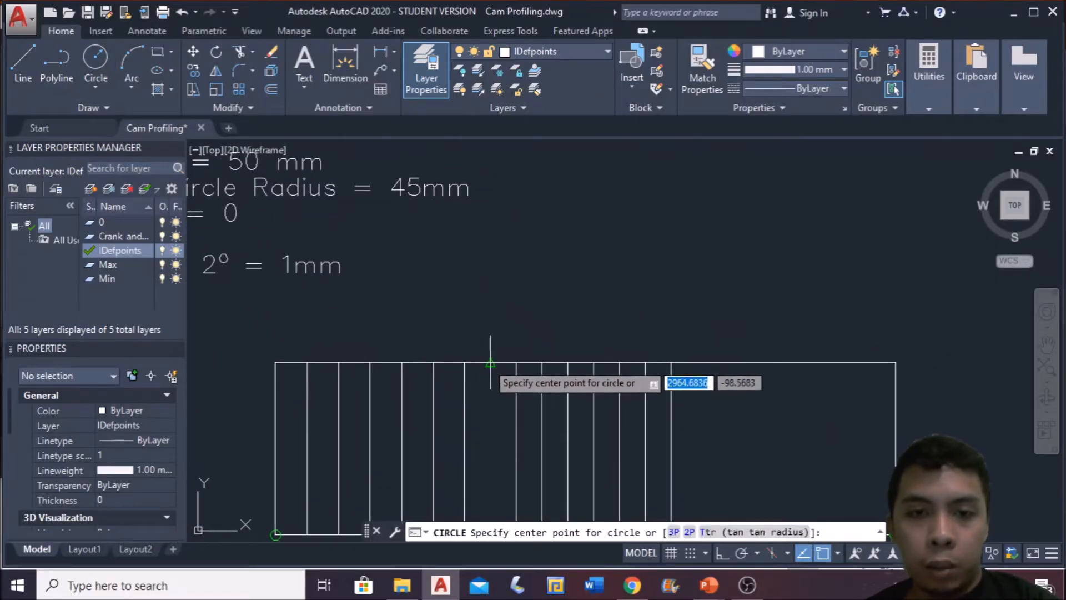
left_click(491, 362)
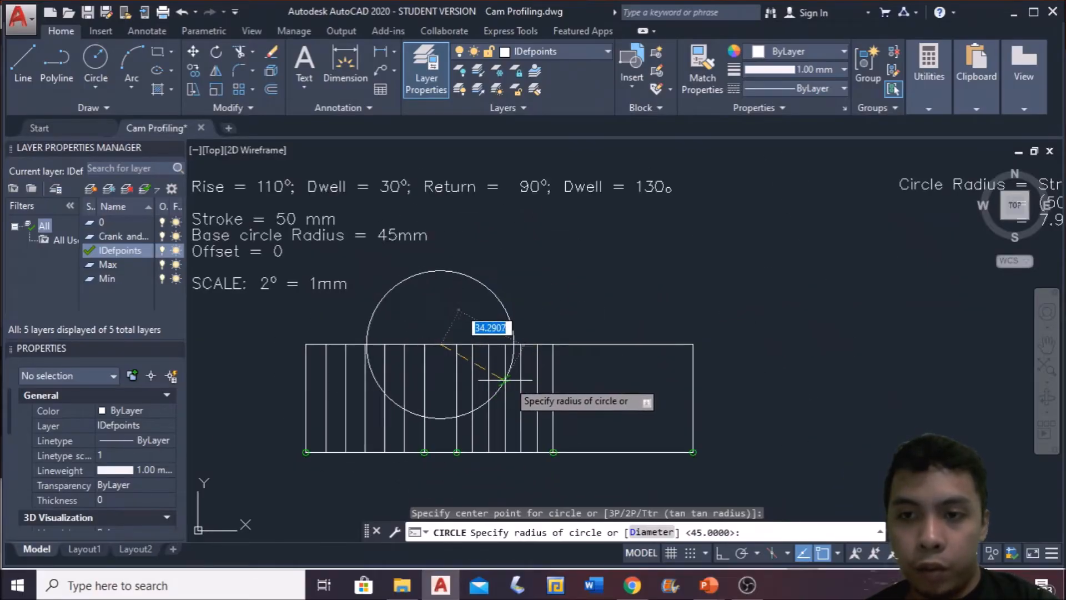
type("7")
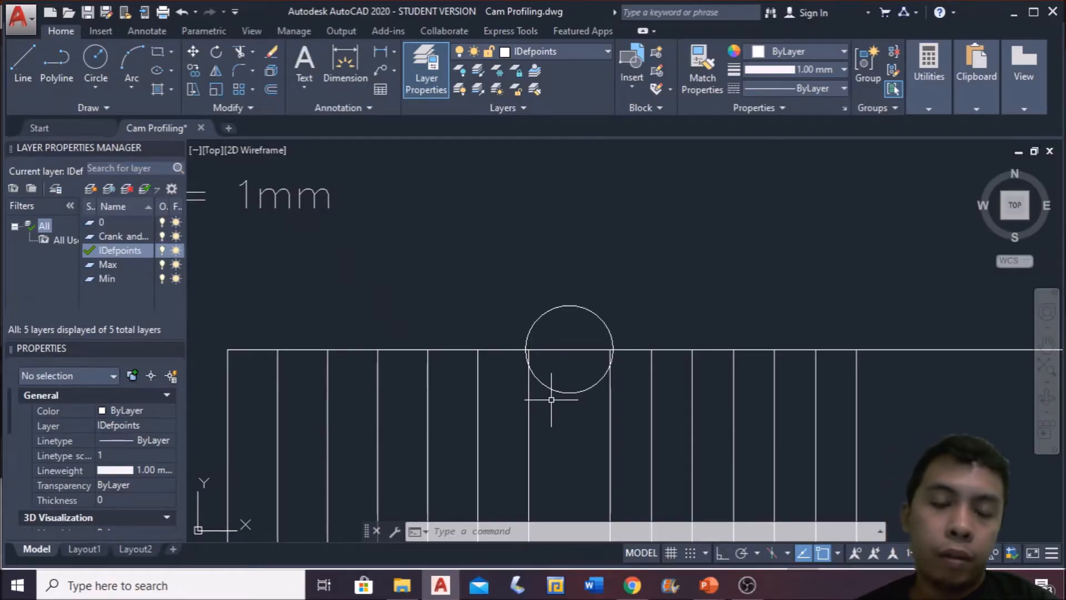
mouse_move(614, 352)
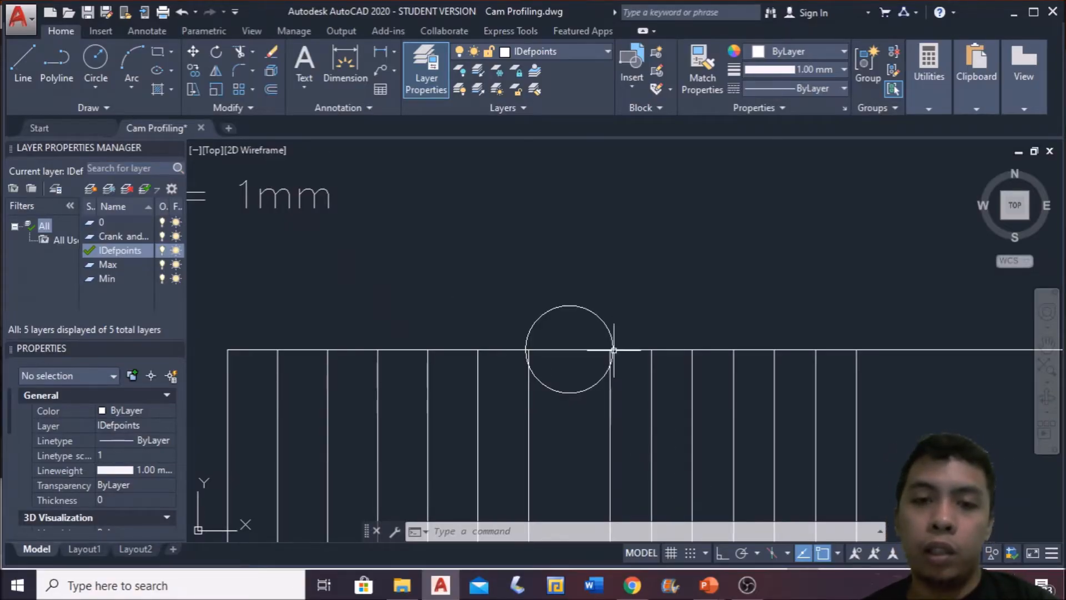
mouse_move(829, 404)
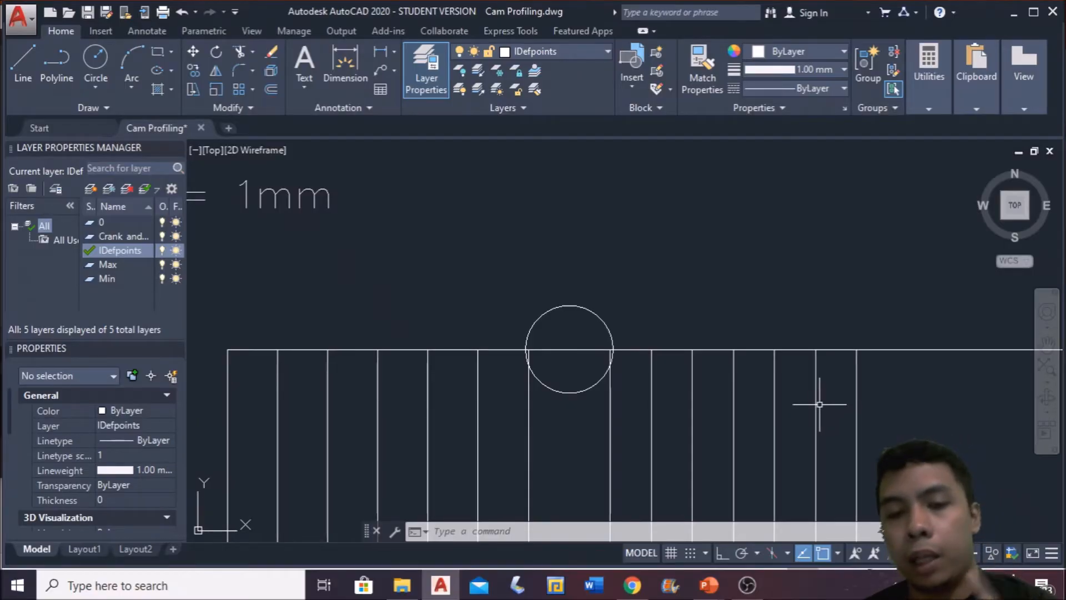
mouse_move(571, 308)
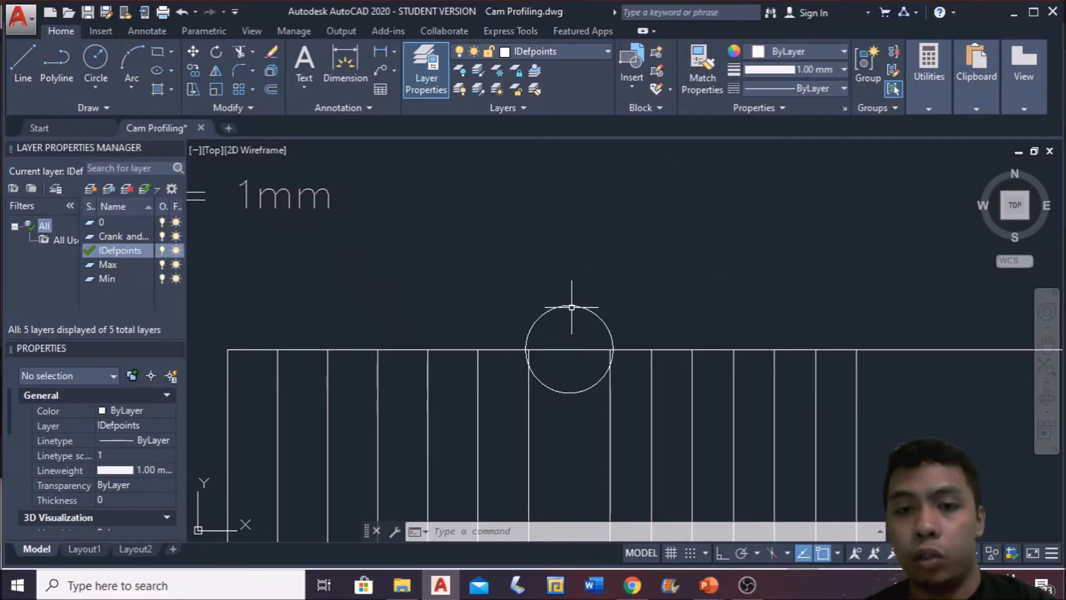
mouse_move(586, 337)
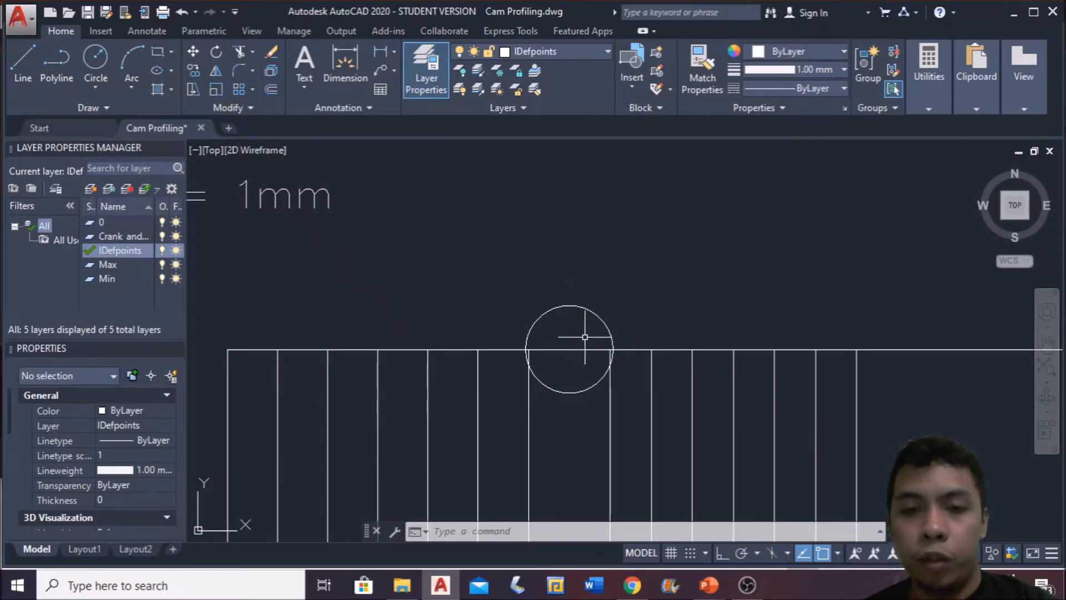
mouse_move(558, 318)
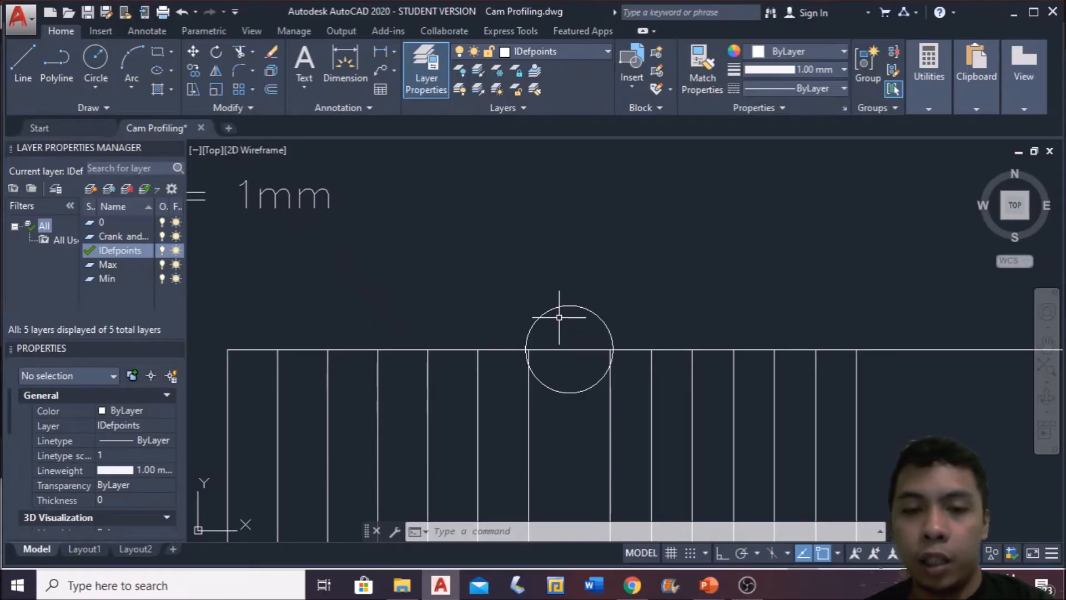
mouse_move(474, 439)
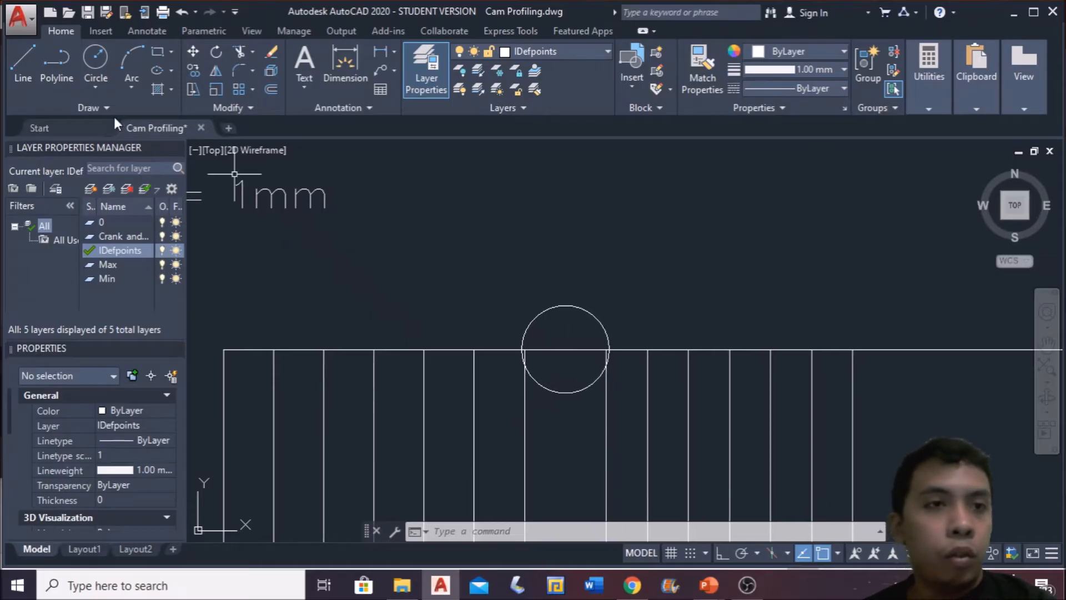
Step: Insert a point marker at the circle's centre and start a polar array of it around the circle
left_click(100, 31)
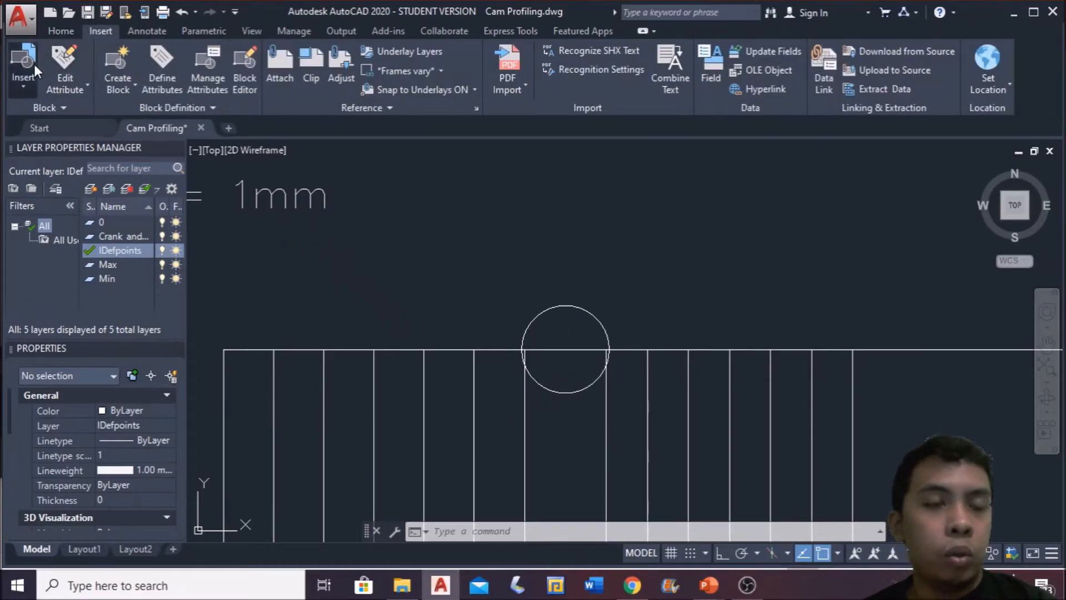
left_click(22, 68)
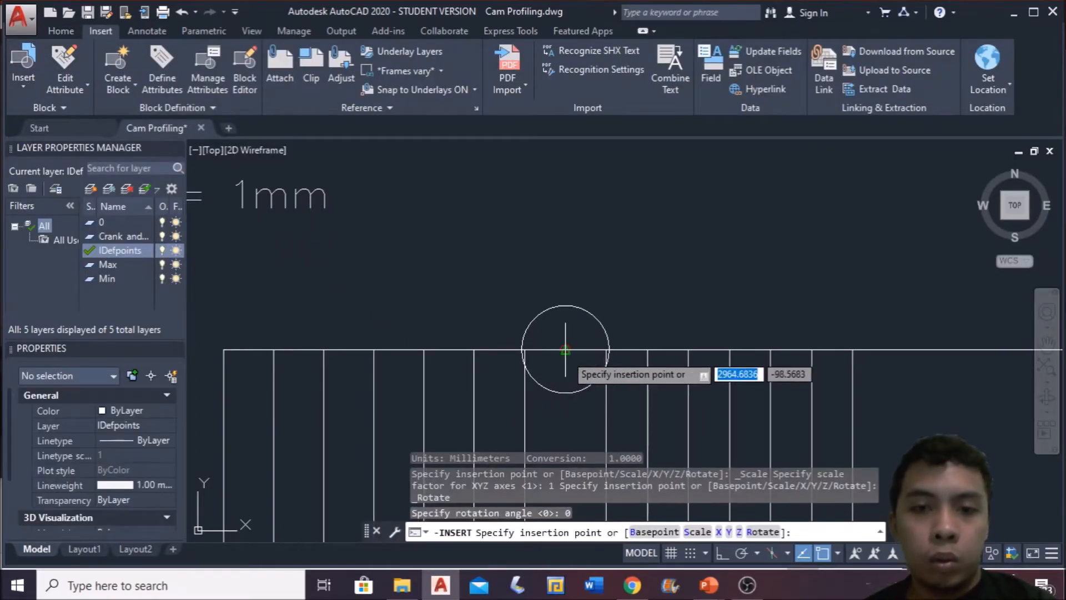
left_click(565, 351)
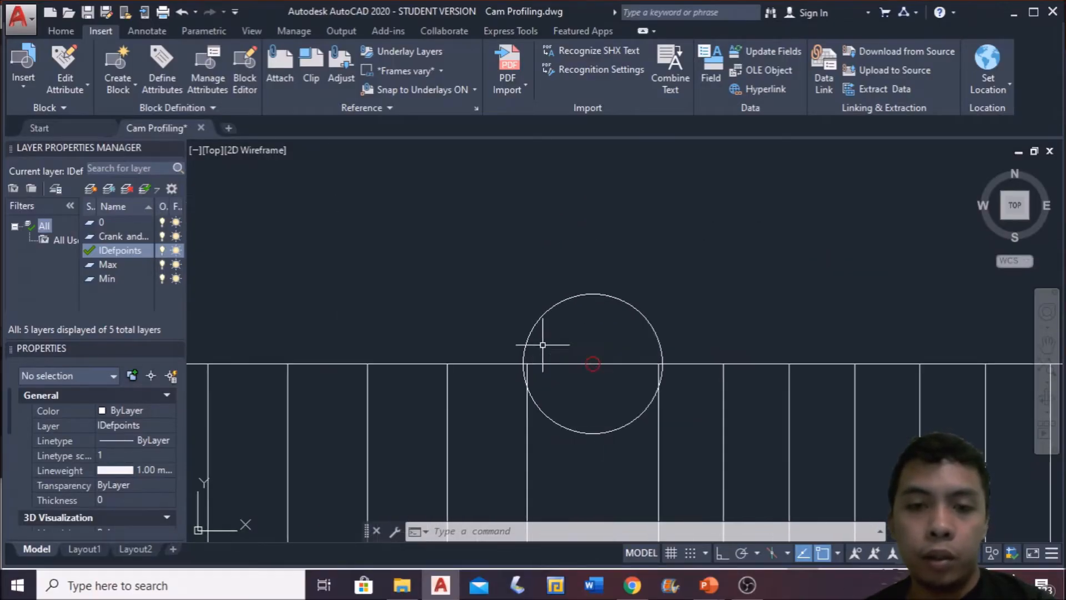
left_click(593, 368)
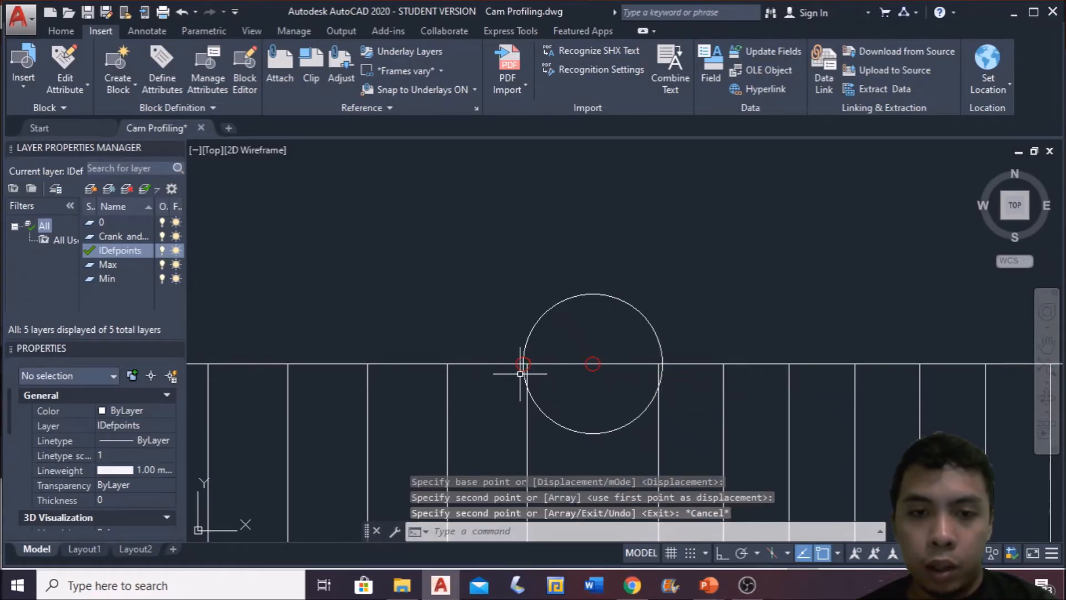
left_click(523, 368)
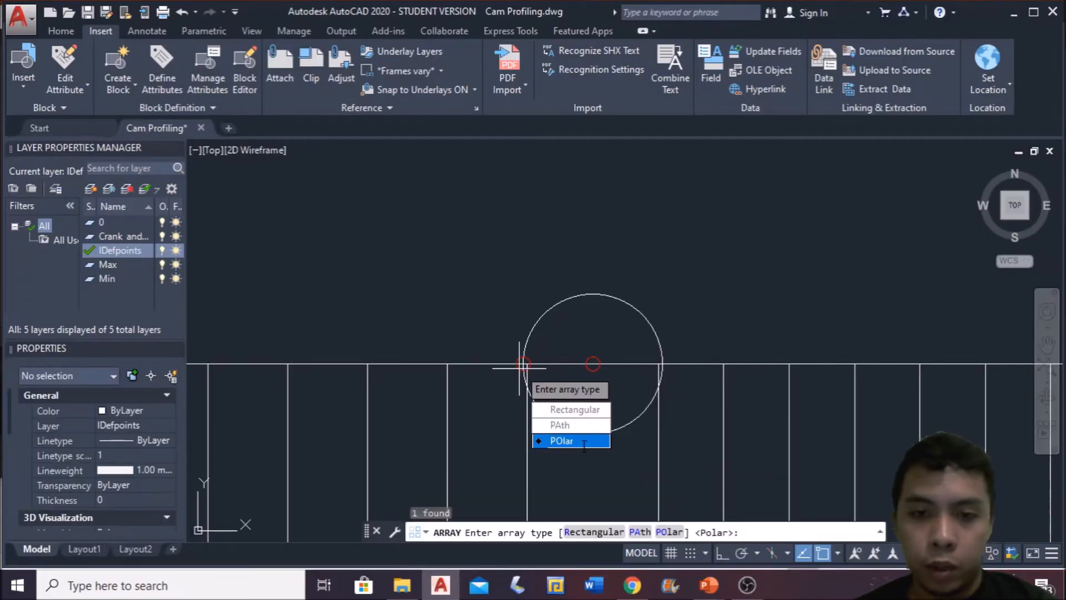
left_click(562, 441)
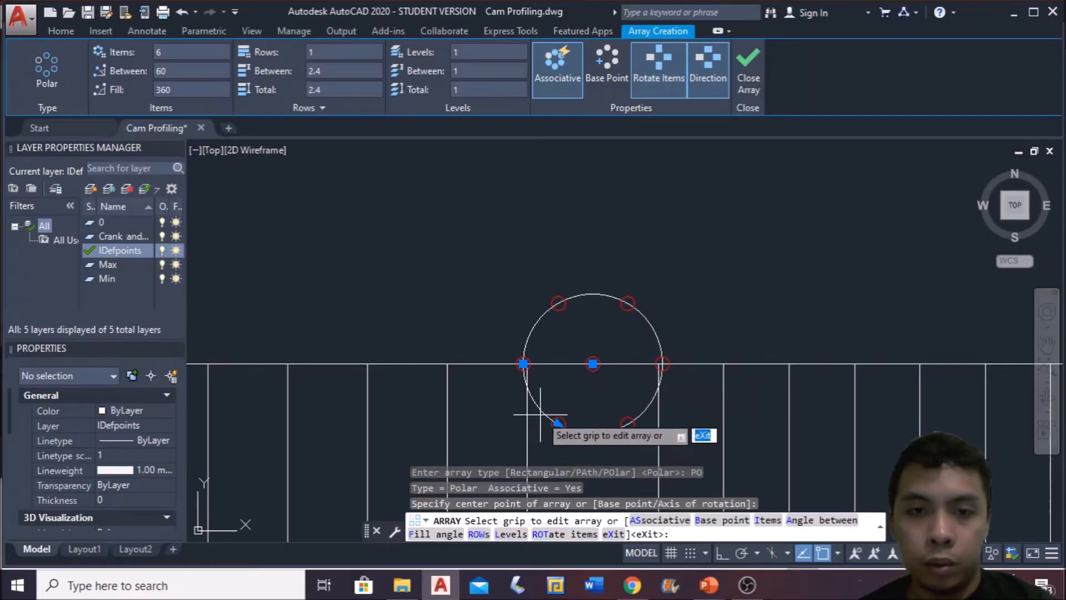
mouse_move(541, 496)
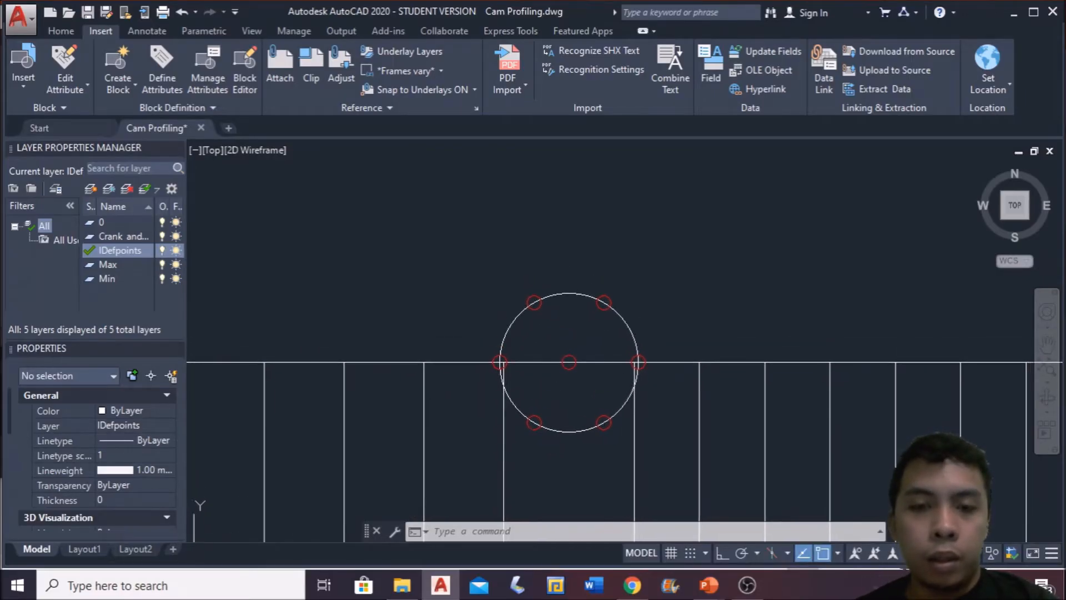
Step: Join the lower marker pair and the upper marker pair with chords across the small circle
left_click(60, 31)
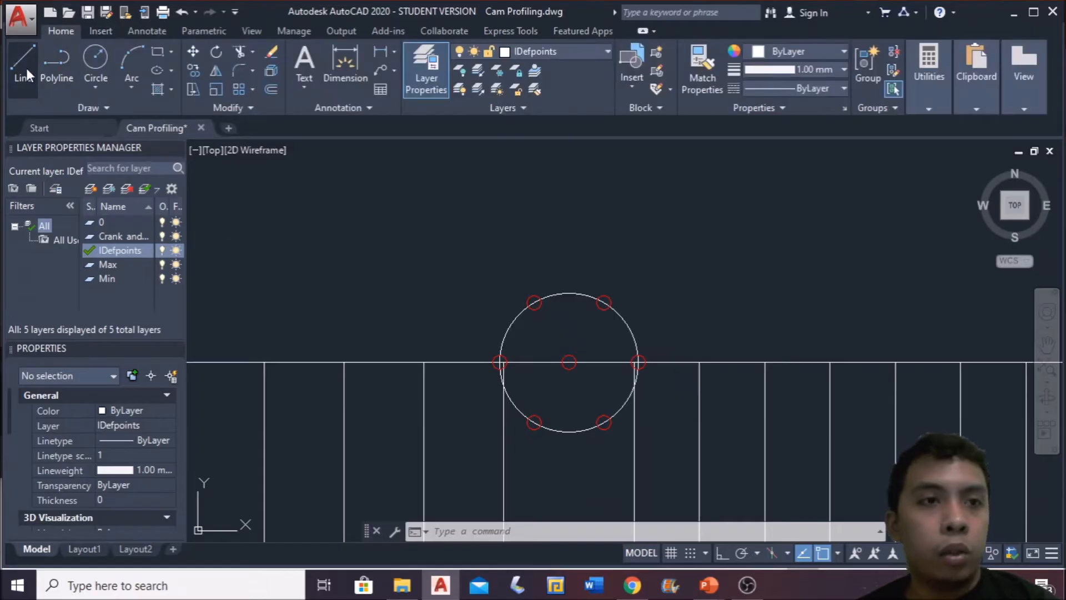
left_click(22, 61)
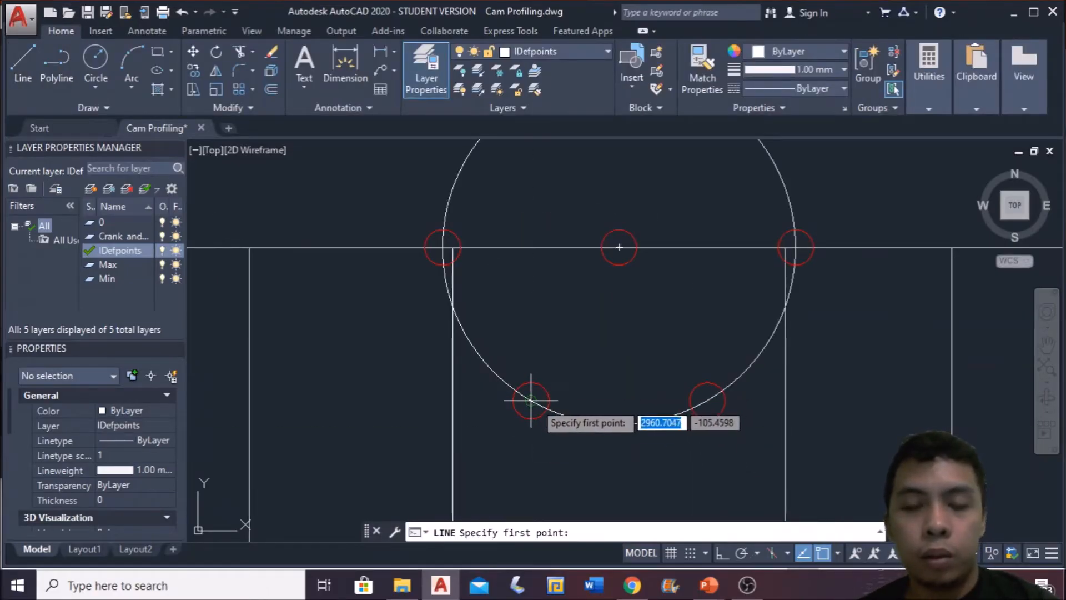
left_click(531, 401)
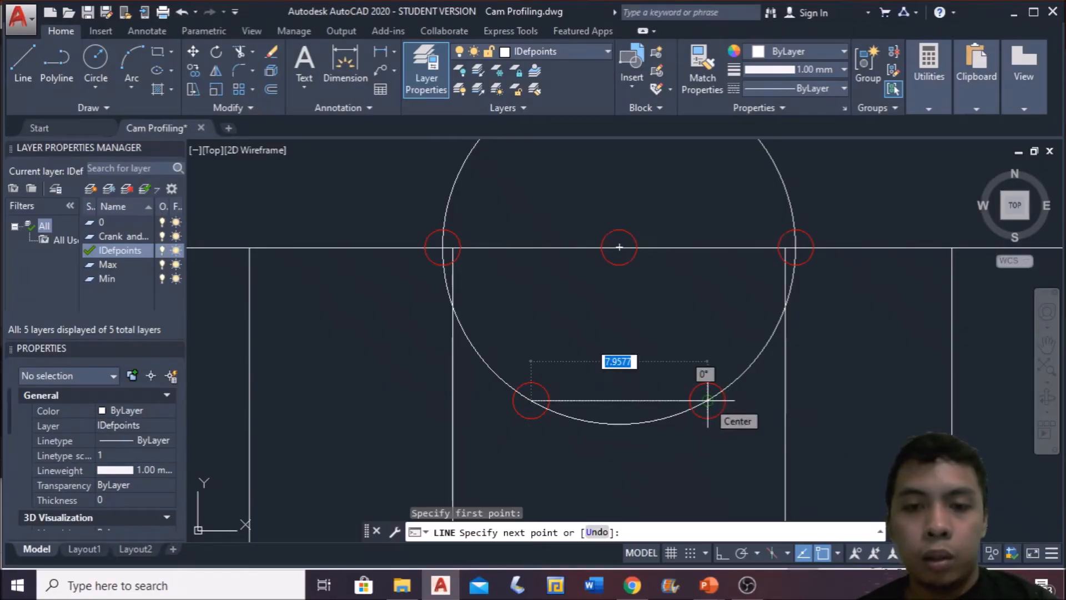
key("Escape")
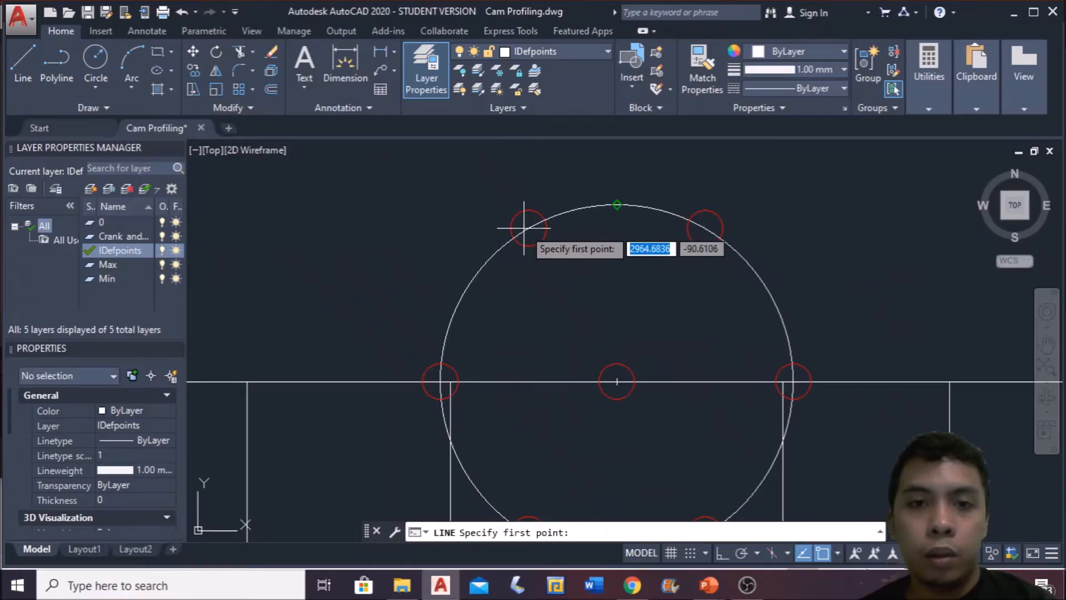
mouse_move(707, 230)
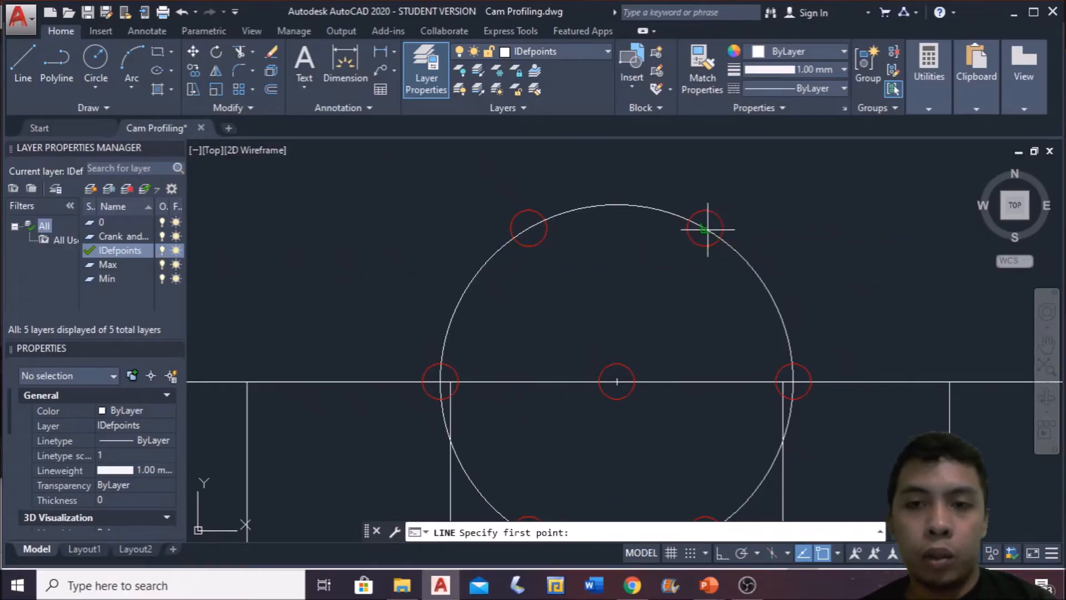
left_click(528, 227)
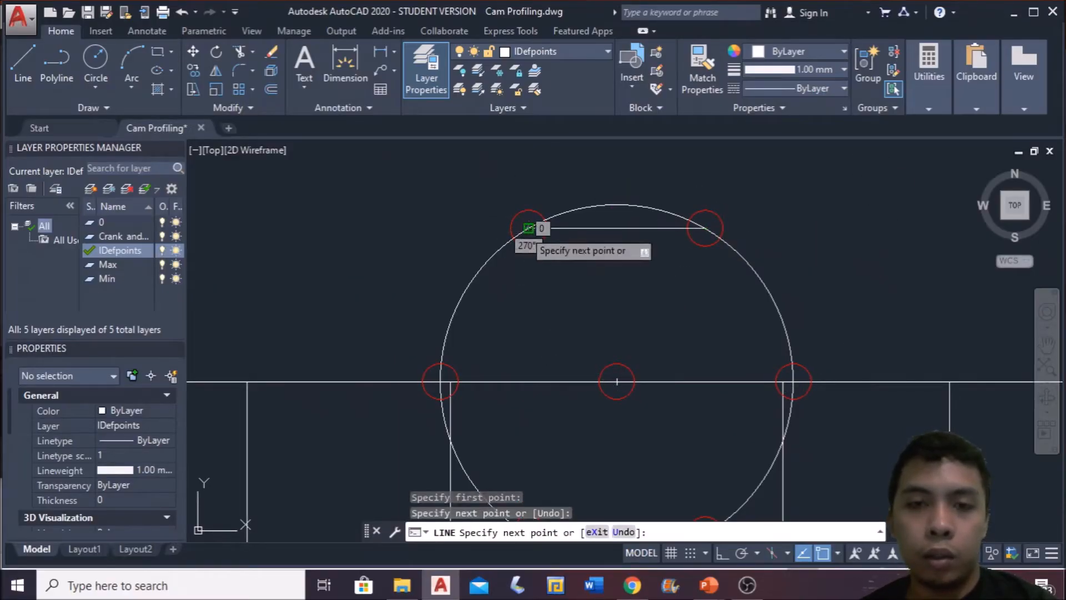
key("Escape")
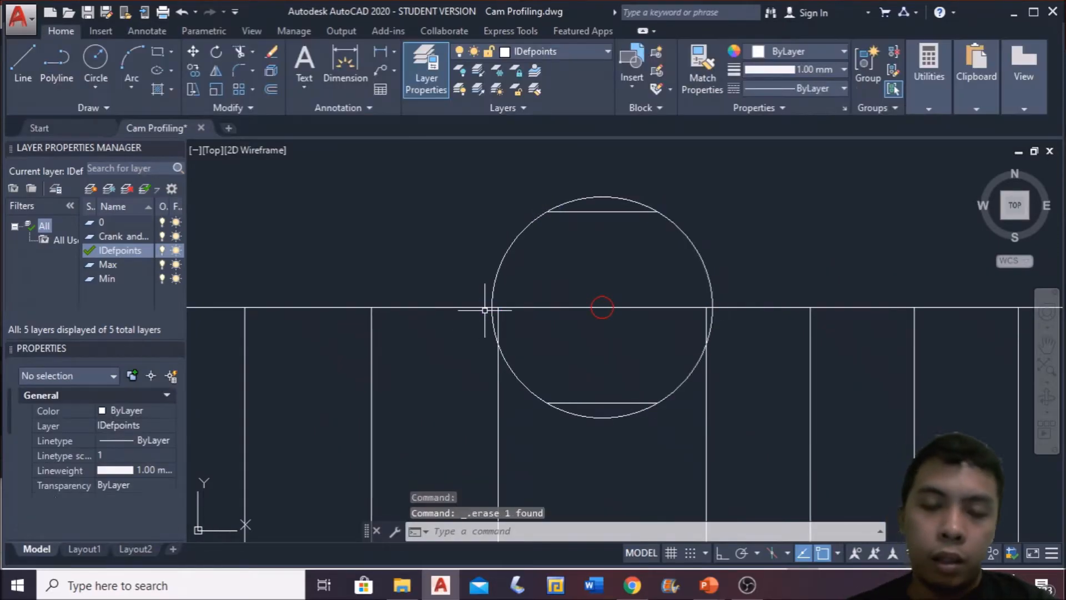
mouse_move(567, 280)
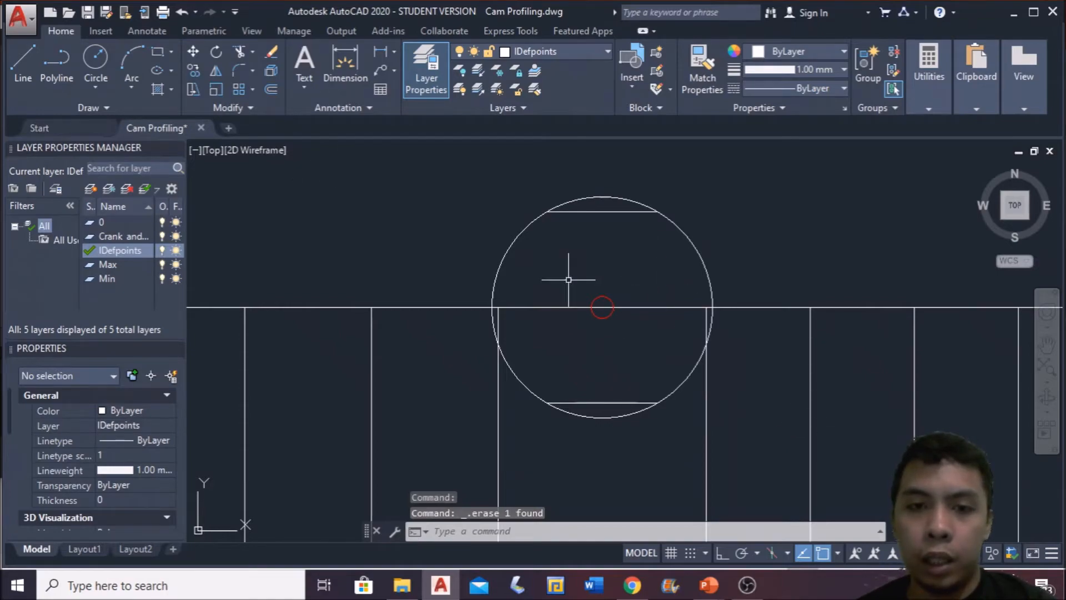
mouse_move(602, 374)
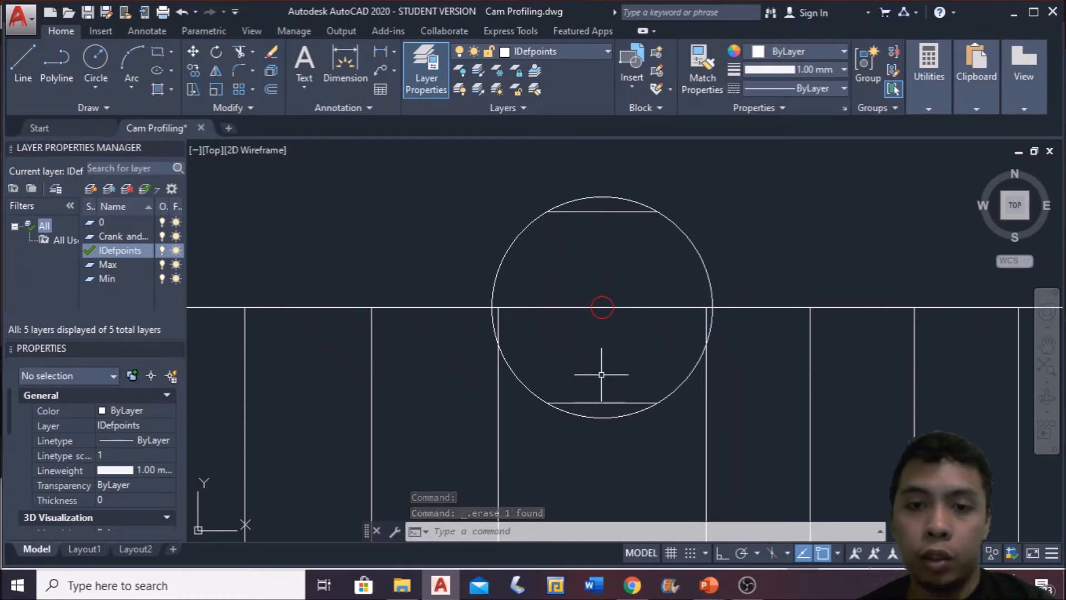
Step: Insert the red point marker block at the upper chord's midpoint and copy it to the lower chord
left_click(99, 31)
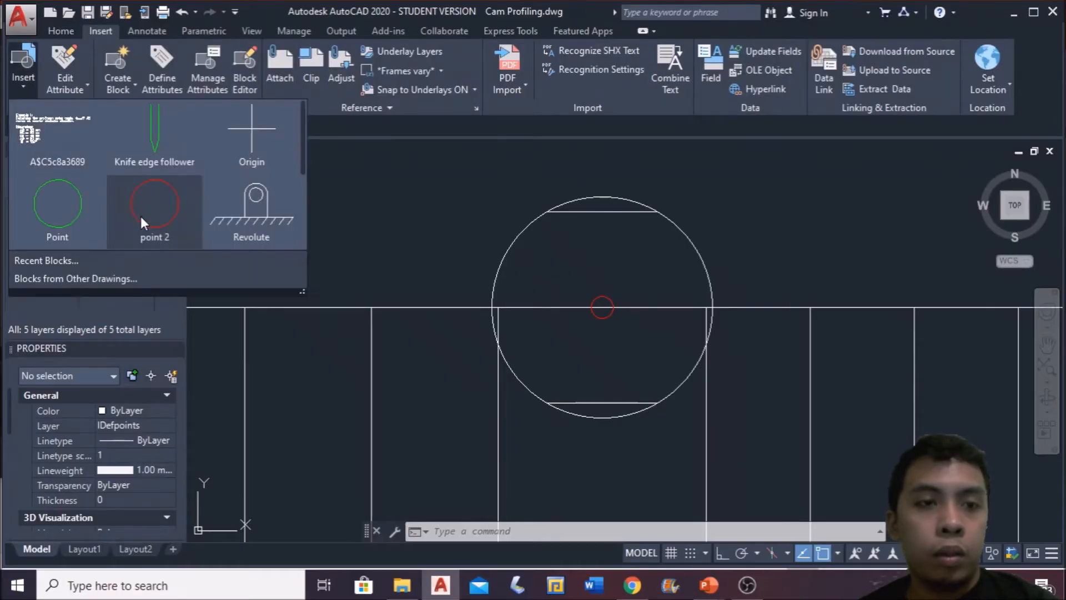
left_click(155, 205)
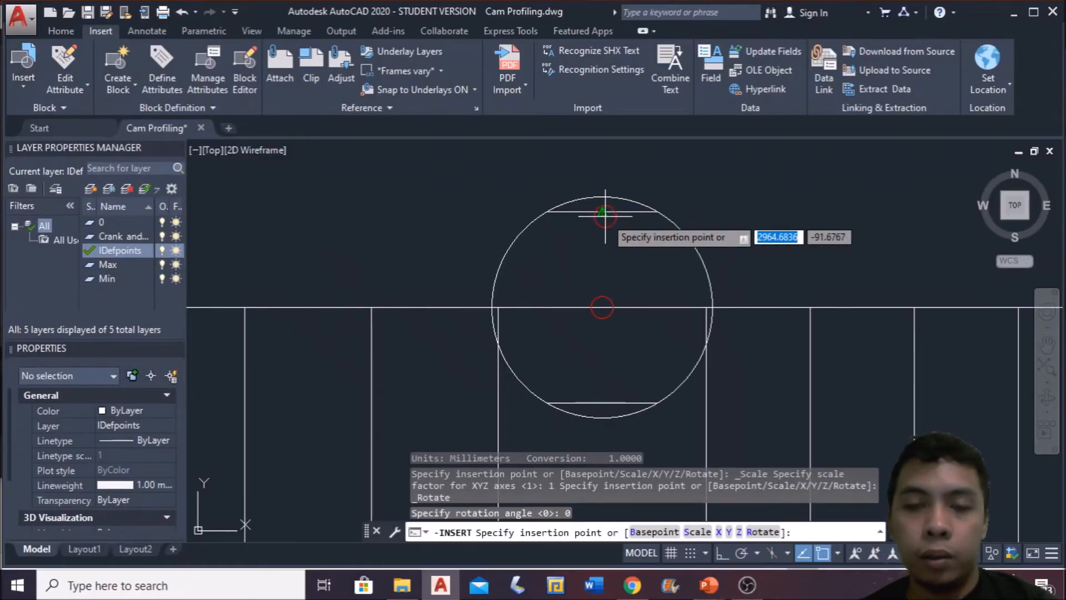
left_click(602, 214)
type("CO")
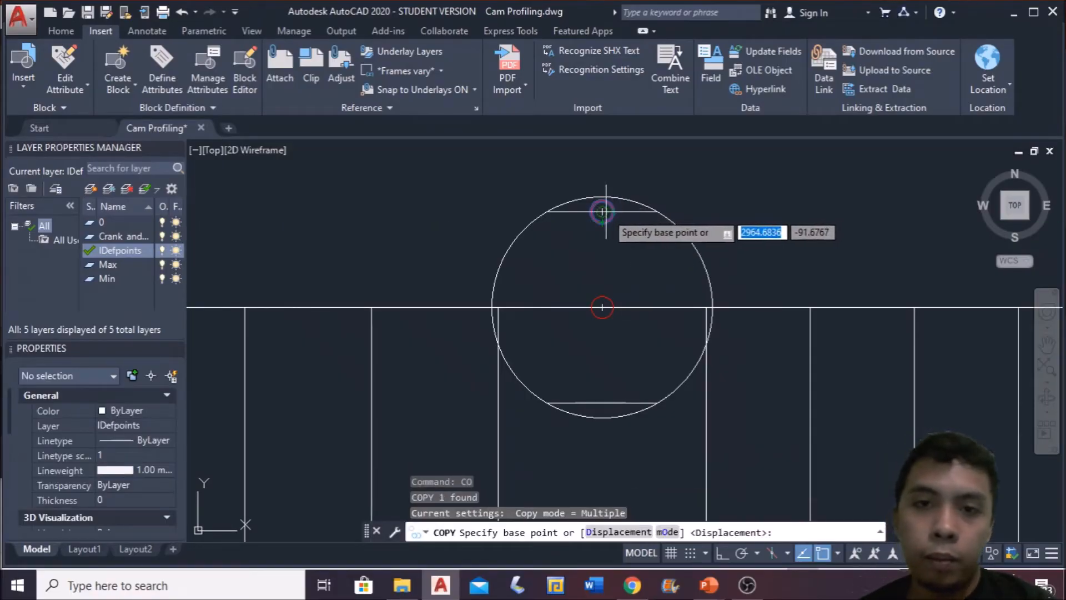
left_click(601, 211)
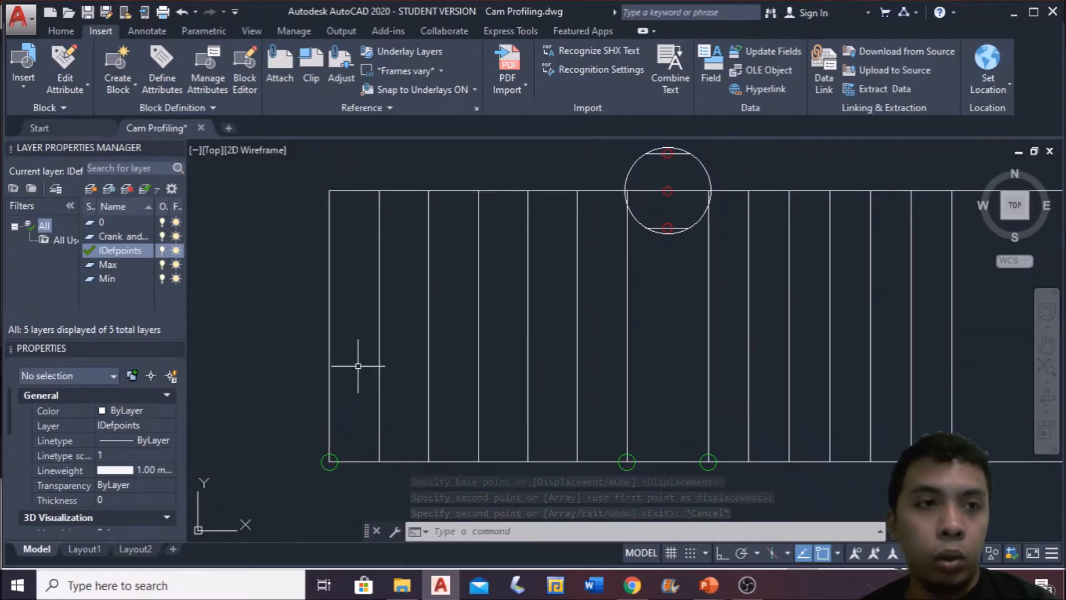
left_click(60, 31)
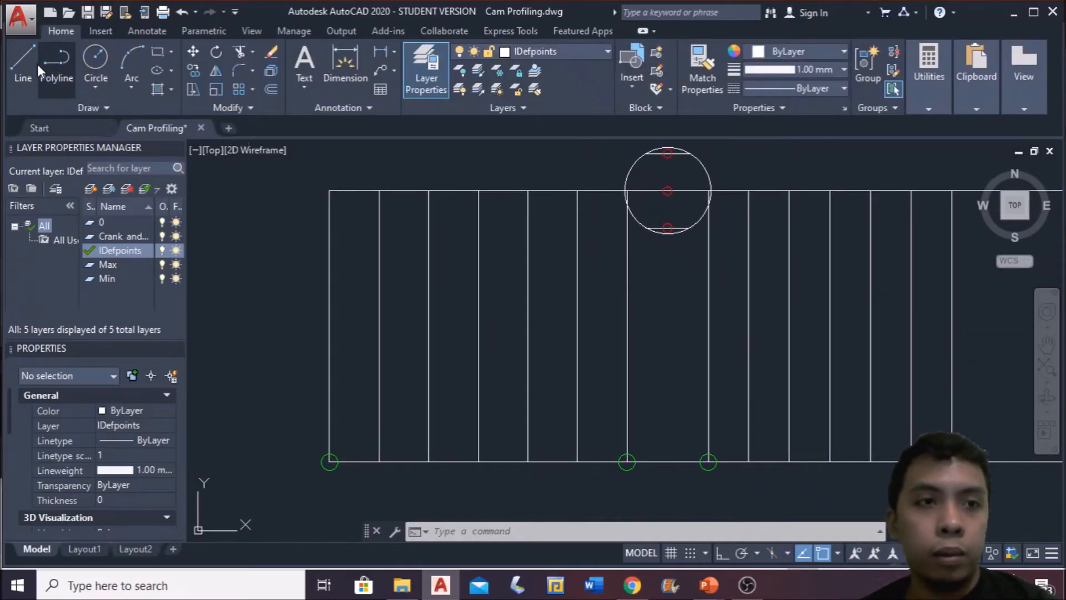
Step: Make Min the current layer and draw the first diagonal guide line up from a baseline point
left_click(108, 279)
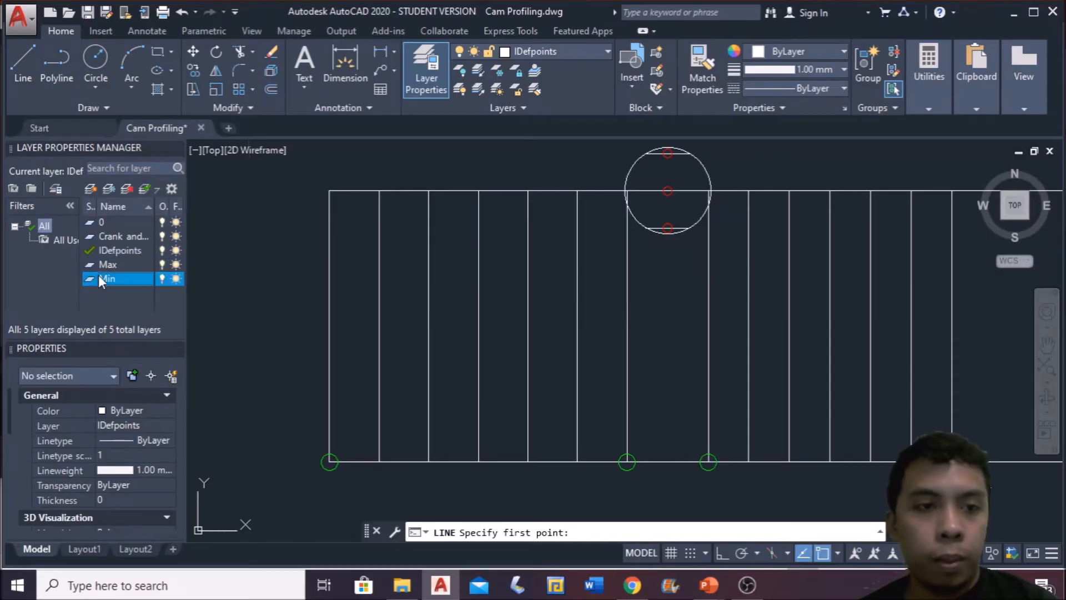
double_click(107, 278)
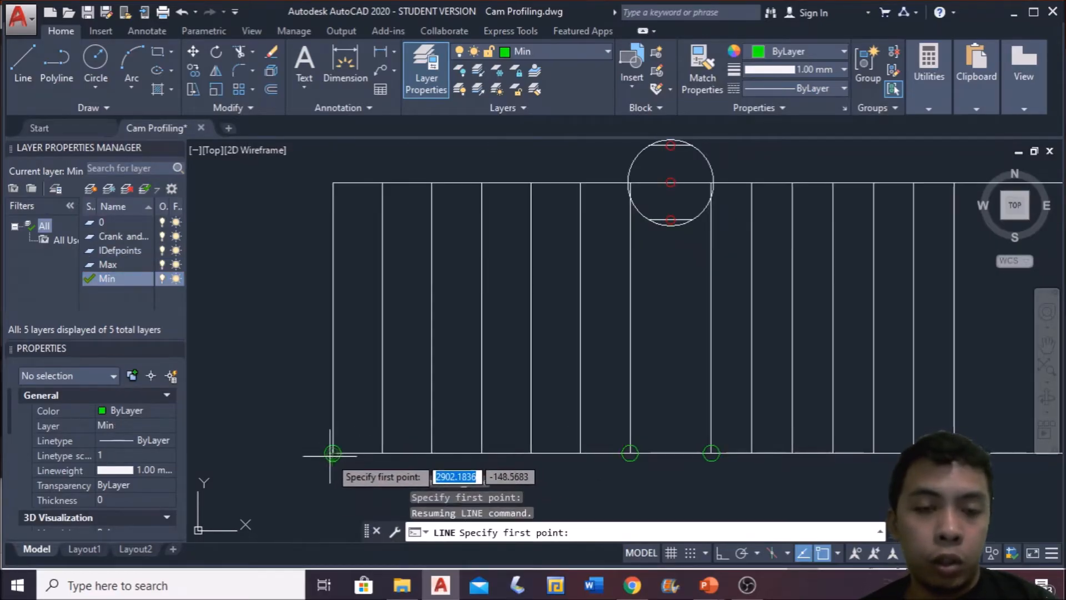
mouse_move(333, 456)
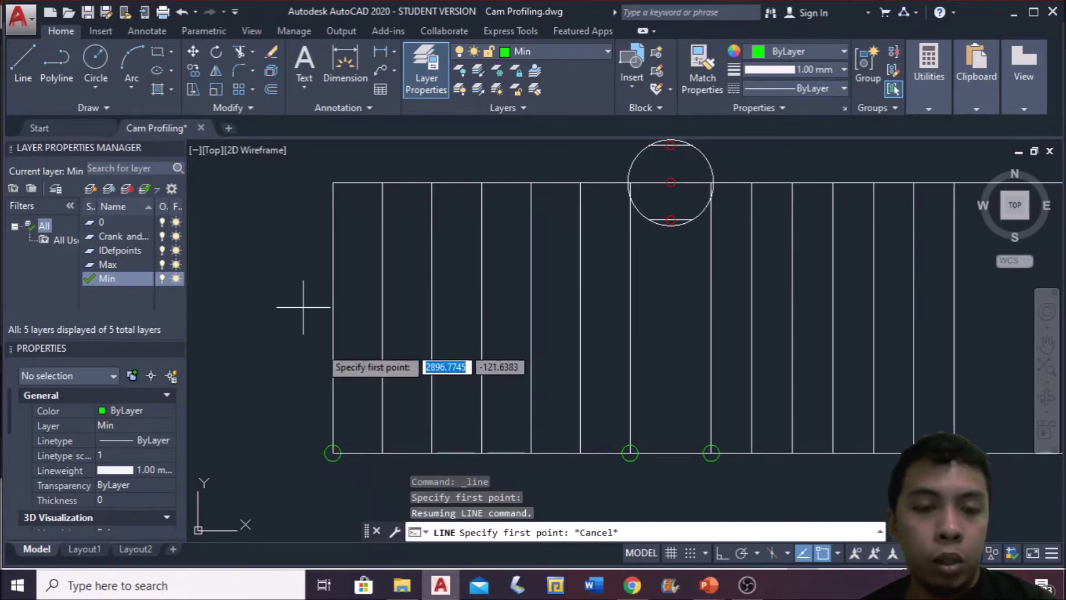
left_click(332, 453)
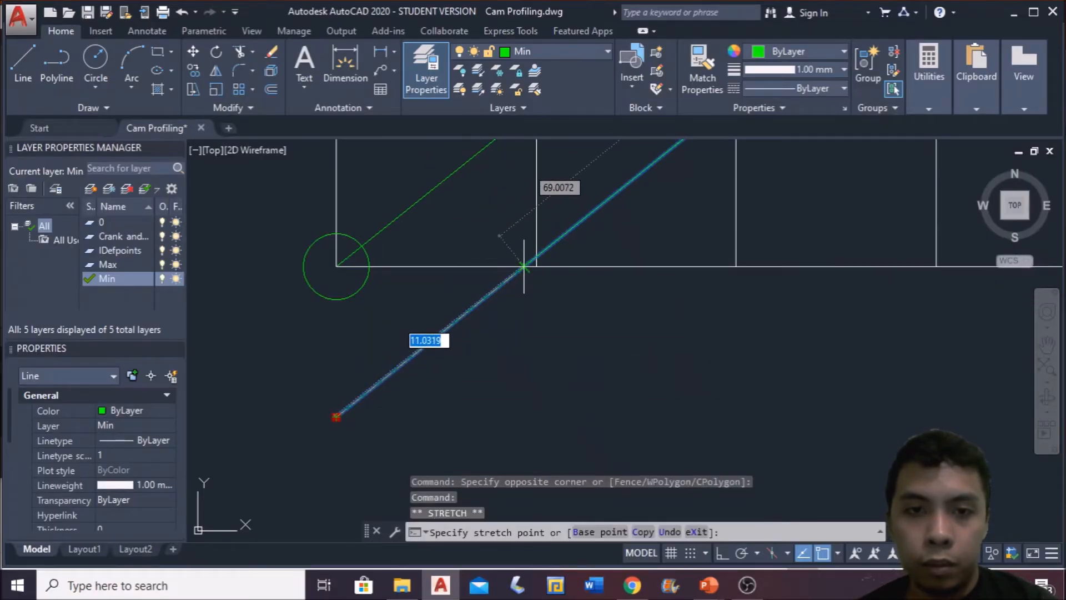
key("Escape")
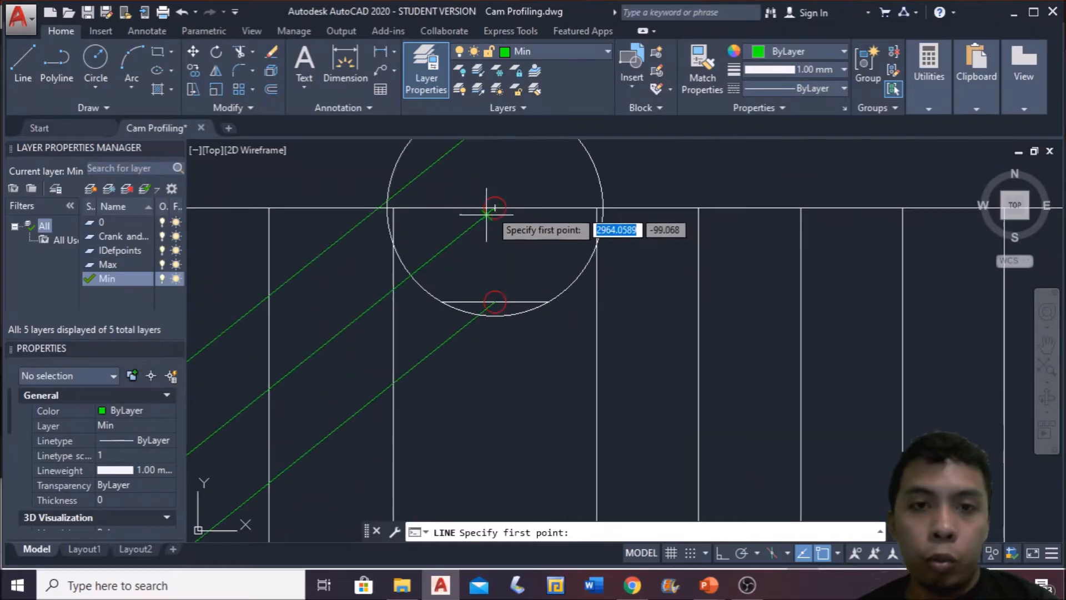
Step: Draw the diagonal from the chord midpoint to the baseline, then copy and stretch the guides into place
left_click(487, 216)
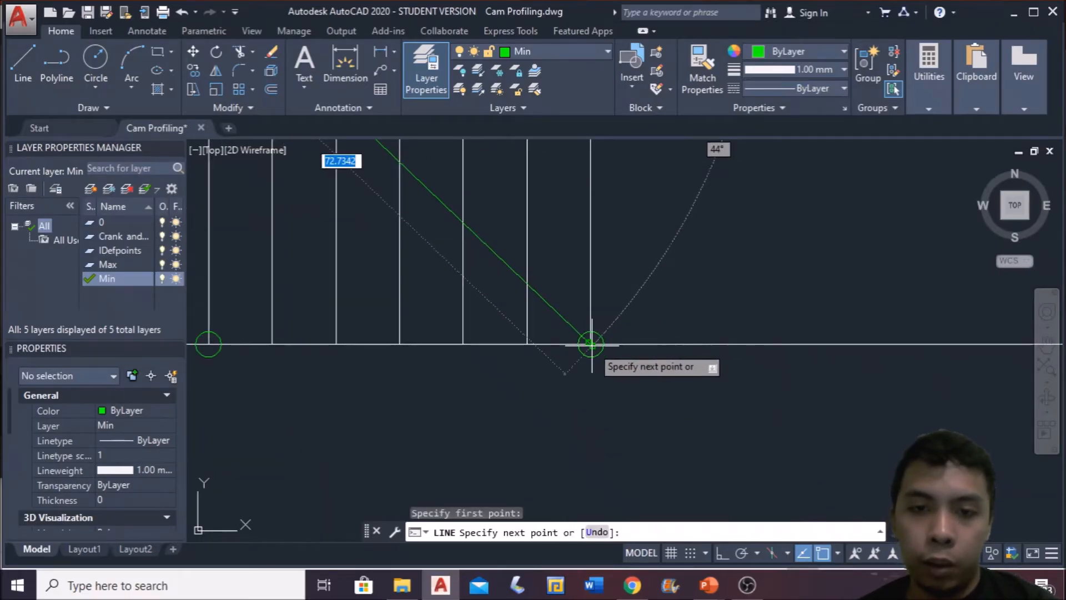
key("Escape")
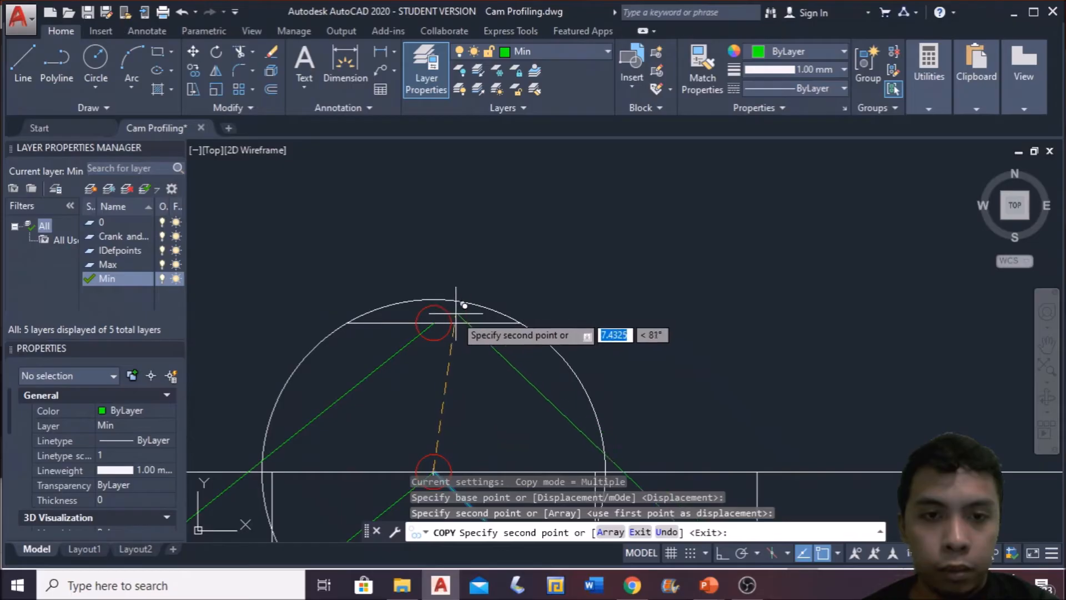
key("Escape")
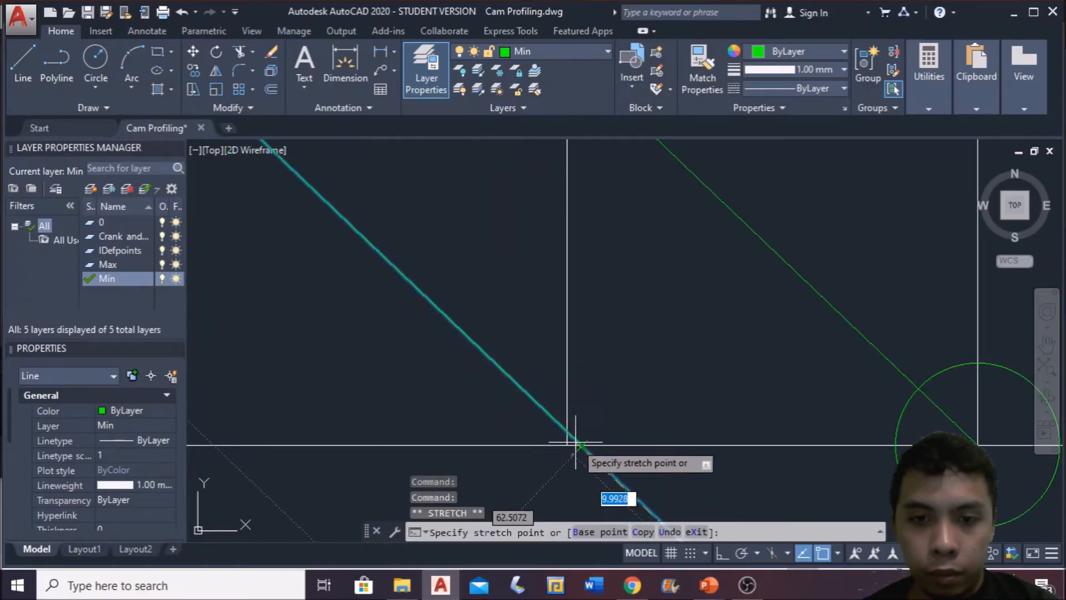
key("Escape")
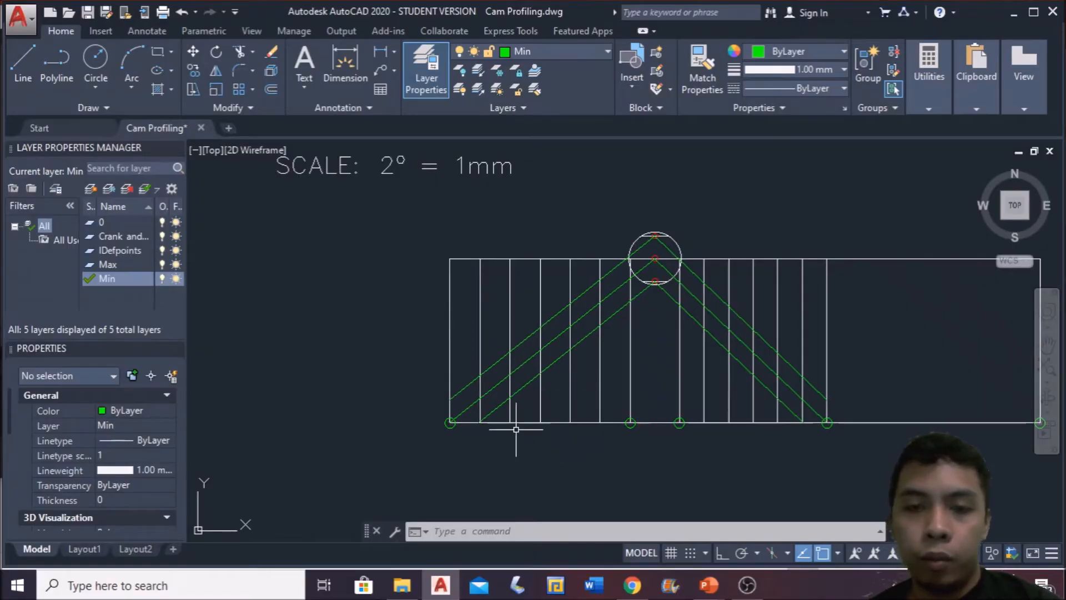
mouse_move(695, 210)
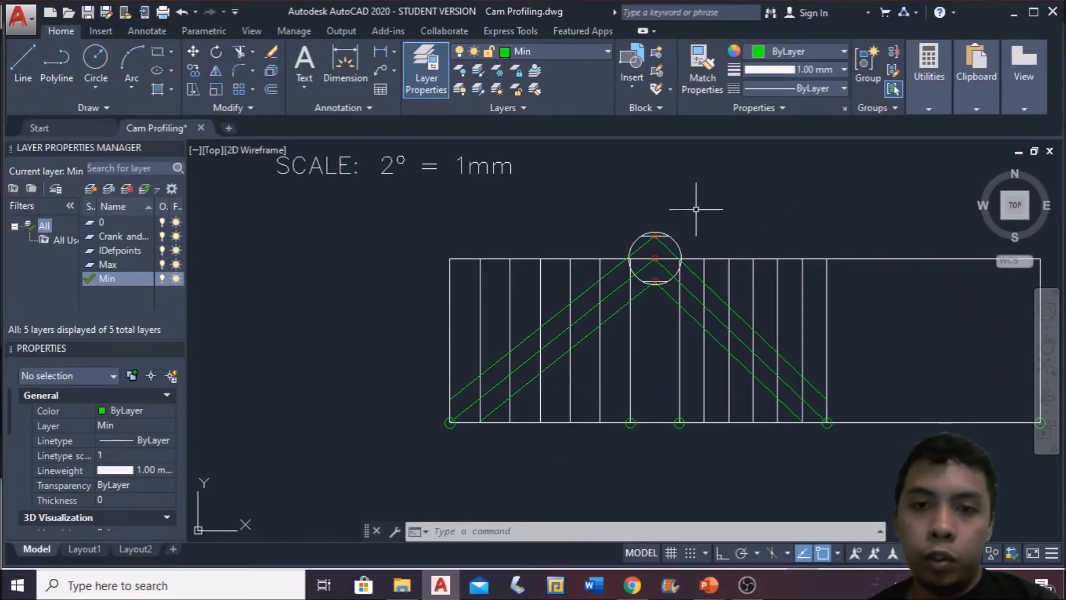
mouse_move(419, 362)
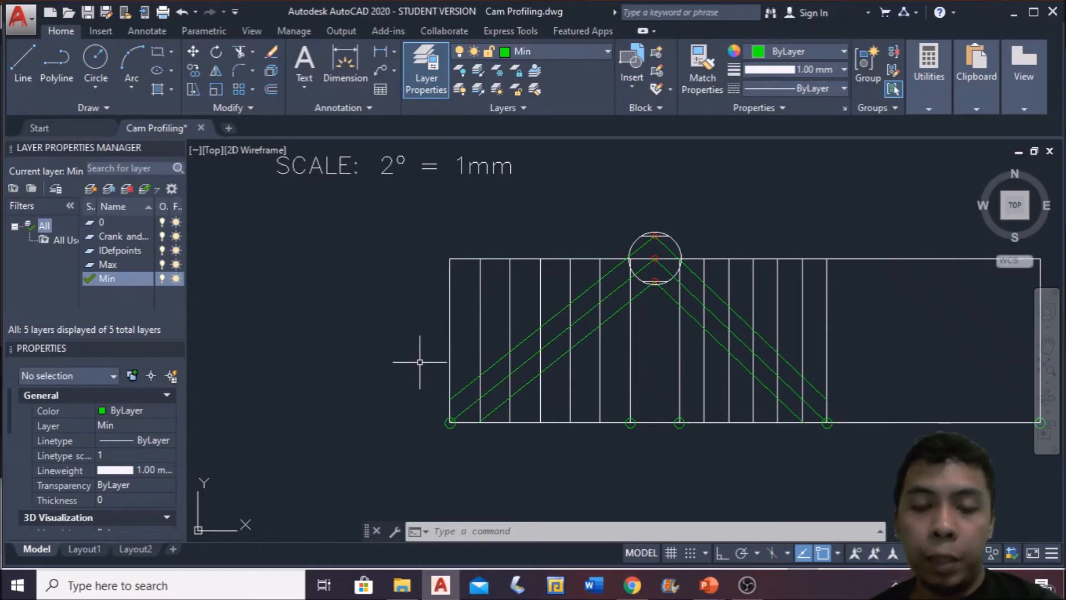
mouse_move(705, 252)
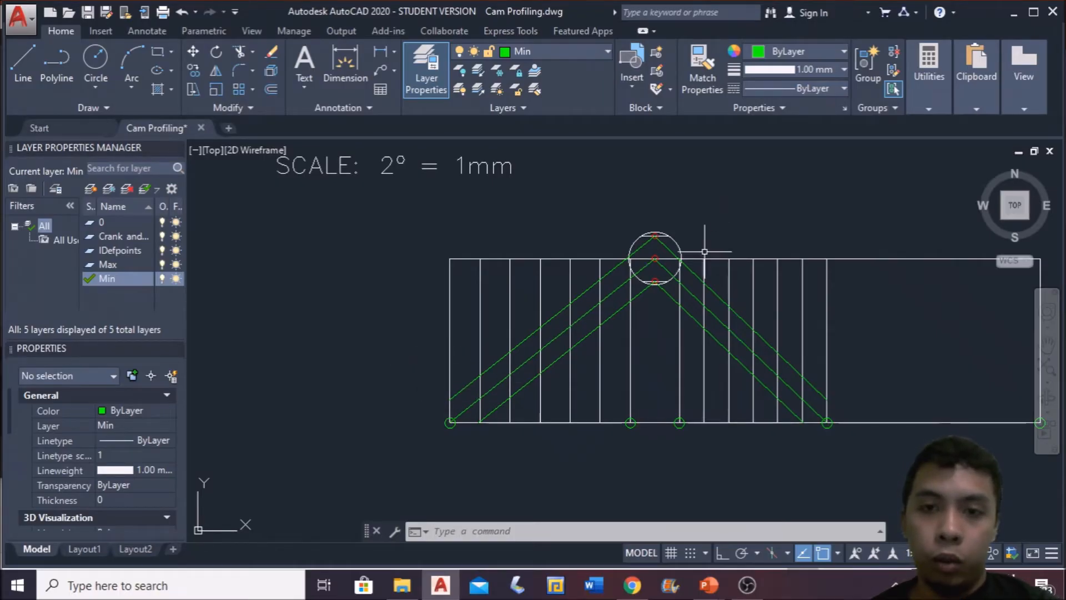
Step: Insert a red marker at a guide-line/ordinate intersection and copy it to the neighbouring crossings
left_click(101, 31)
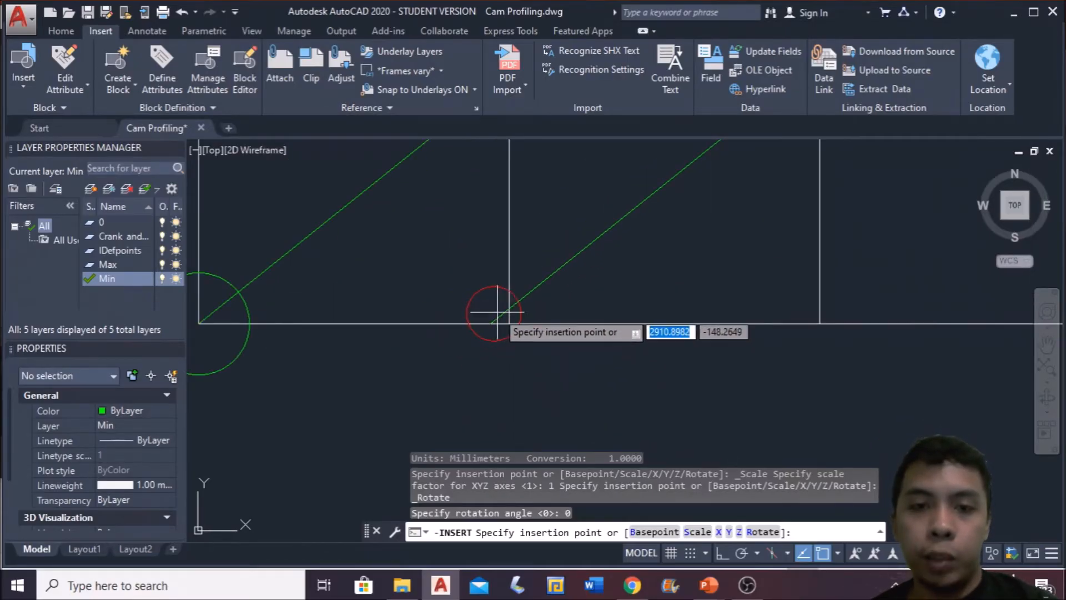
left_click(495, 313)
type("CO")
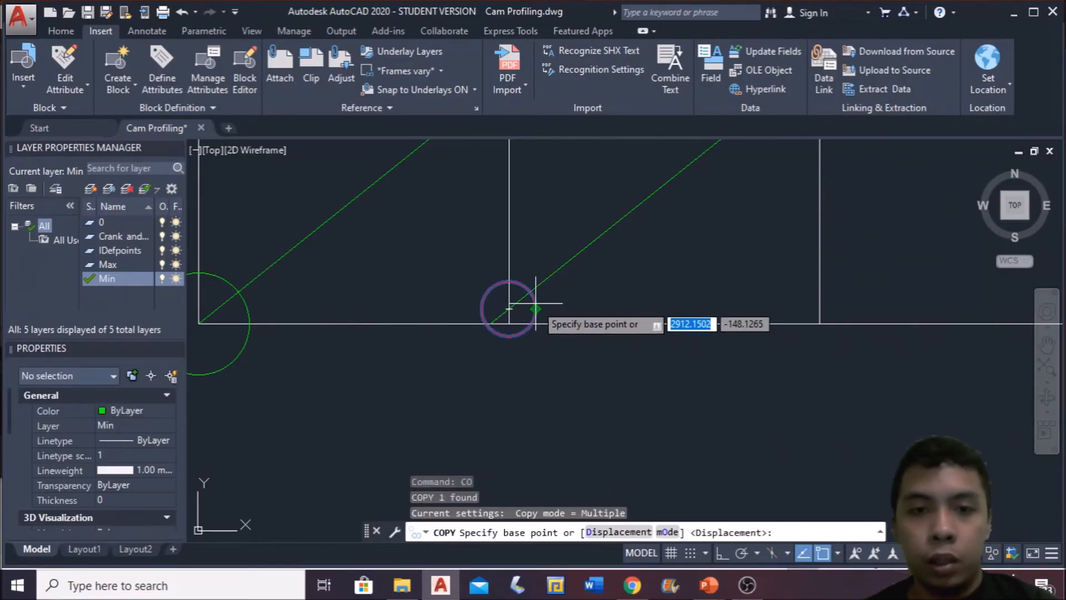
left_click(509, 310)
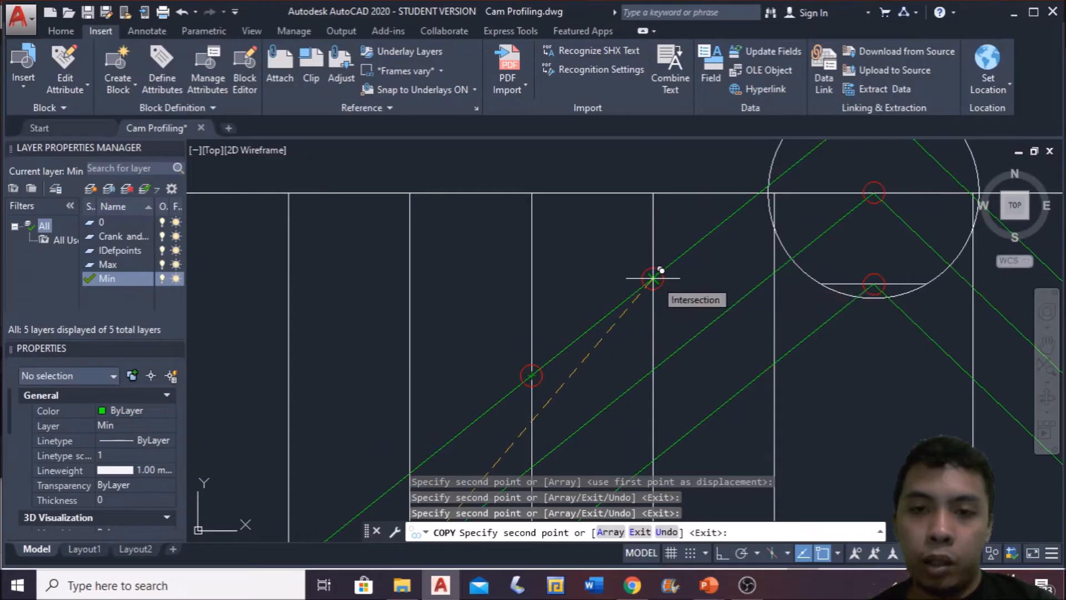
key("Escape")
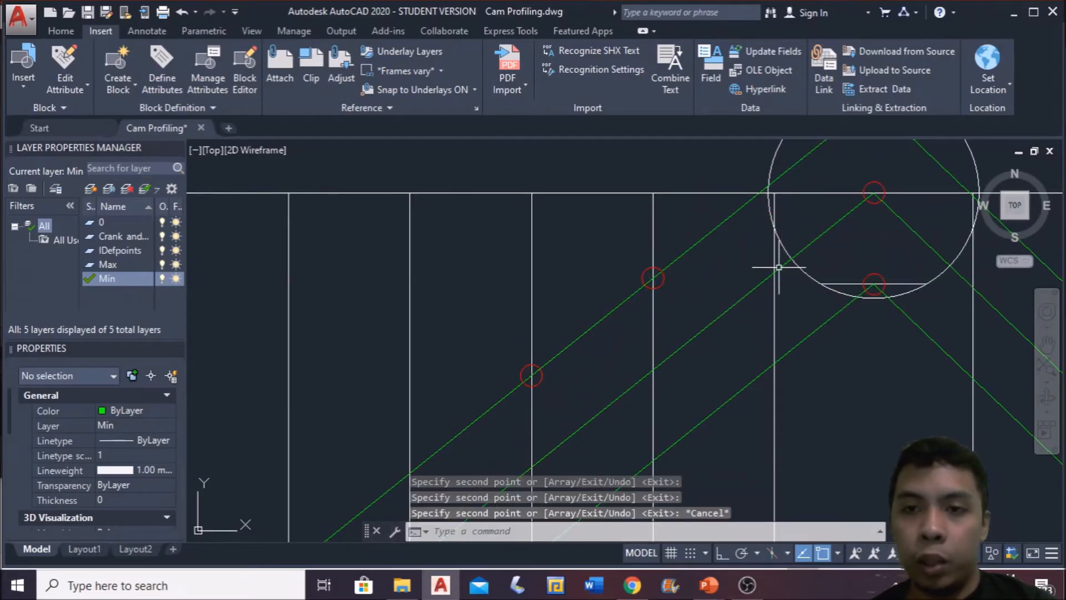
mouse_move(775, 192)
type("CO")
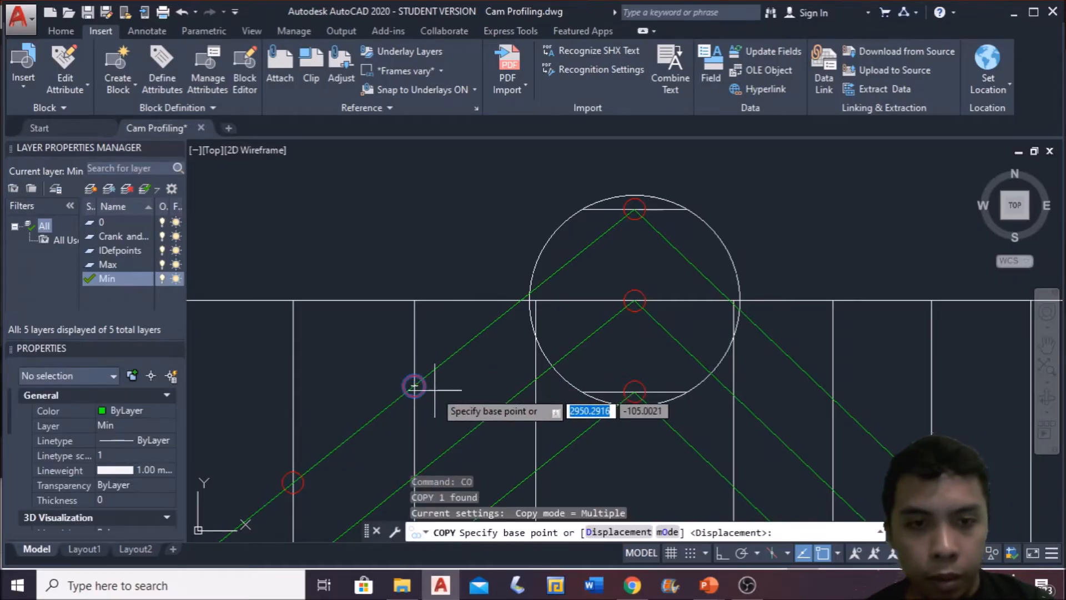
Step: Copy markers to the remaining crossings on the return side, then call up SPLINE for the curve
left_click(413, 386)
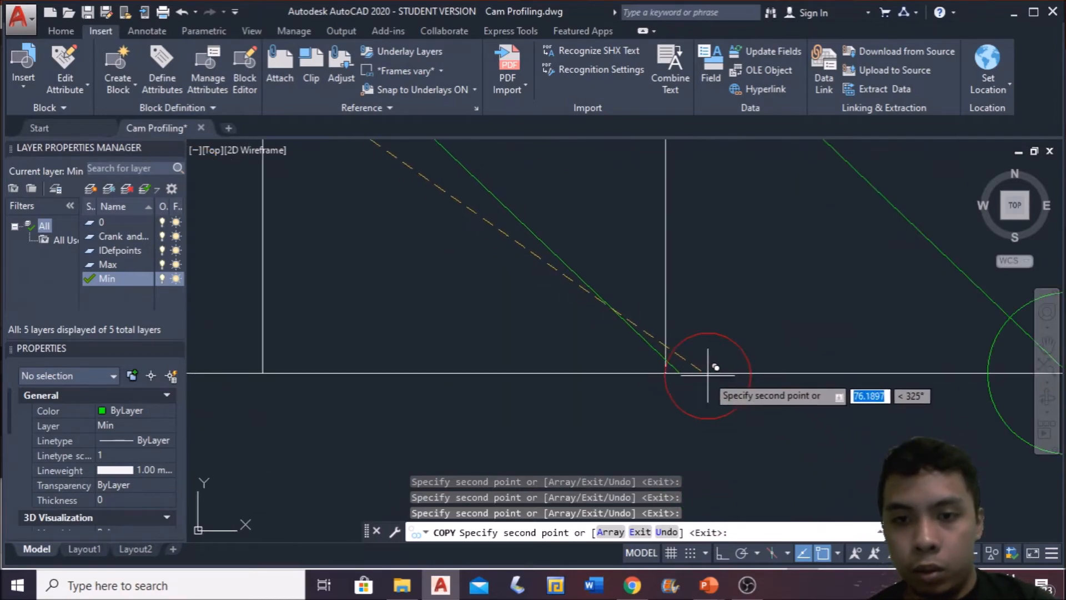
key("Escape")
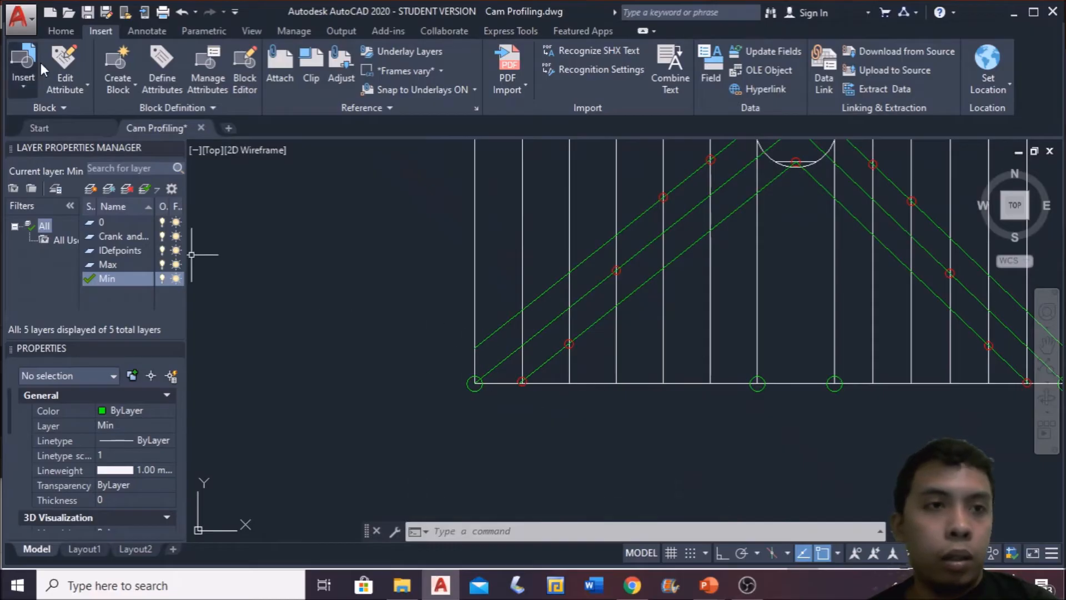
mouse_move(172, 144)
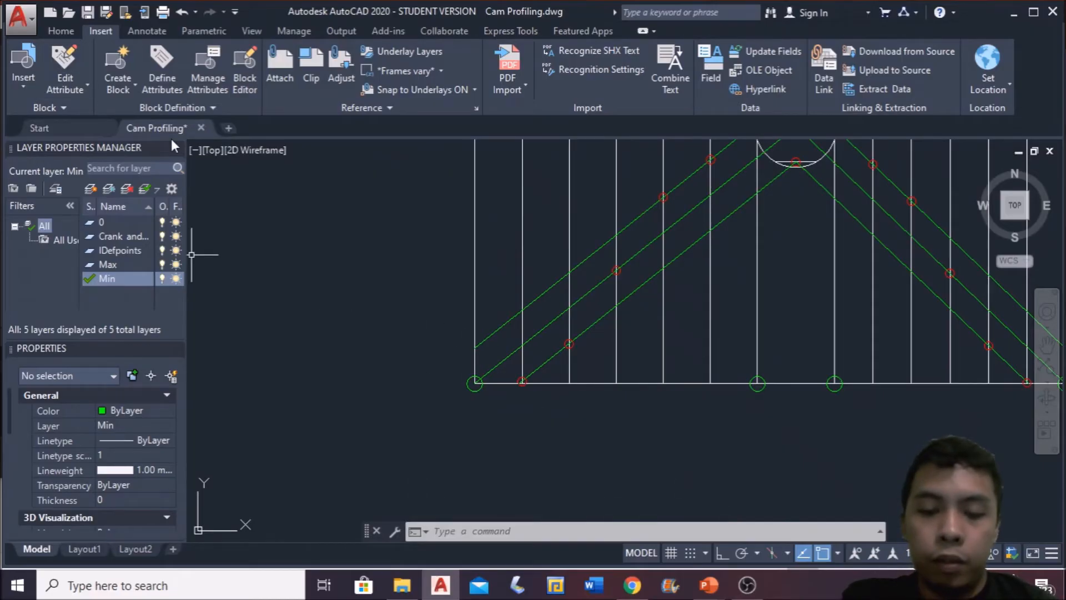
type("sp")
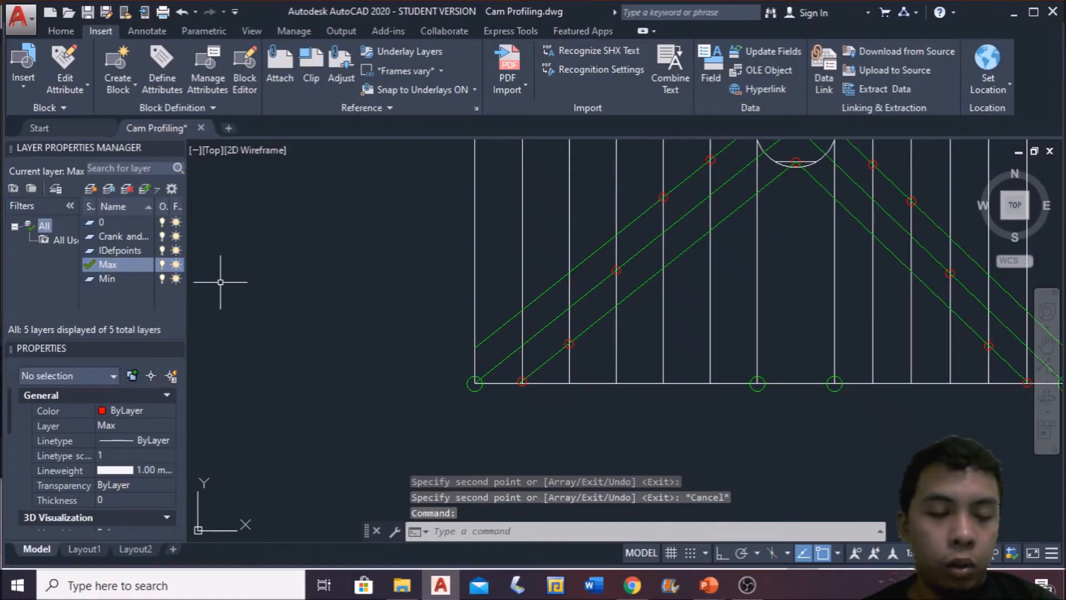
type("SPLINE Specify first point or [Method Knots Object]:")
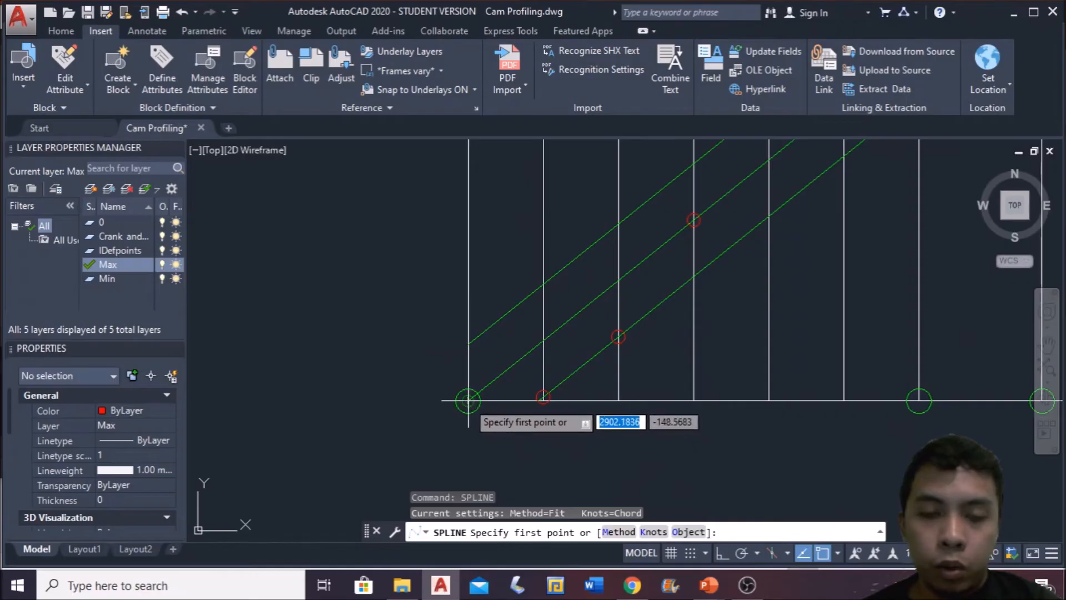
Step: Draw the red rise spline from the left base point up through the marked intersections
left_click(469, 400)
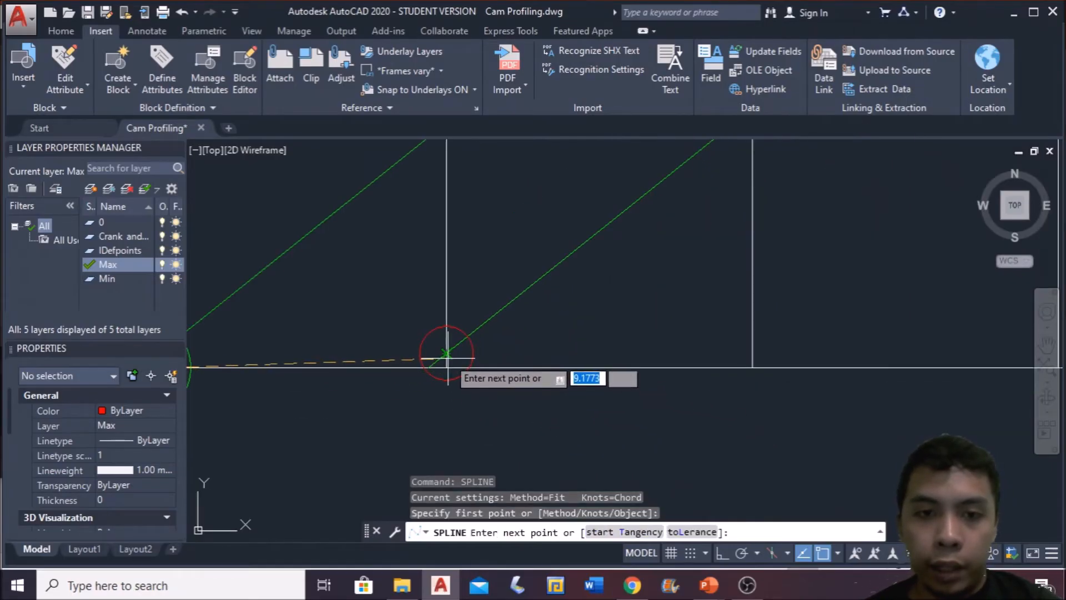
left_click(445, 352)
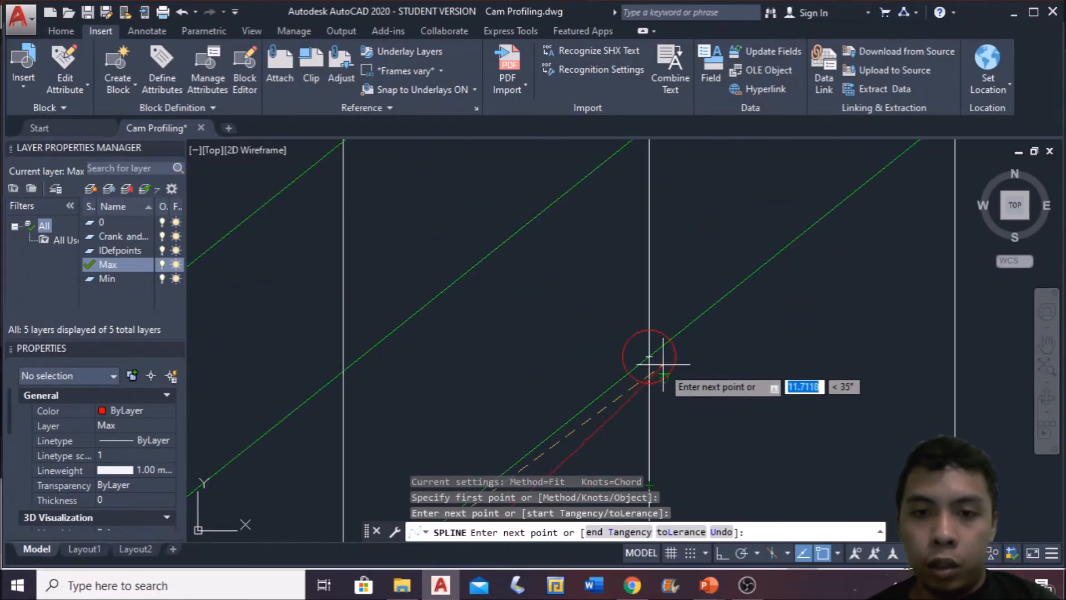
left_click(650, 357)
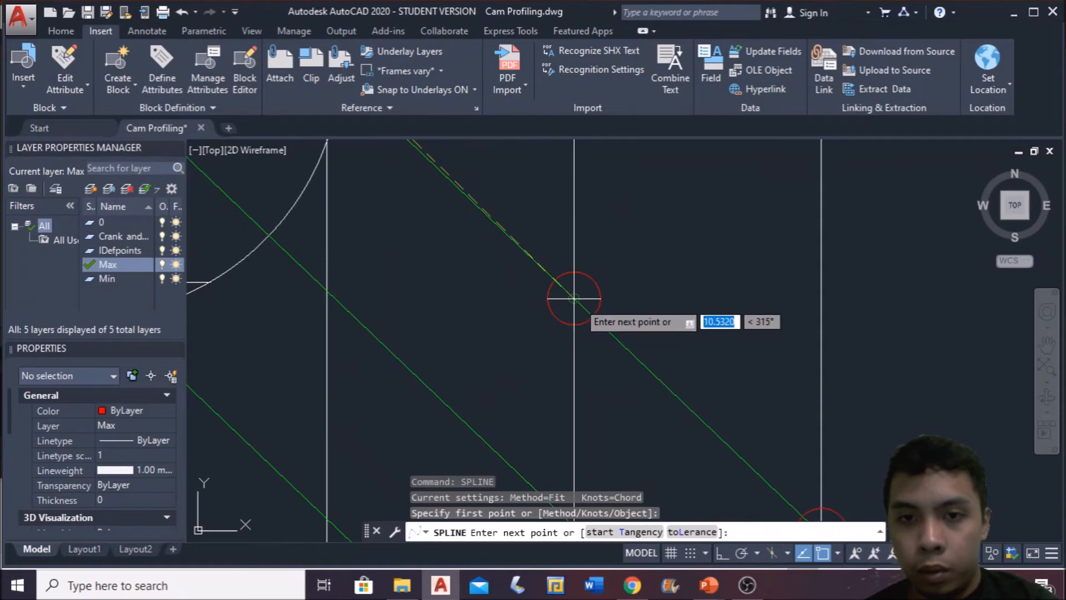
Step: Draw the return spline down through its markers to end on the baseline
left_click(573, 297)
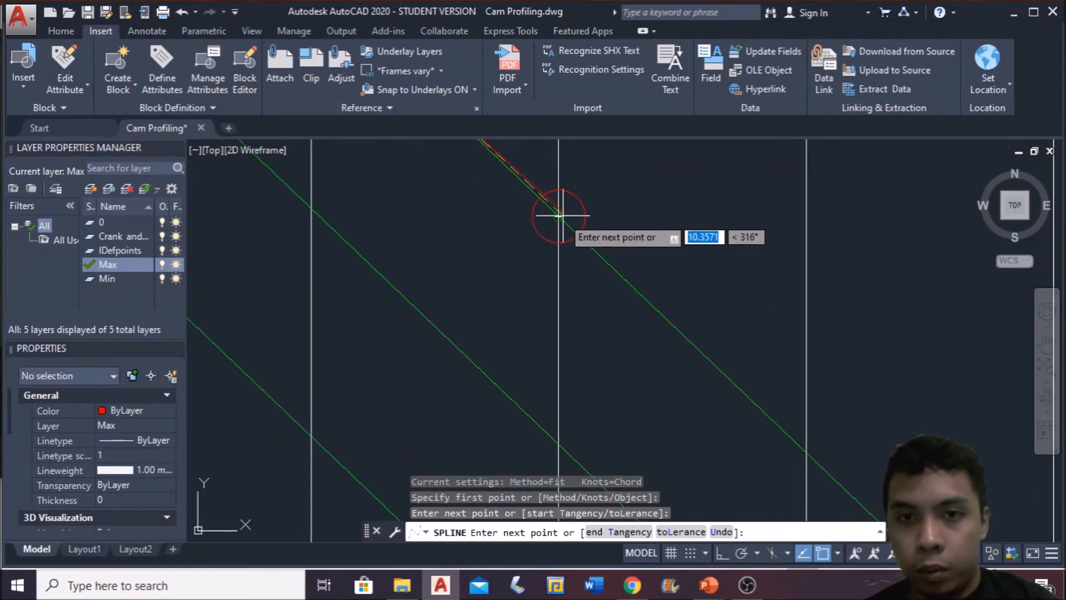
left_click(558, 217)
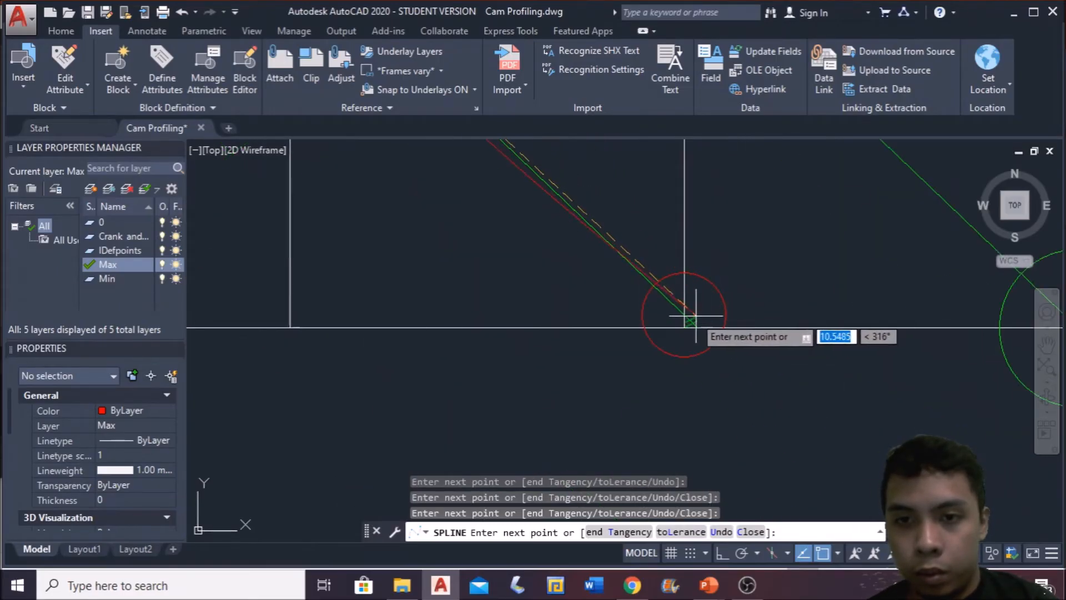
left_click(697, 317)
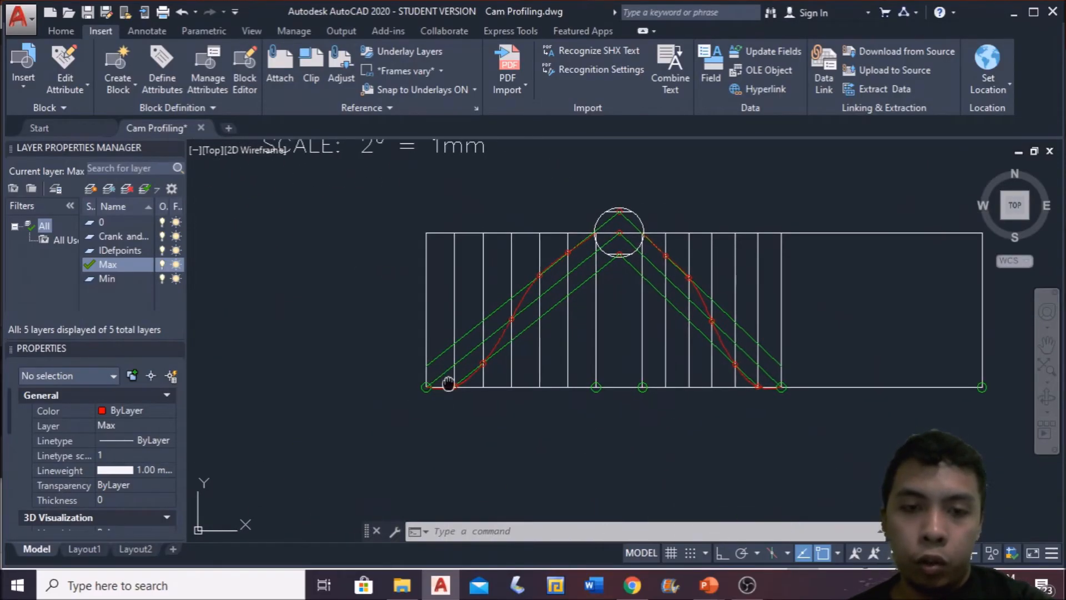
Step: Draw yellow ordinate lines from the baseline up to the red displacement curve, then reset colour to ByLayer
scroll("up", 3)
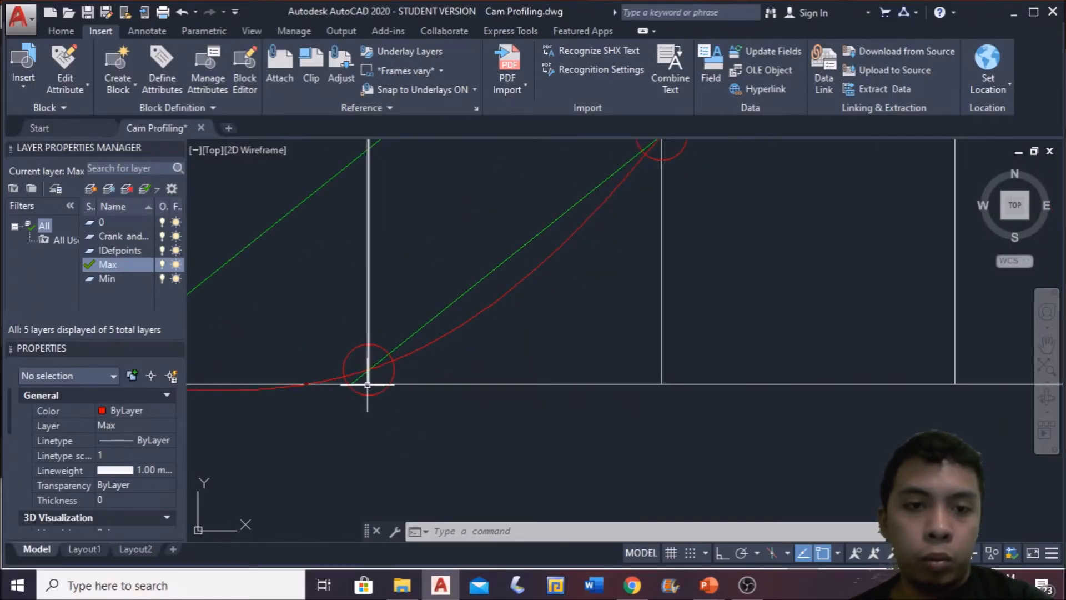
mouse_move(556, 380)
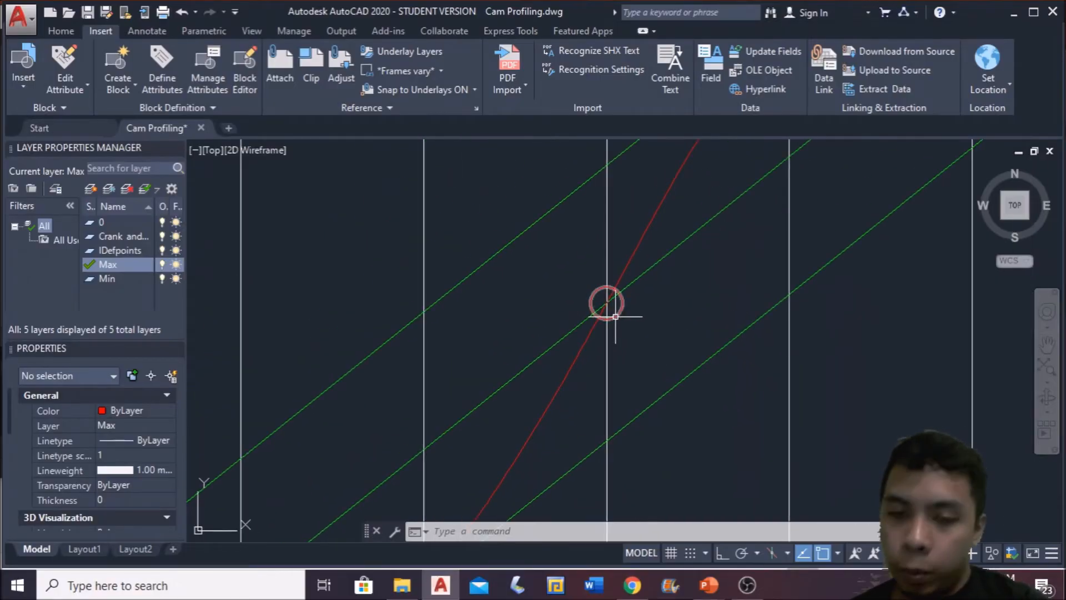
mouse_move(546, 323)
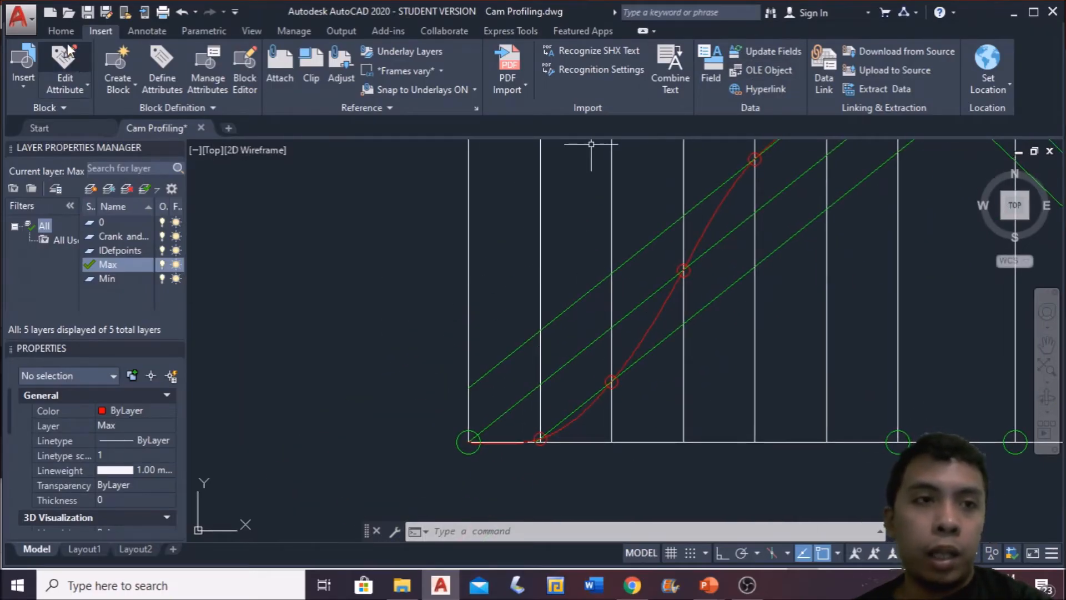
left_click(843, 51)
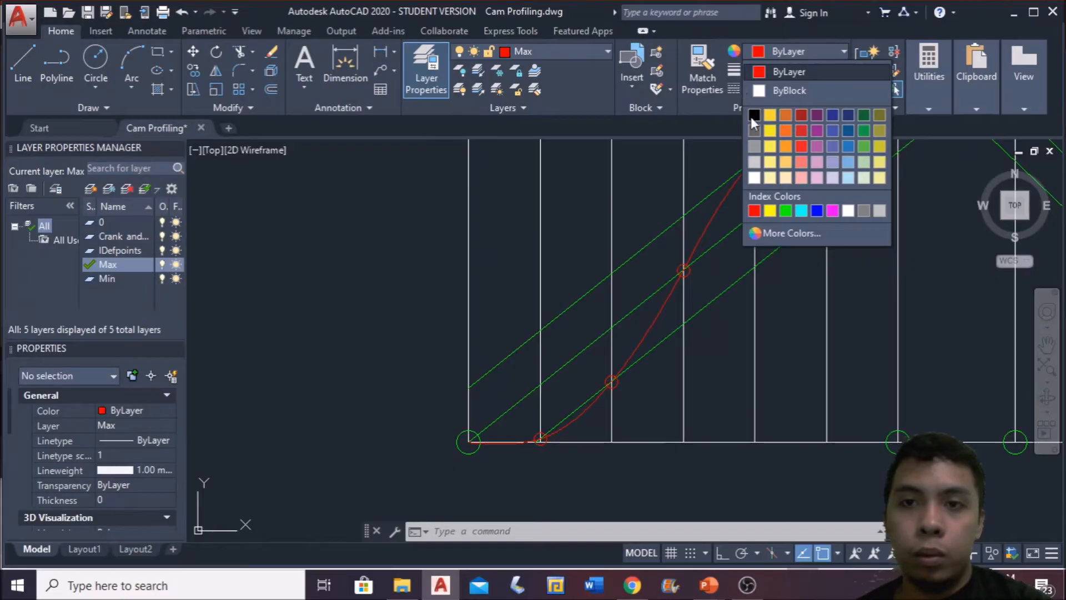
left_click(768, 115)
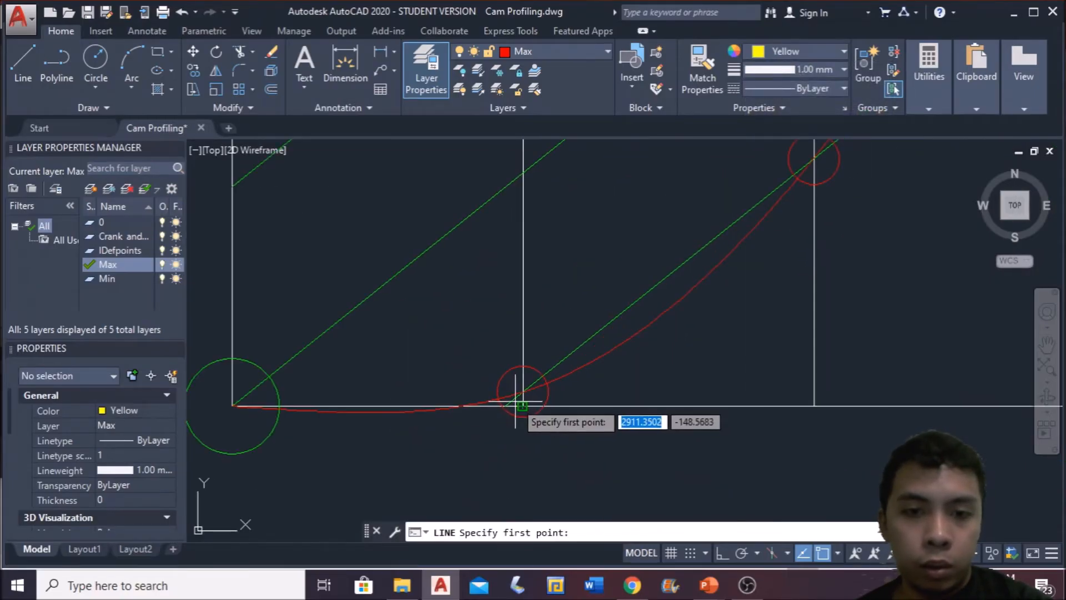
left_click(523, 395)
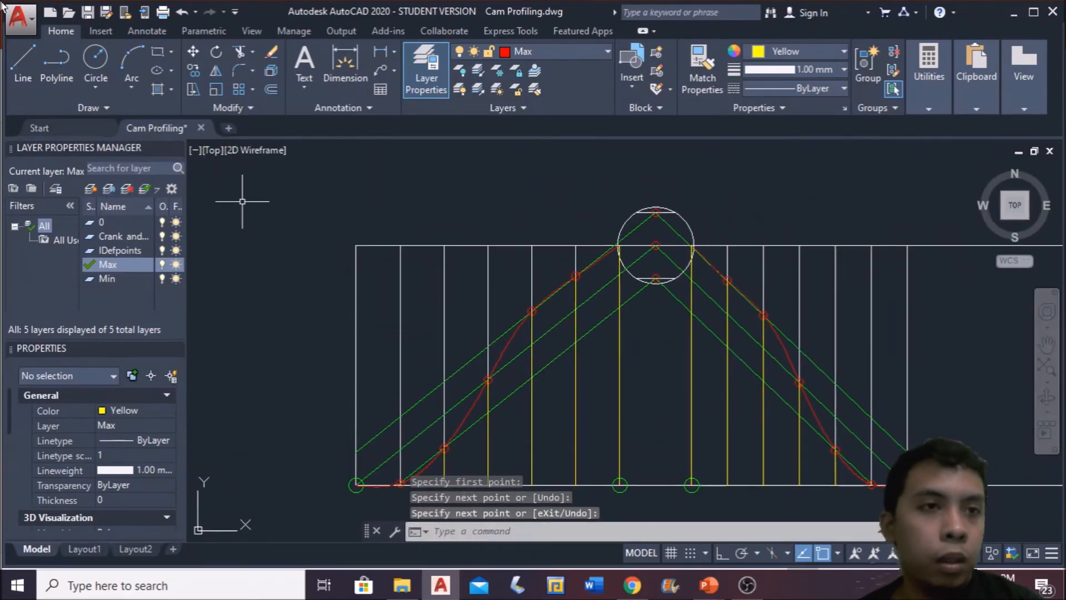
left_click(843, 51)
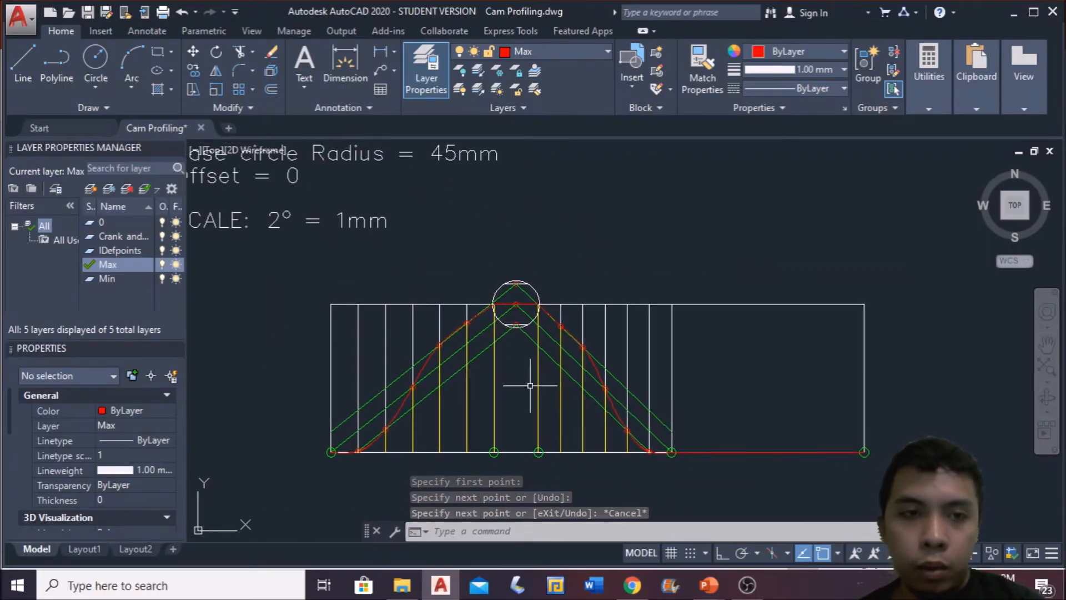
Step: On the IDefpoints layer, draw the base circle with a 45 mm radius beside the diagram
scroll("down", 3)
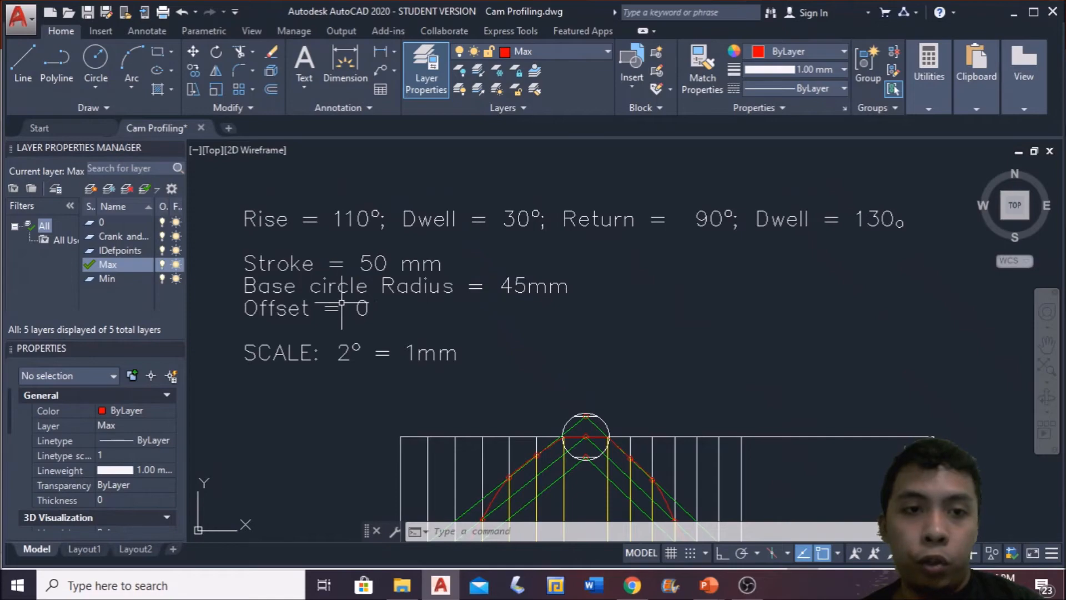
mouse_move(823, 489)
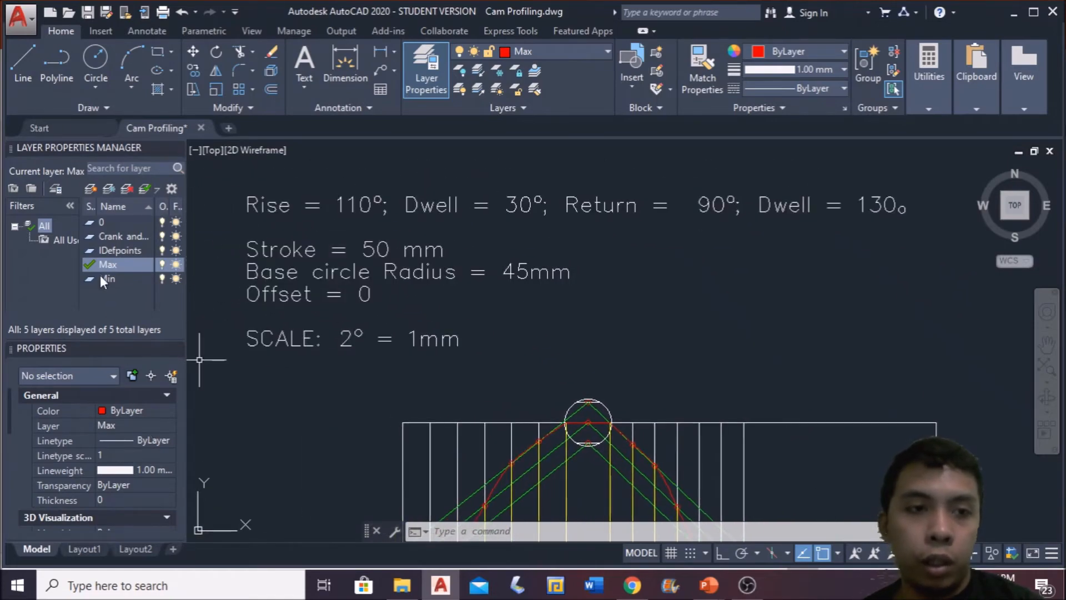
double_click(119, 250)
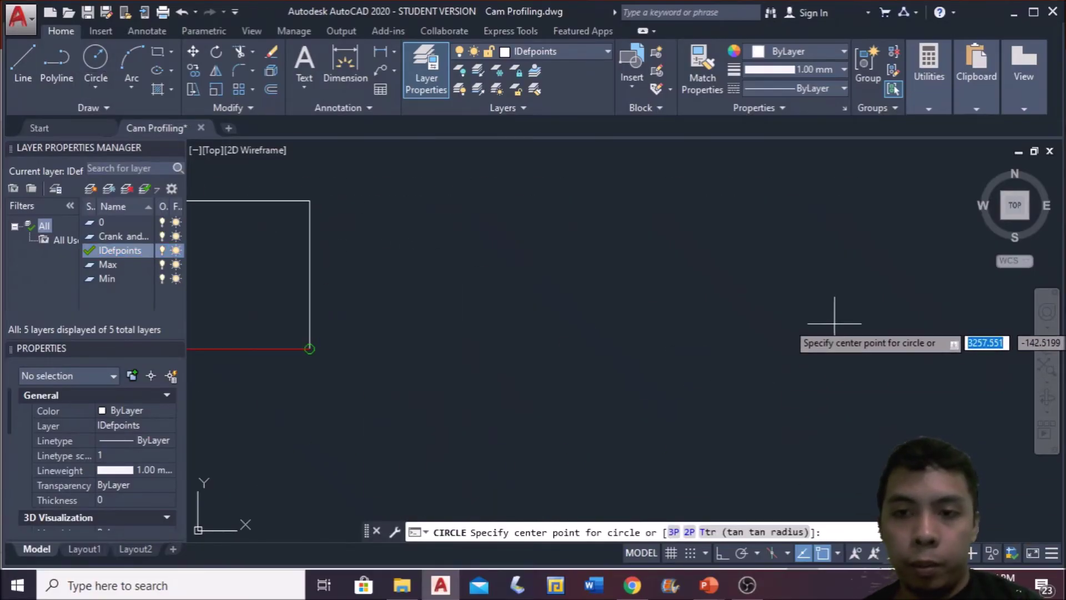
left_click(835, 320)
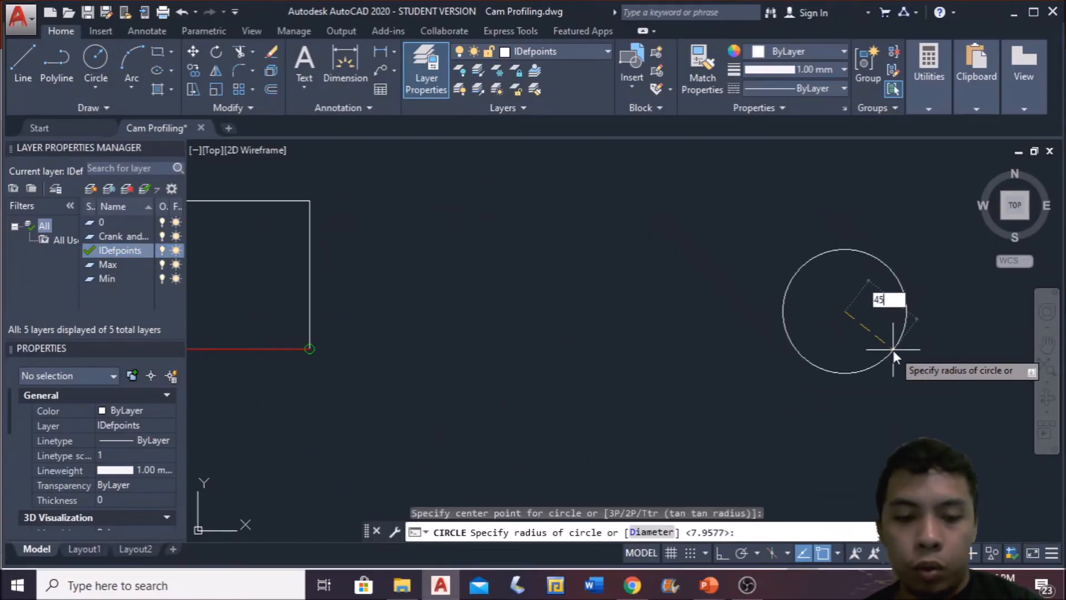
key("Return")
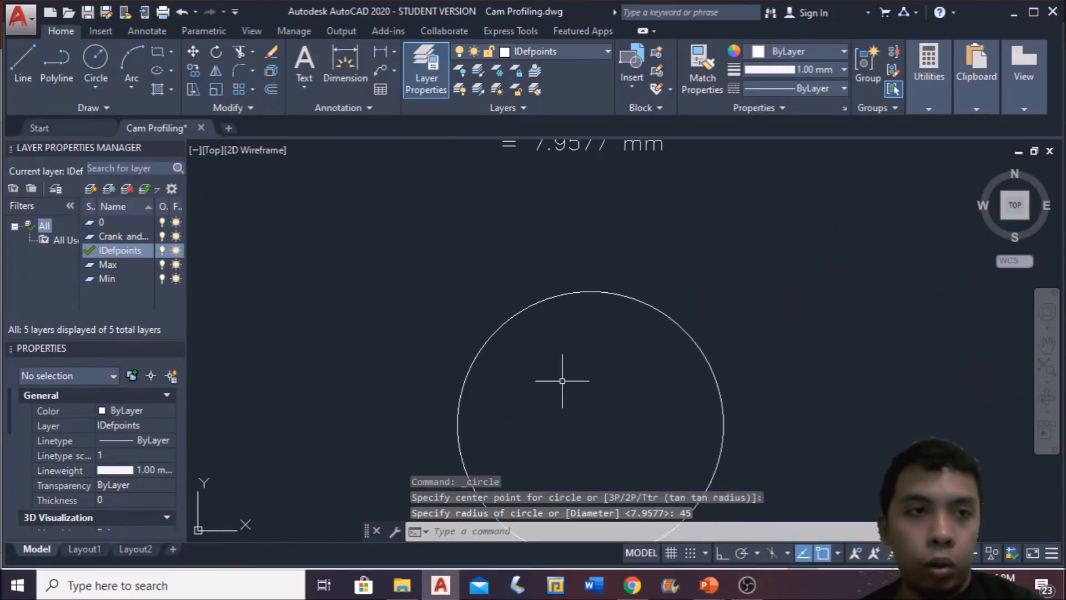
Step: Insert the follower block at the base circle's top quadrant point
left_click(100, 32)
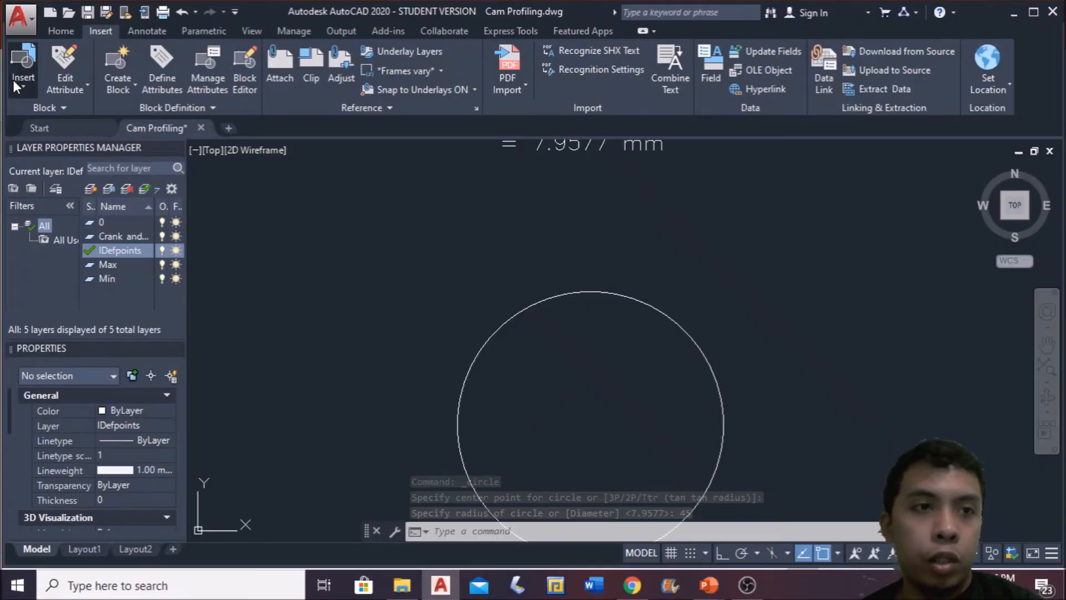
left_click(660, 313)
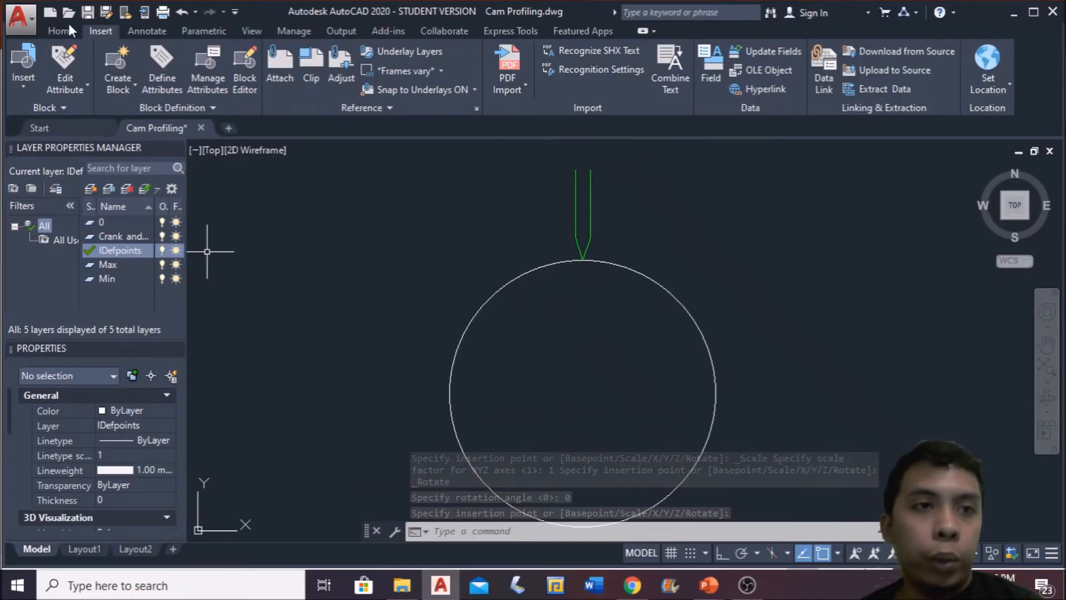
Step: Draw the vertical centre line from the follower's tip down to the circle's centre
left_click(60, 32)
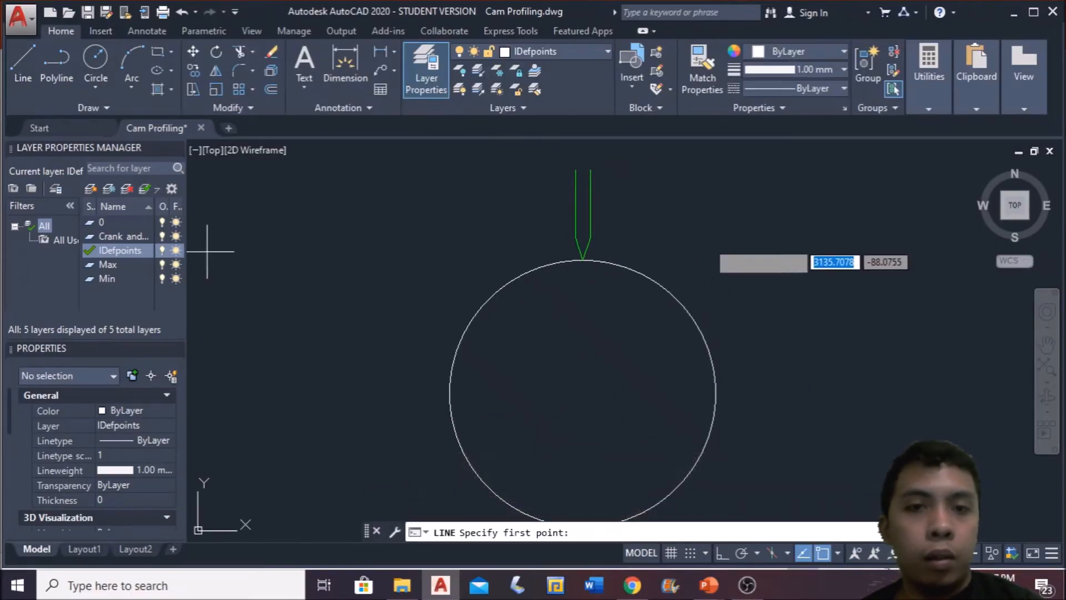
left_click(583, 262)
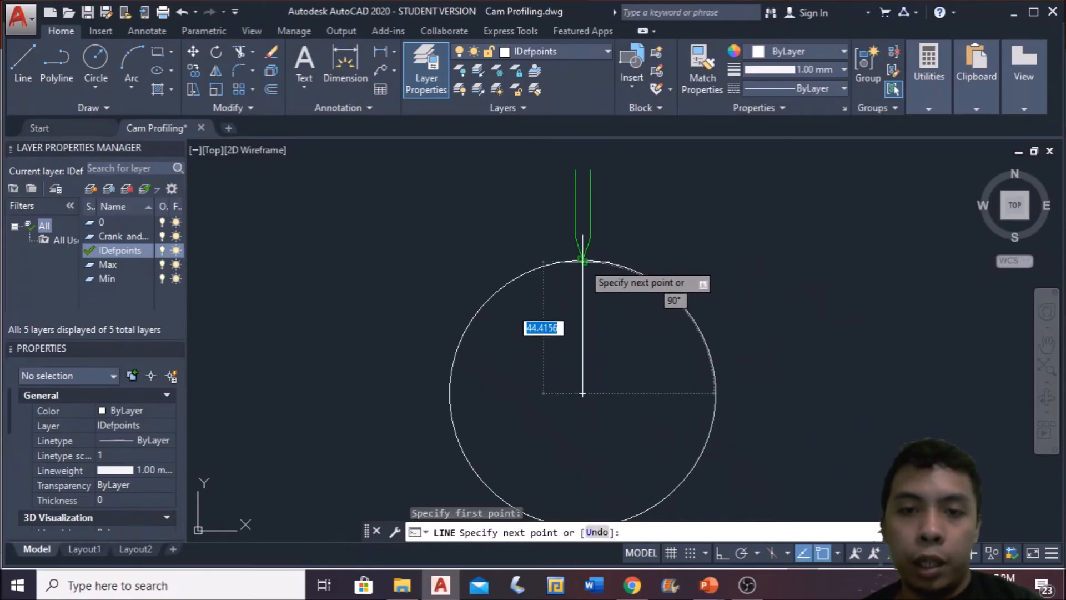
key("Escape")
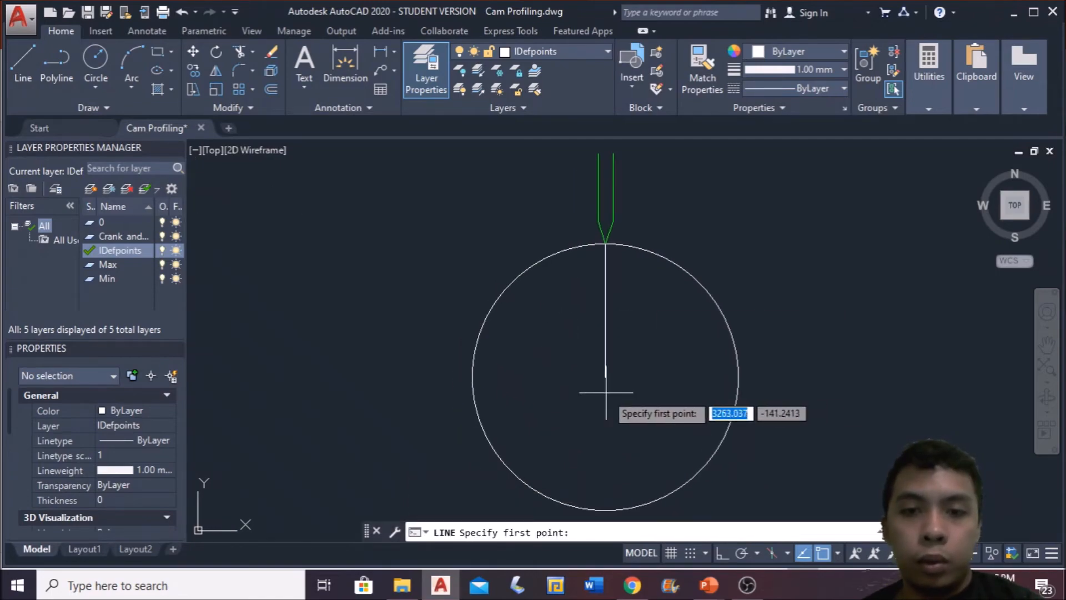
Step: Rotate-copy the centre line about the circle's centre to mark the 110°, 30° and 90° sector boundaries
left_click(606, 248)
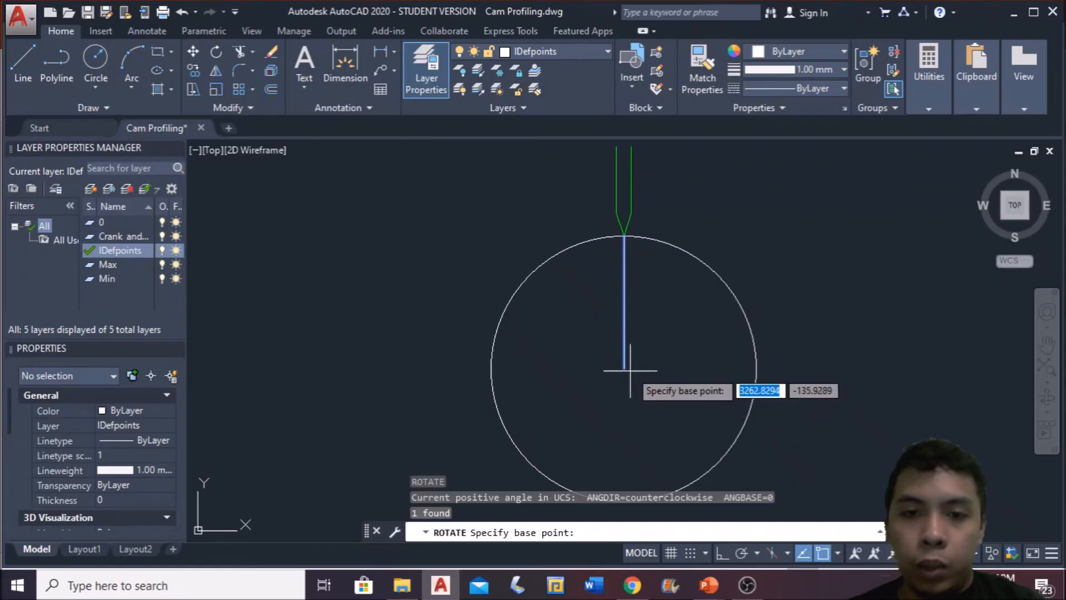
left_click(622, 367)
type("3")
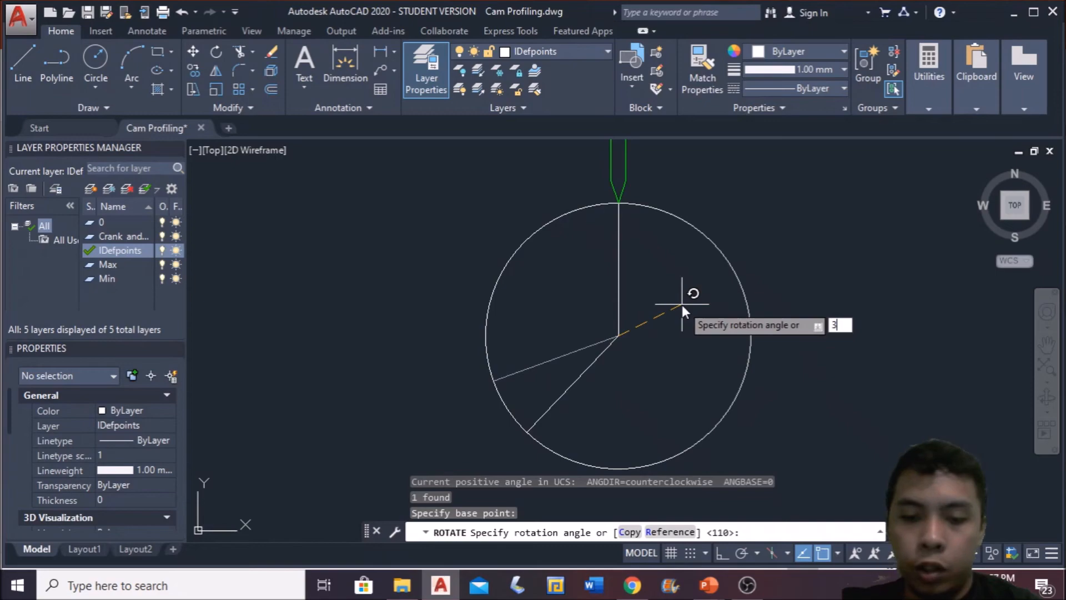
key("Return")
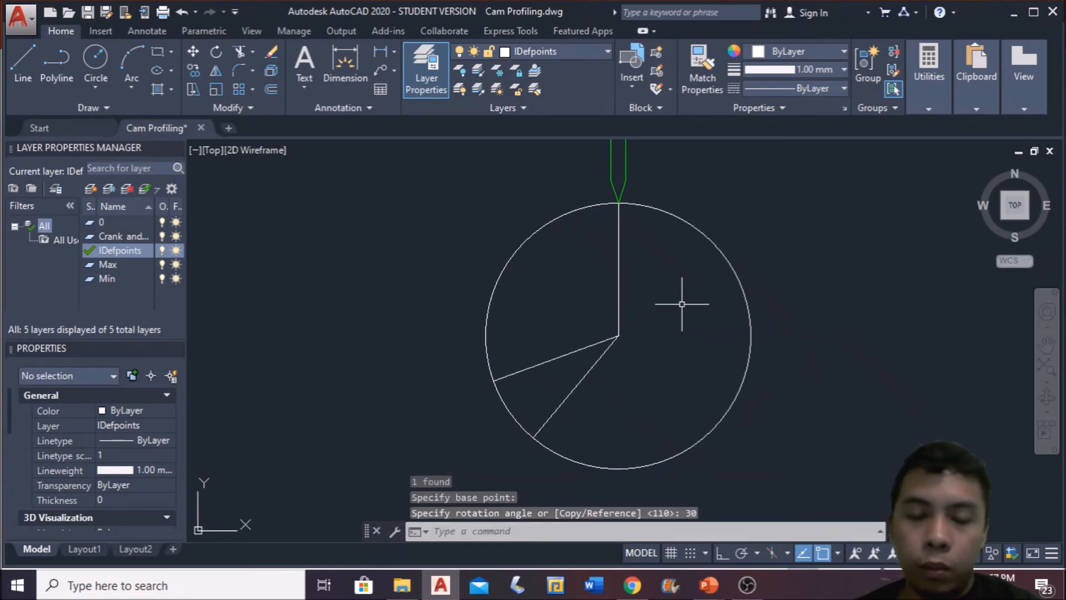
left_click(574, 386)
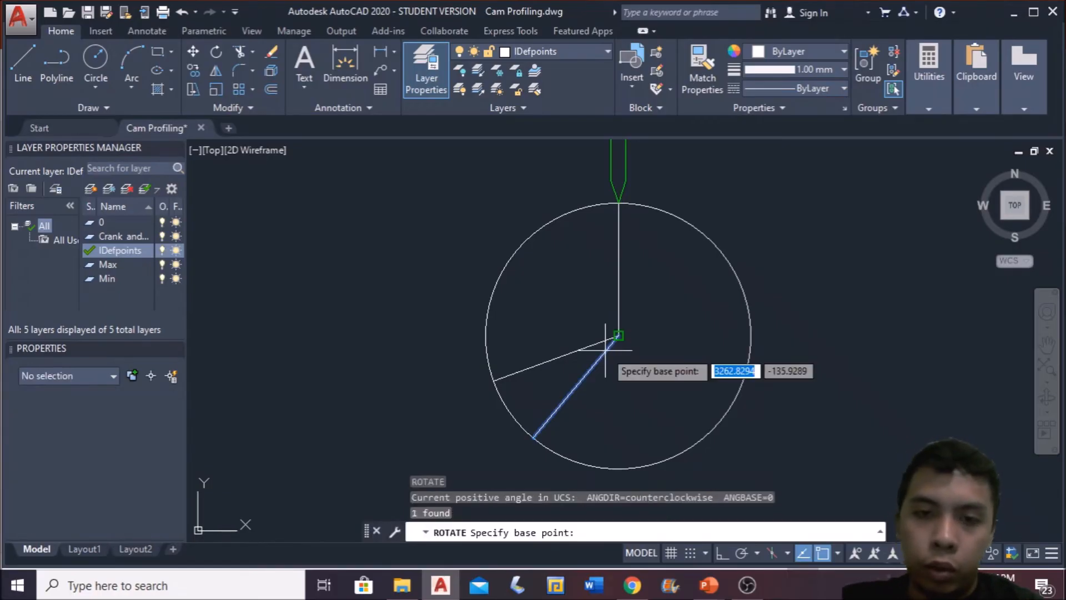
left_click(615, 335)
type("90")
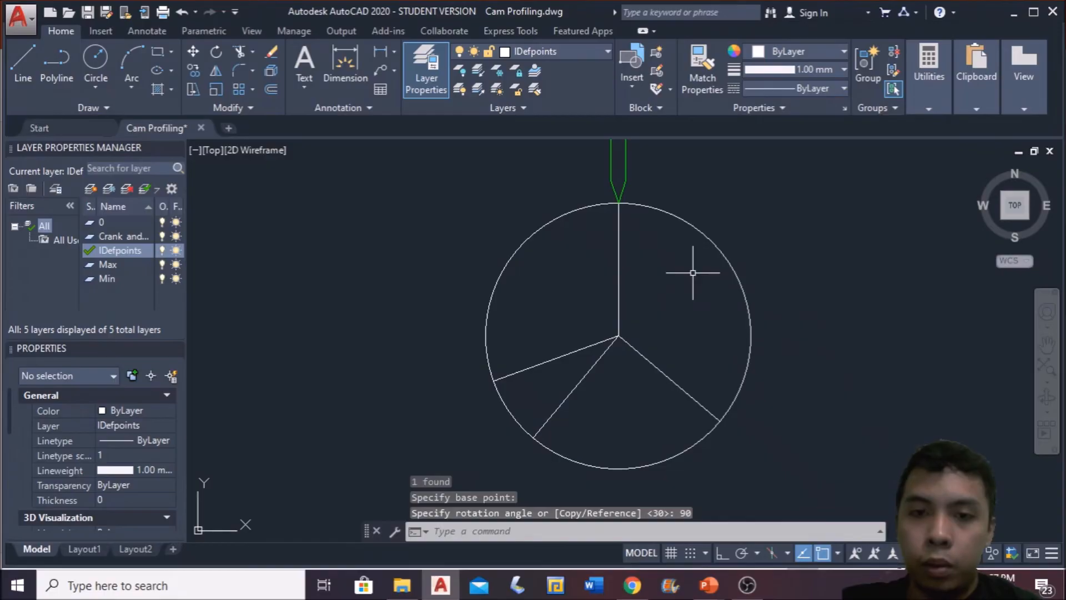
Step: Begin copying the follower-tip marker around the base circle from the follower tip
left_click(100, 31)
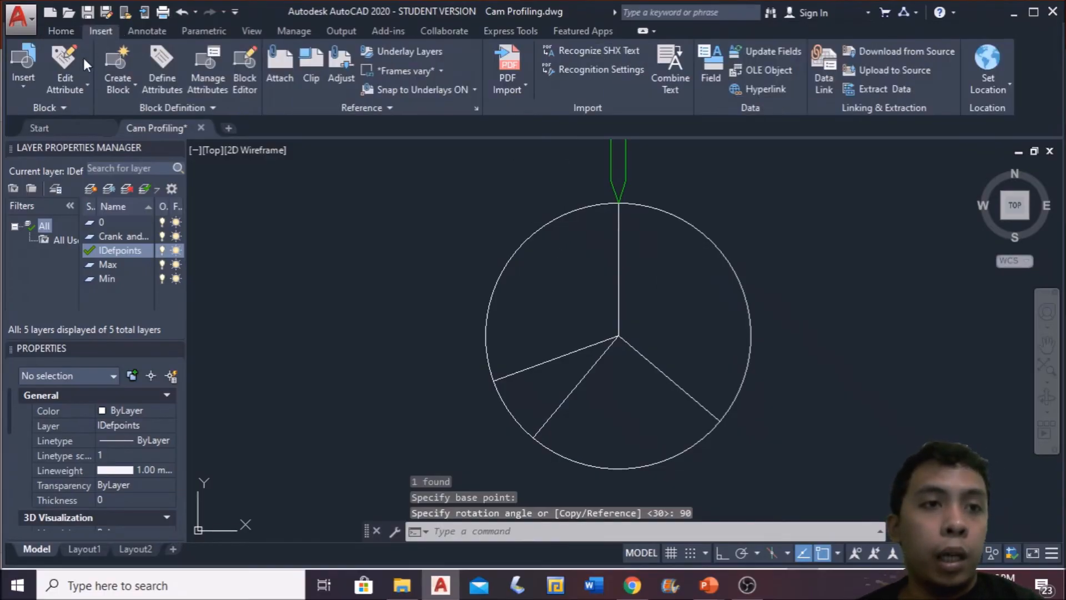
left_click(23, 68)
type("CO")
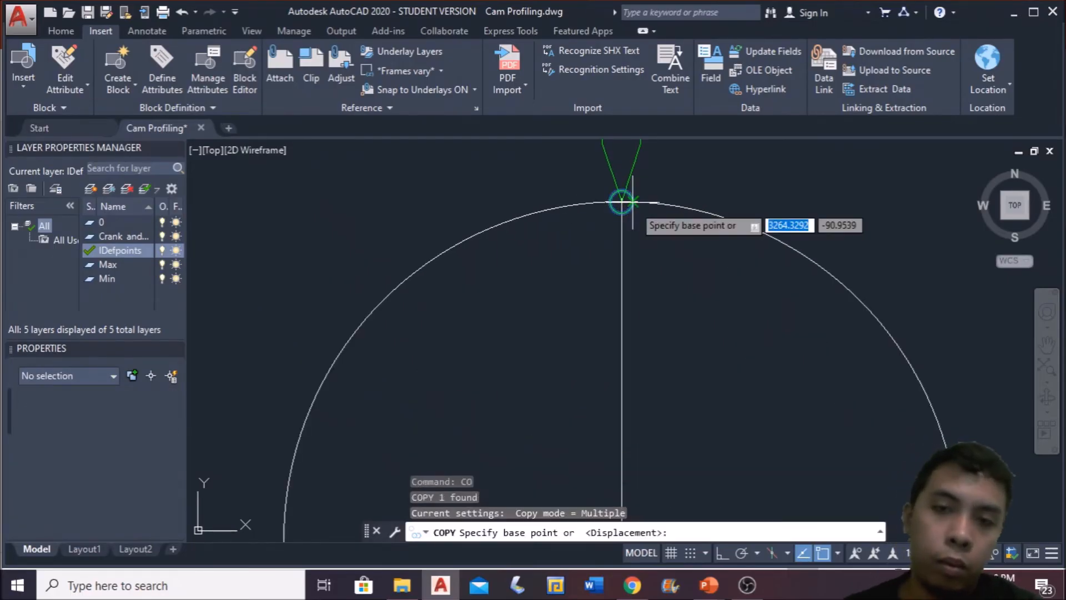
left_click(619, 202)
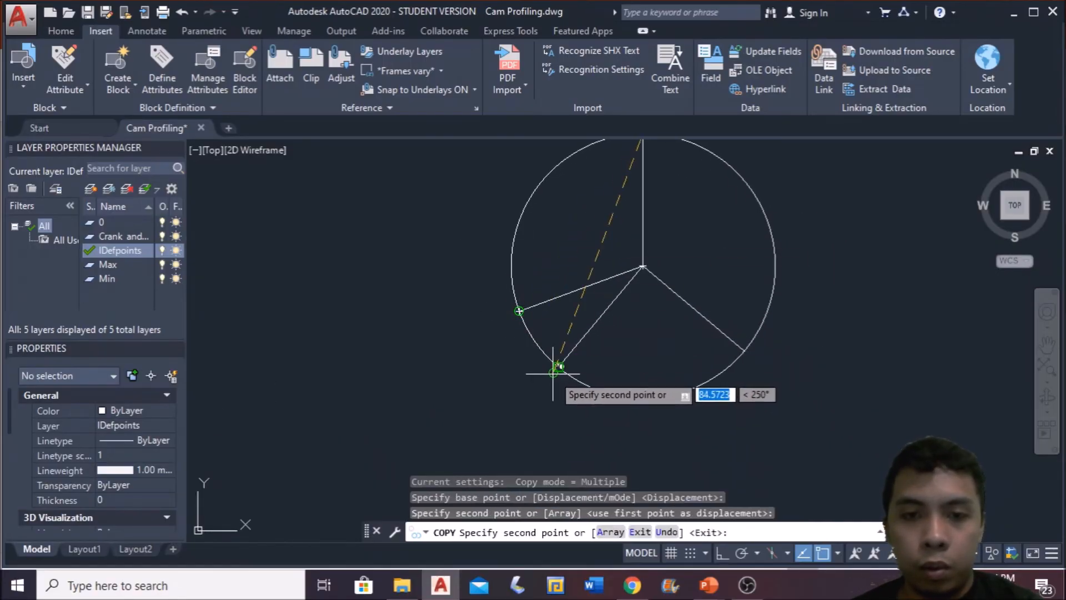
mouse_move(759, 350)
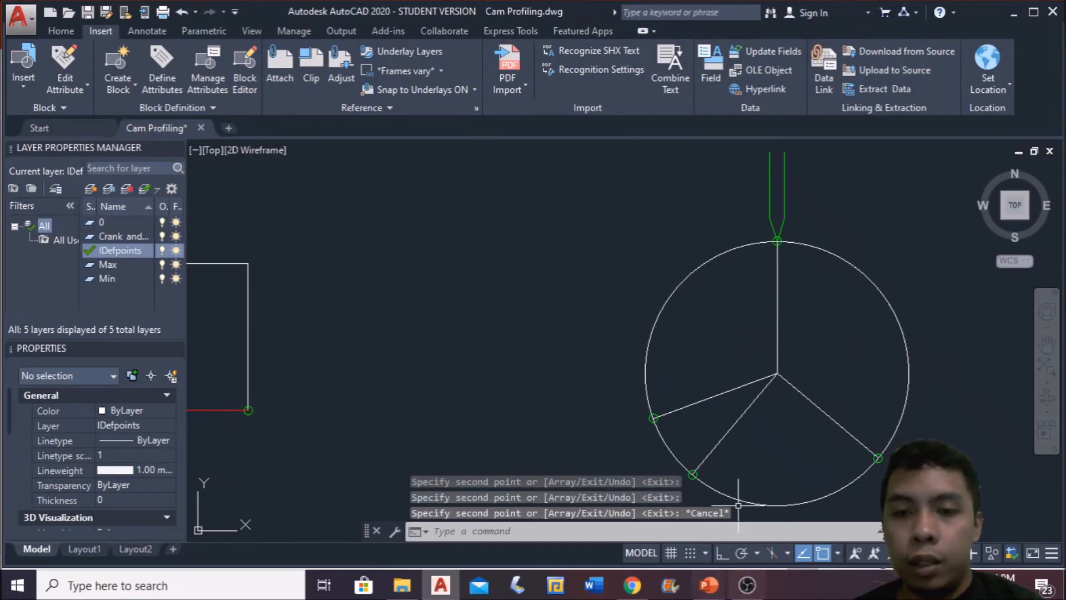
mouse_move(793, 425)
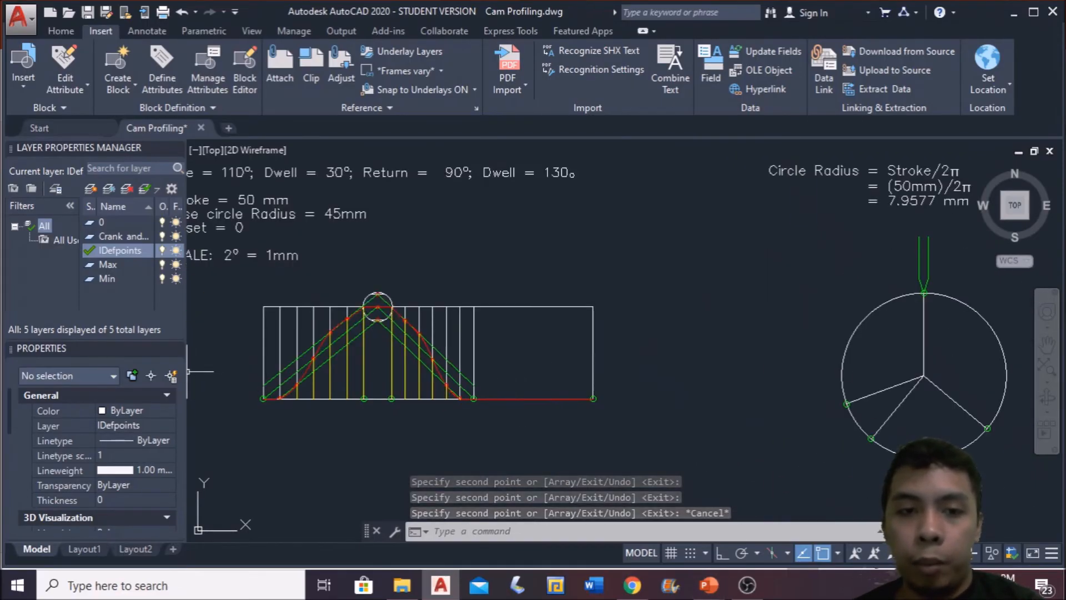
Step: Polar-array the radial line about the centre with 7 items filling the 110° rise sector
right_click(683, 397)
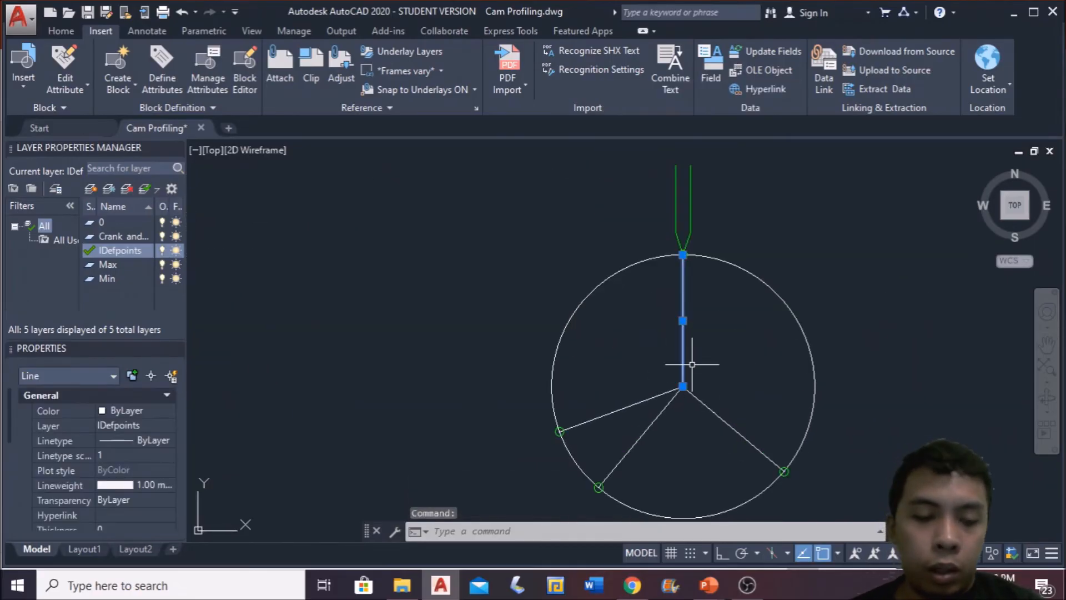
type("ARRAY Enter array type [Rectangular PAth POlar] <Polar>:")
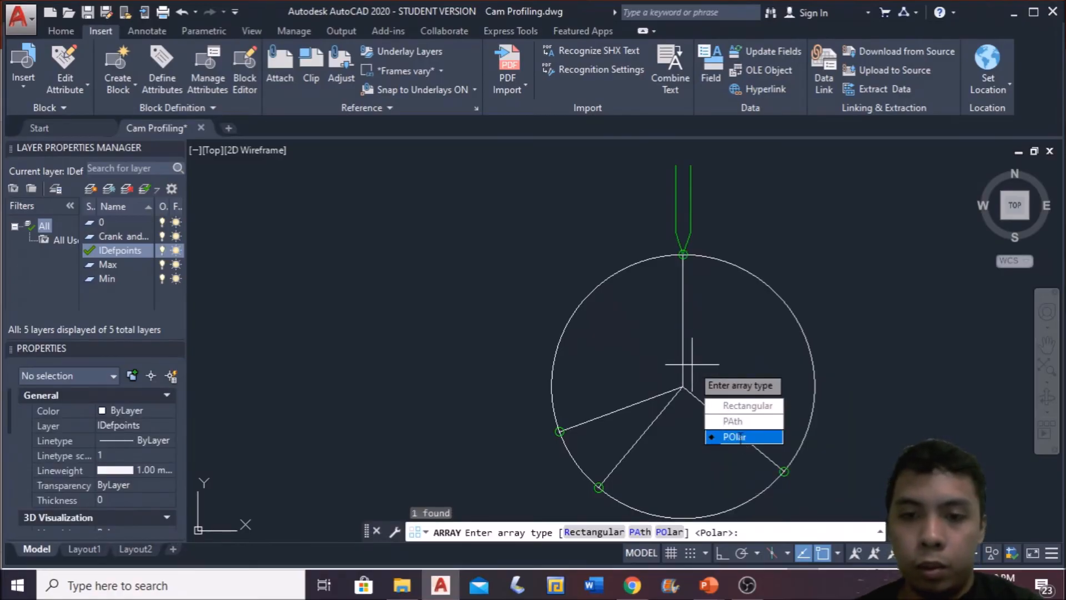
left_click(734, 436)
type("7")
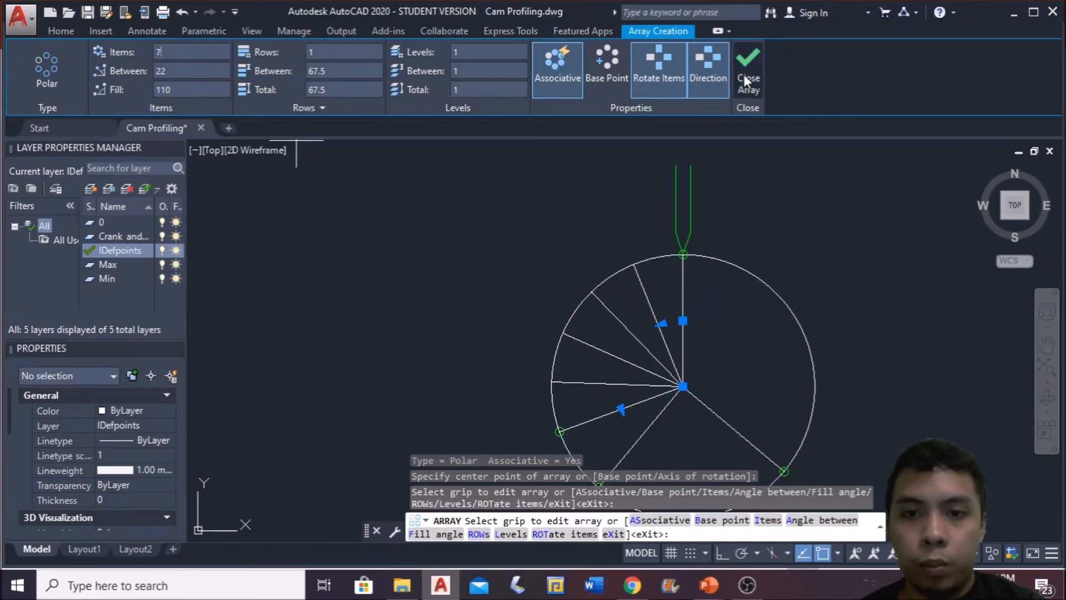
left_click(747, 68)
type("array")
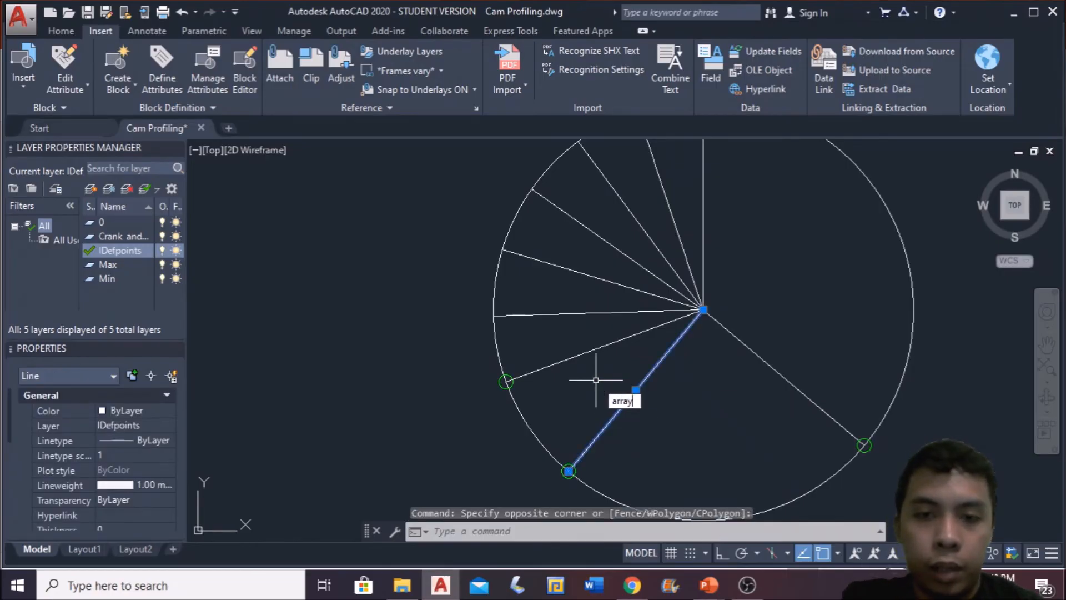
Step: Polar-array the other radial line with 7 items filling the 90° return sector
key("Return")
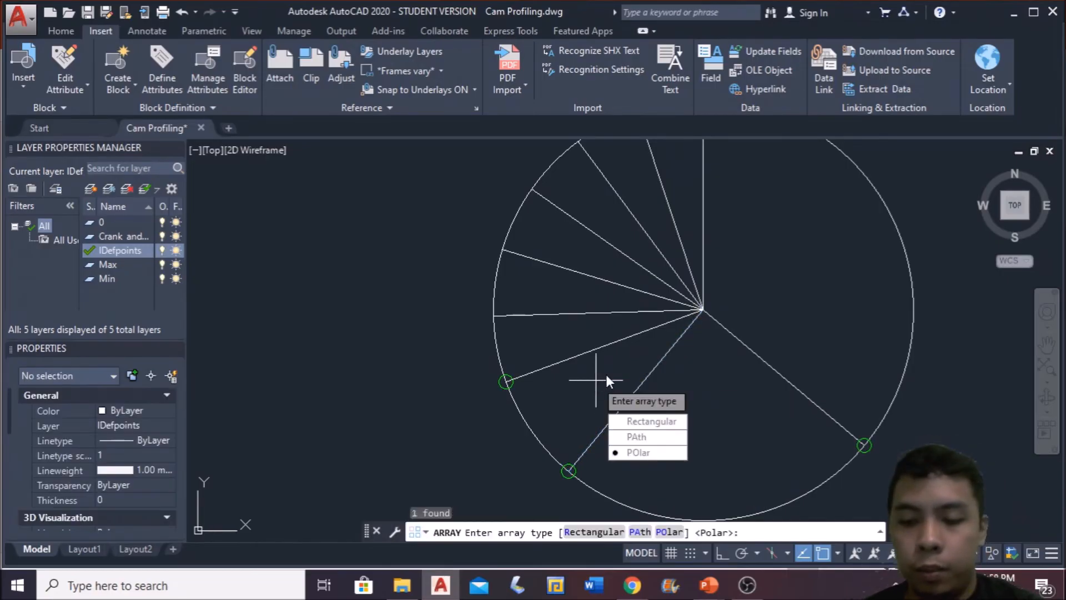
left_click(638, 452)
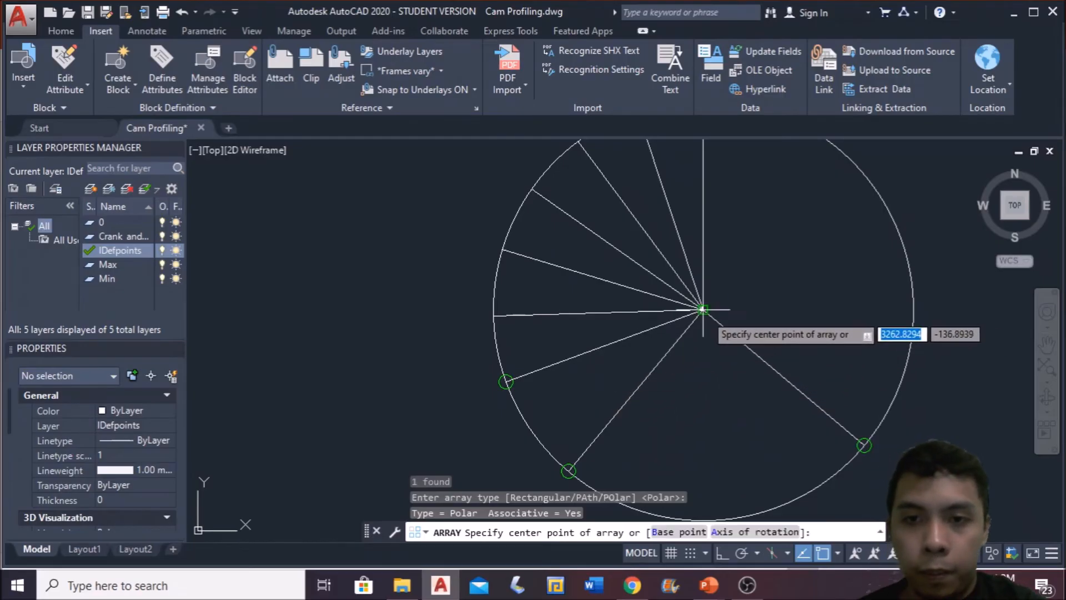
left_click(702, 310)
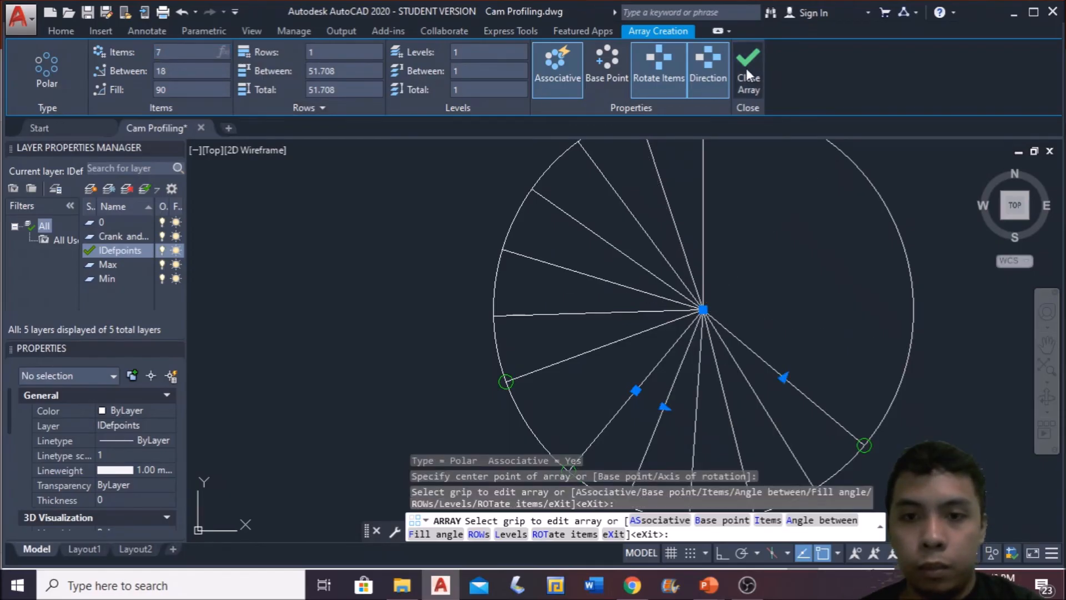
left_click(747, 67)
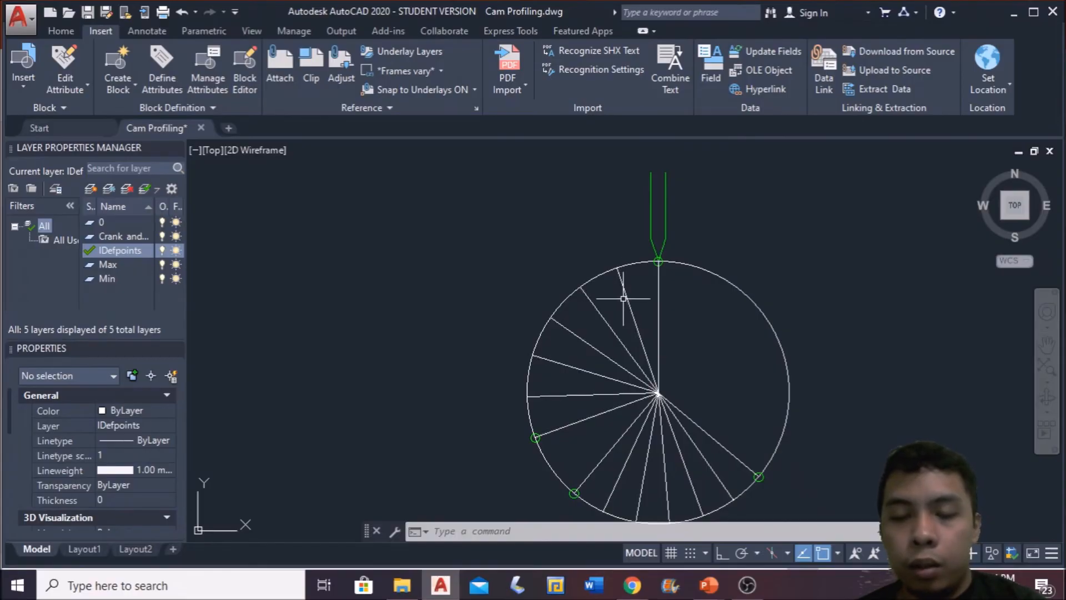
mouse_move(330, 348)
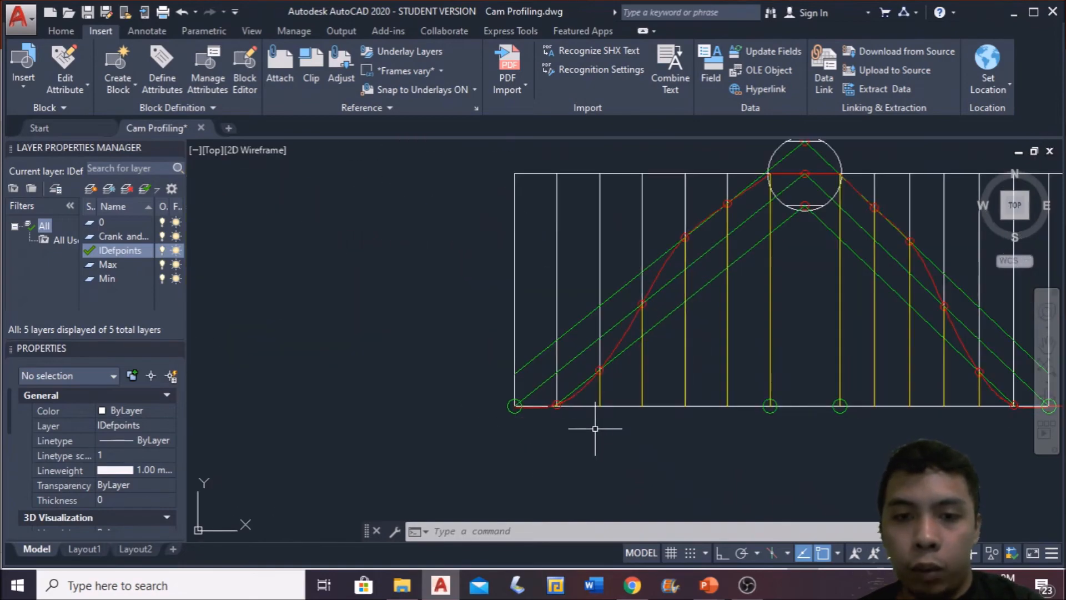
Step: Move the yellow ordinate lengths onto the radial lines and rotate them about the cam centre
scroll("up", 3)
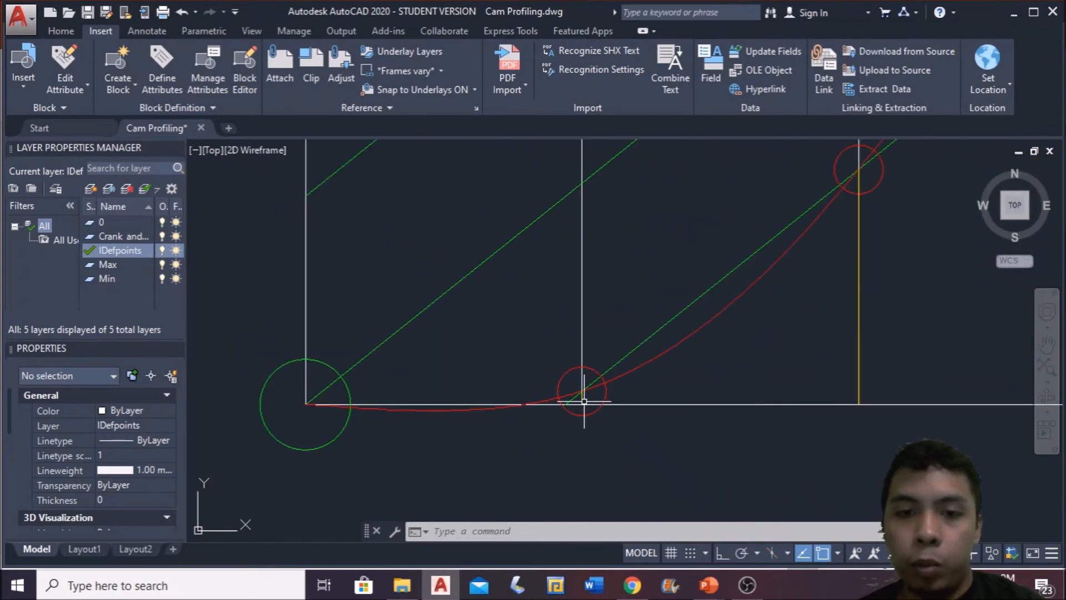
left_click(581, 401)
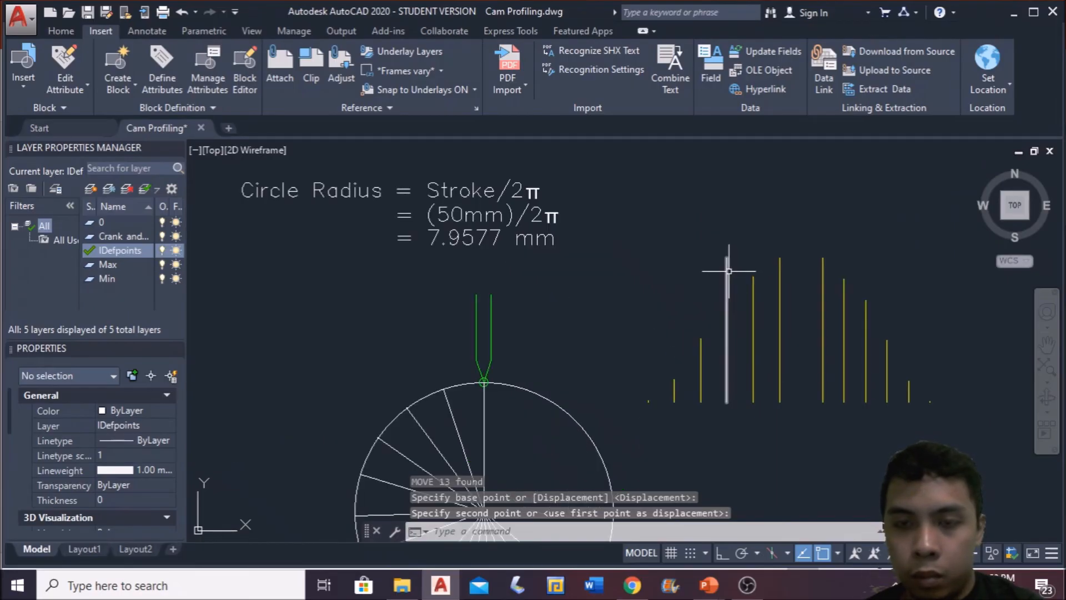
left_click(726, 330)
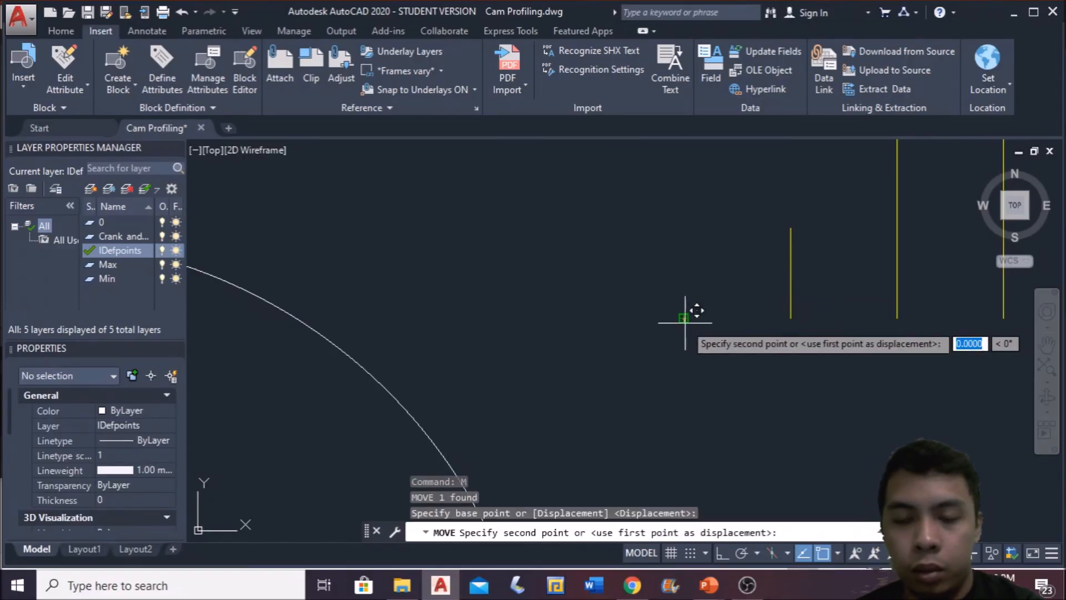
key("Escape")
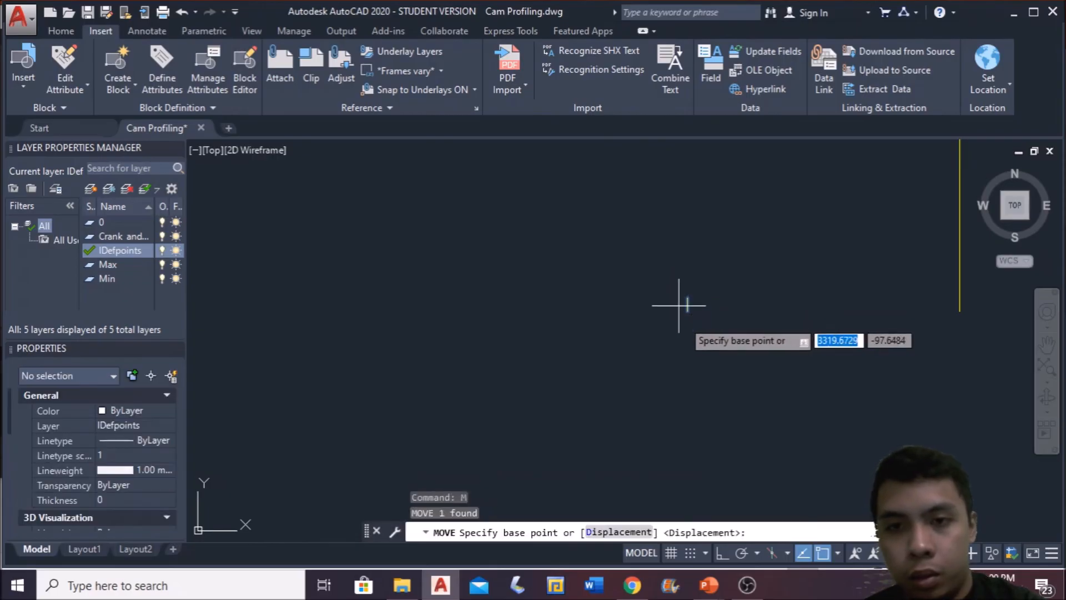
left_click(696, 330)
type("ROTATE")
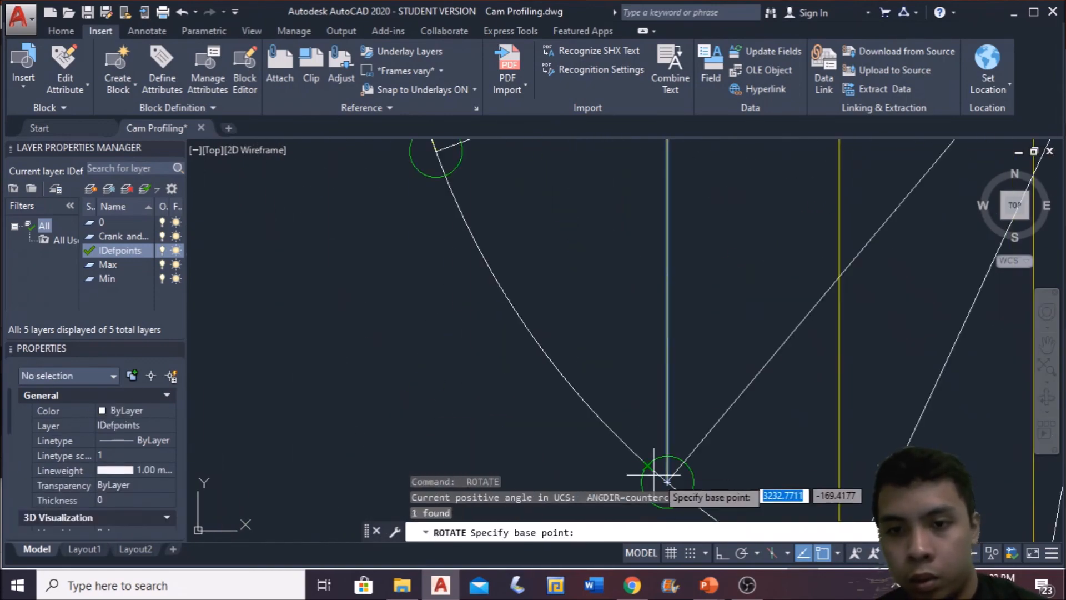
left_click(666, 469)
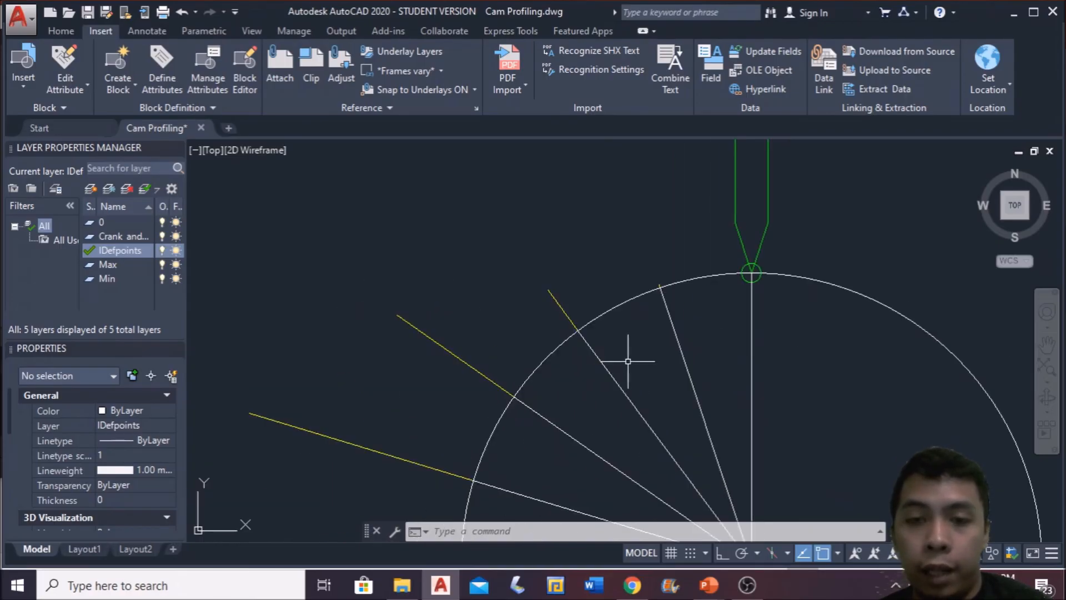
mouse_move(468, 326)
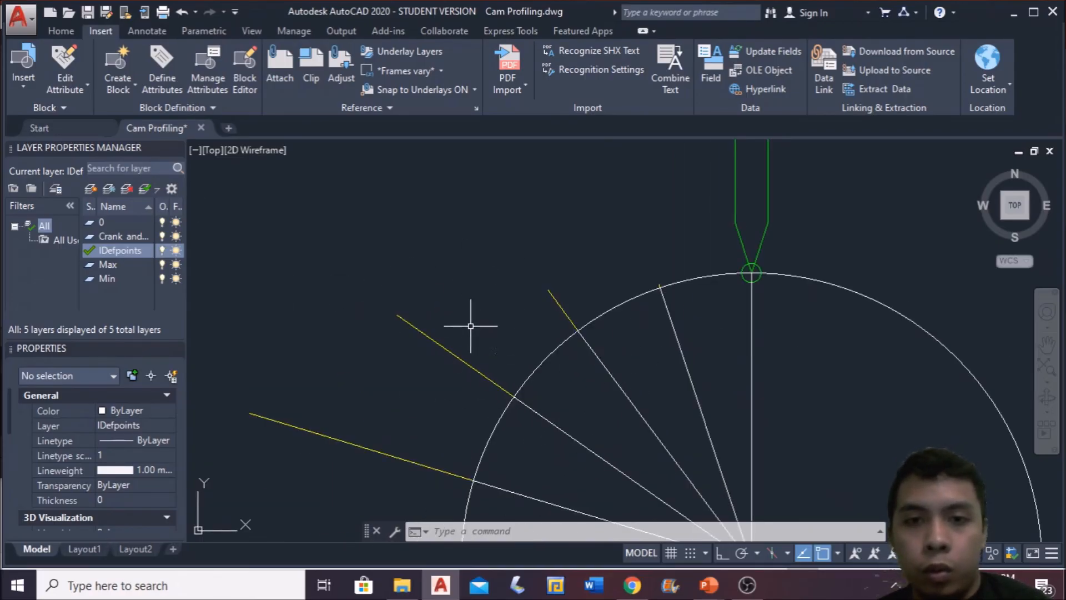
Step: Draw the cam profile spline through the ordinate ends, starting at the follower contact point
left_click(60, 31)
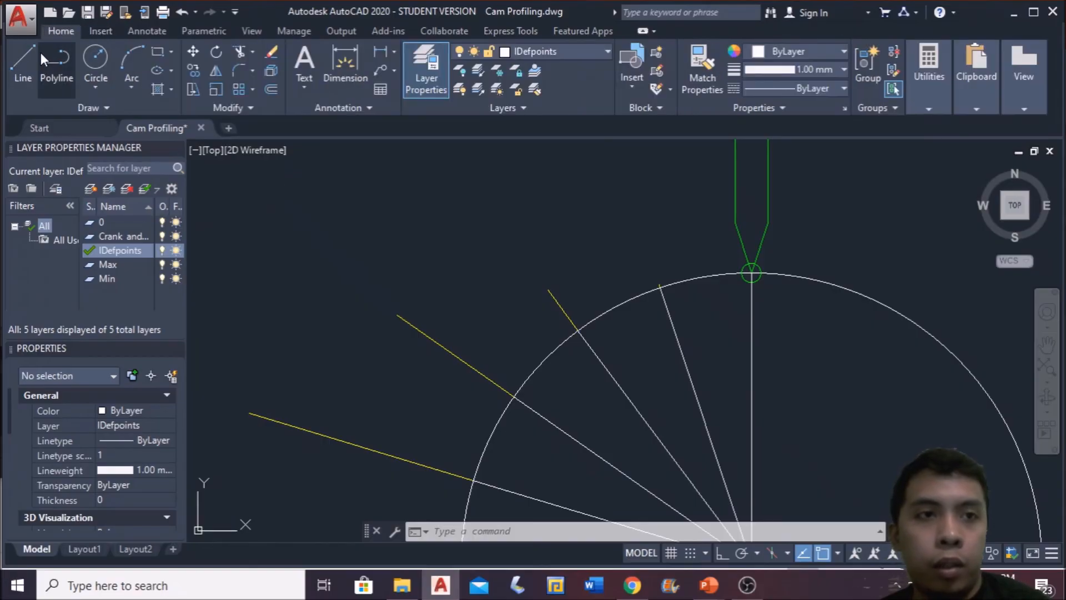
mouse_move(271, 71)
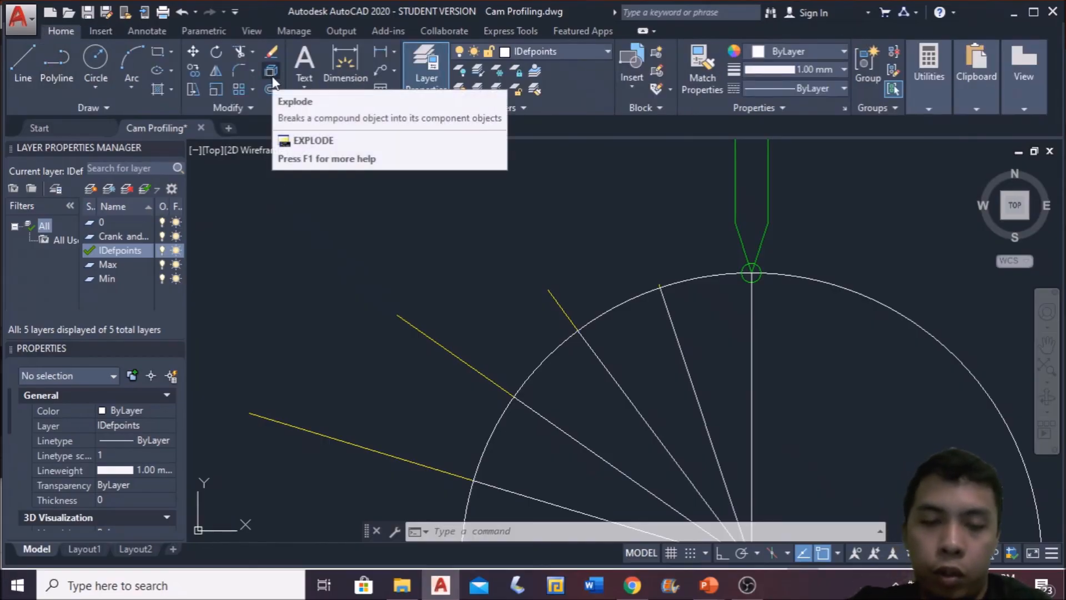
mouse_move(271, 71)
type("splin")
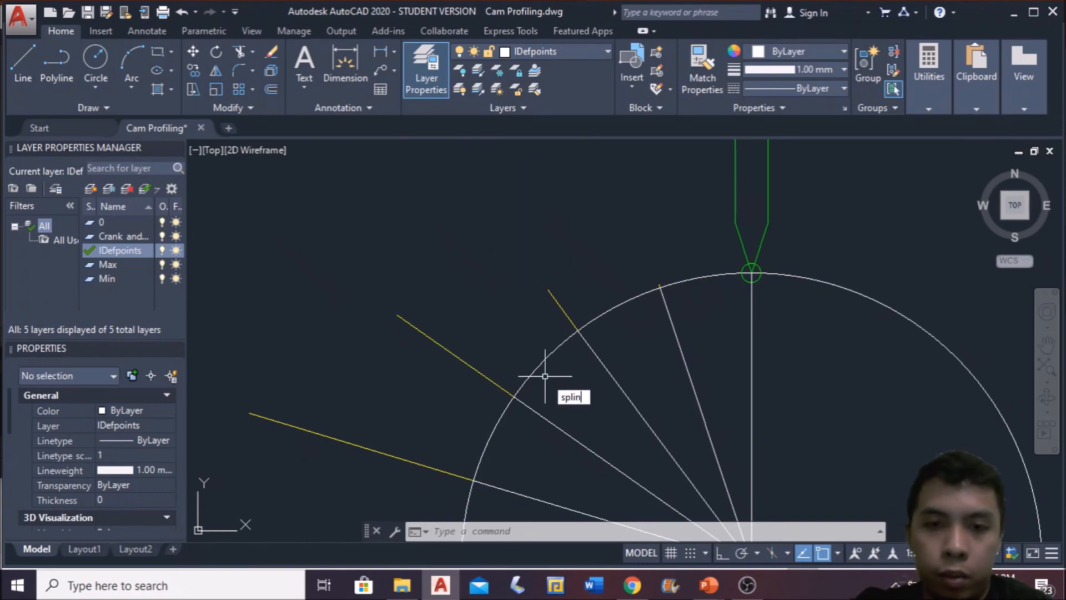
key("Return")
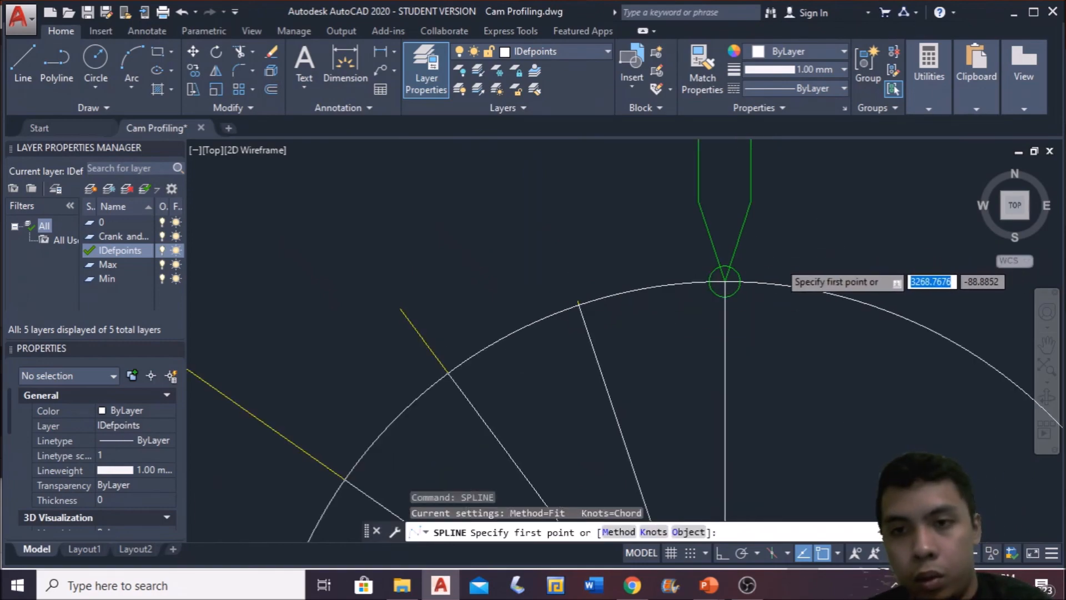
left_click(724, 281)
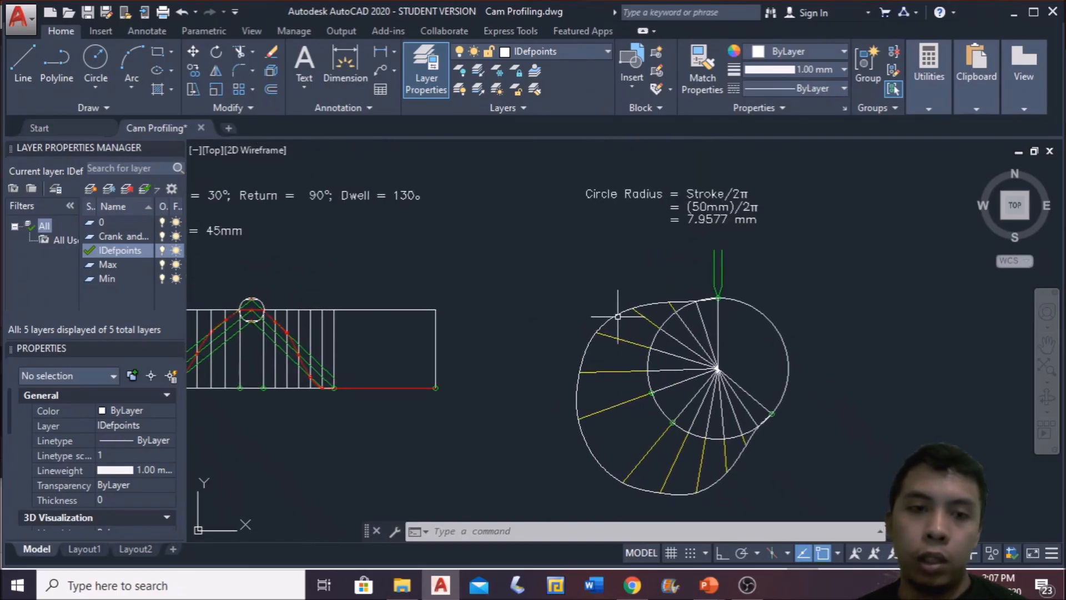
mouse_move(640, 387)
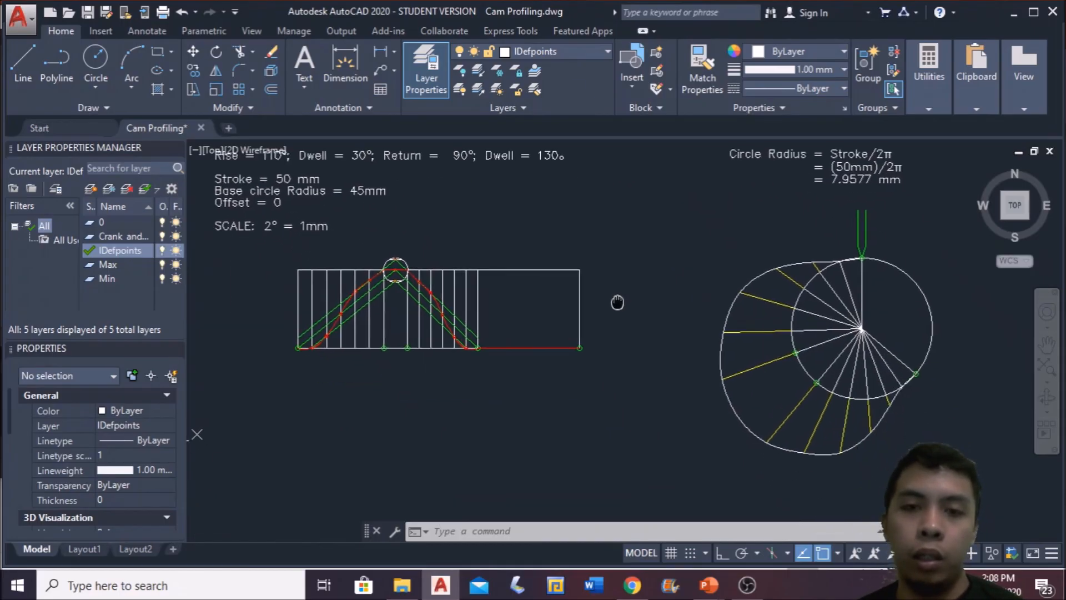
mouse_move(808, 409)
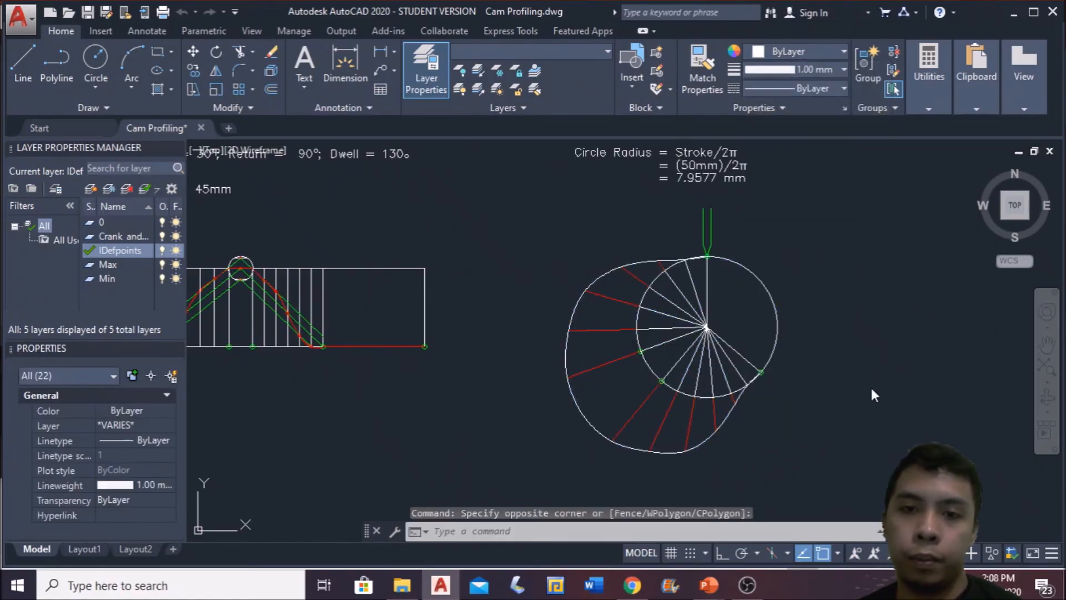
Step: Recolour the selected construction lines from the Properties colour dropdown
left_click(842, 51)
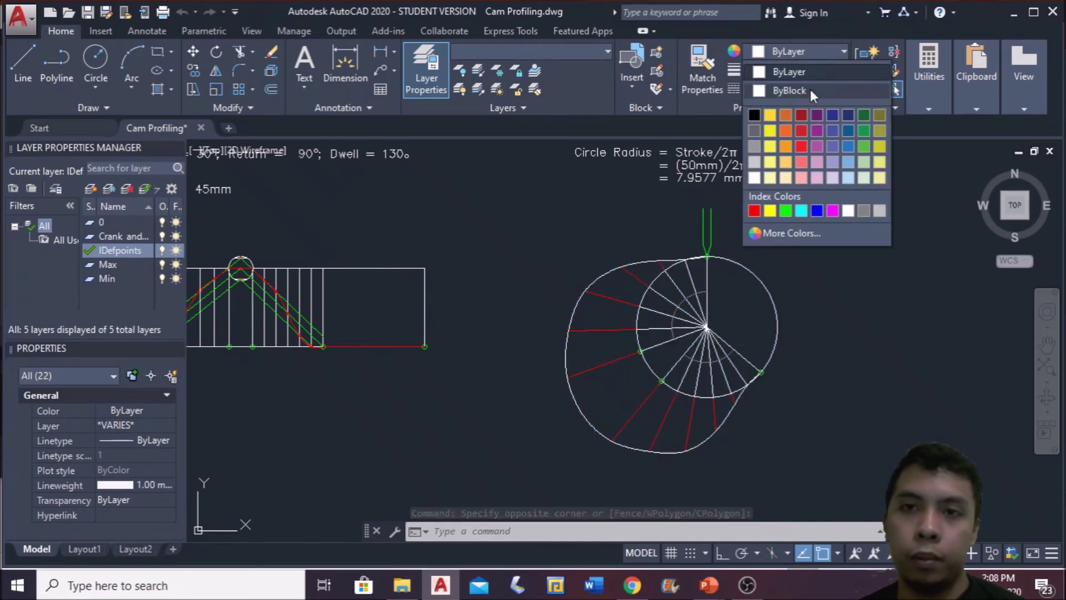
left_click(788, 90)
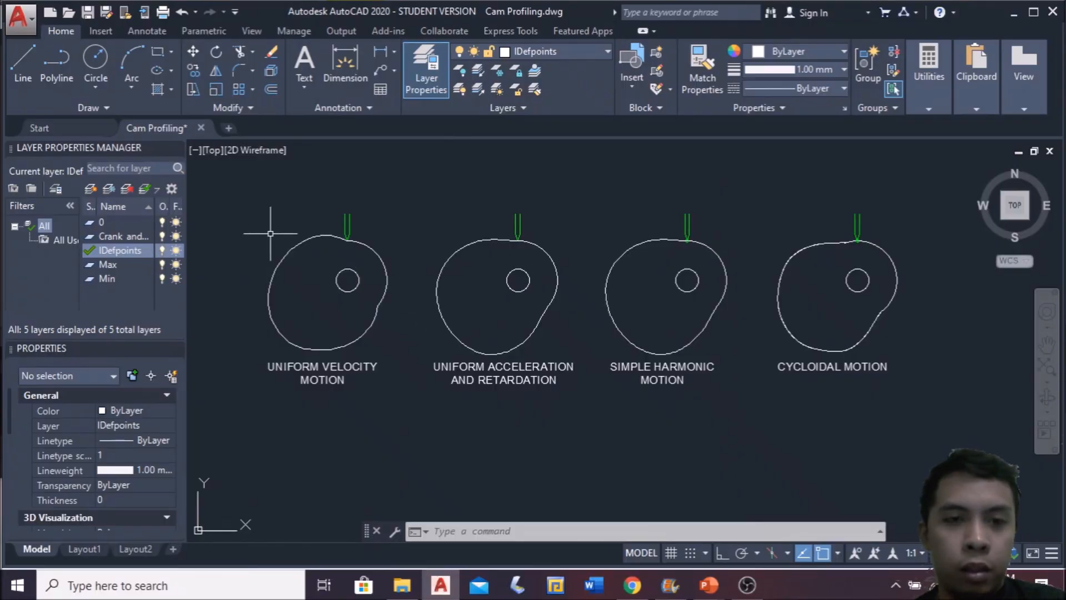
mouse_move(284, 257)
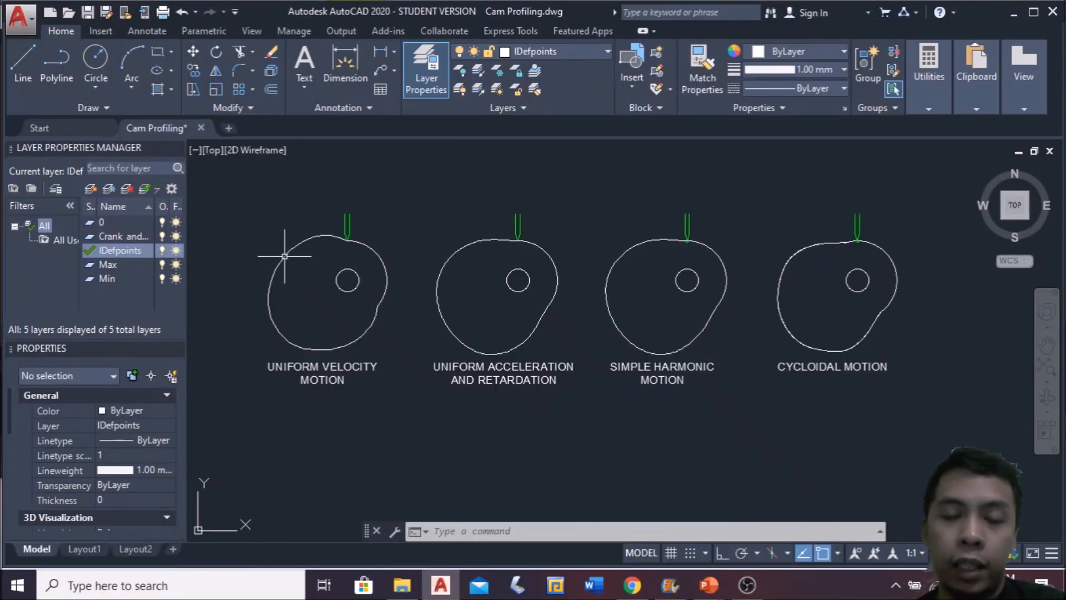
mouse_move(439, 236)
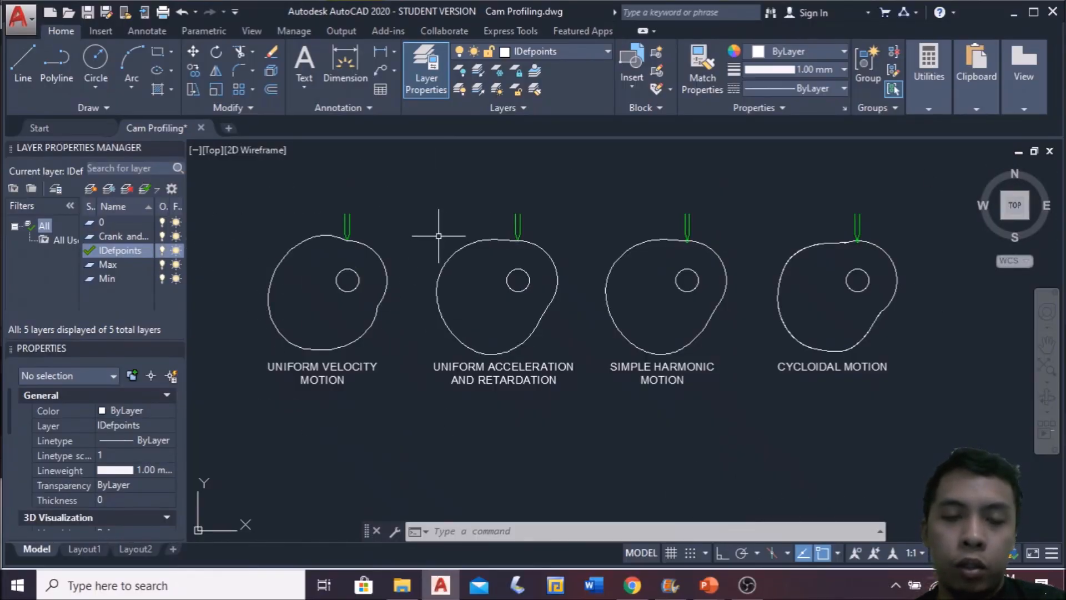
mouse_move(693, 298)
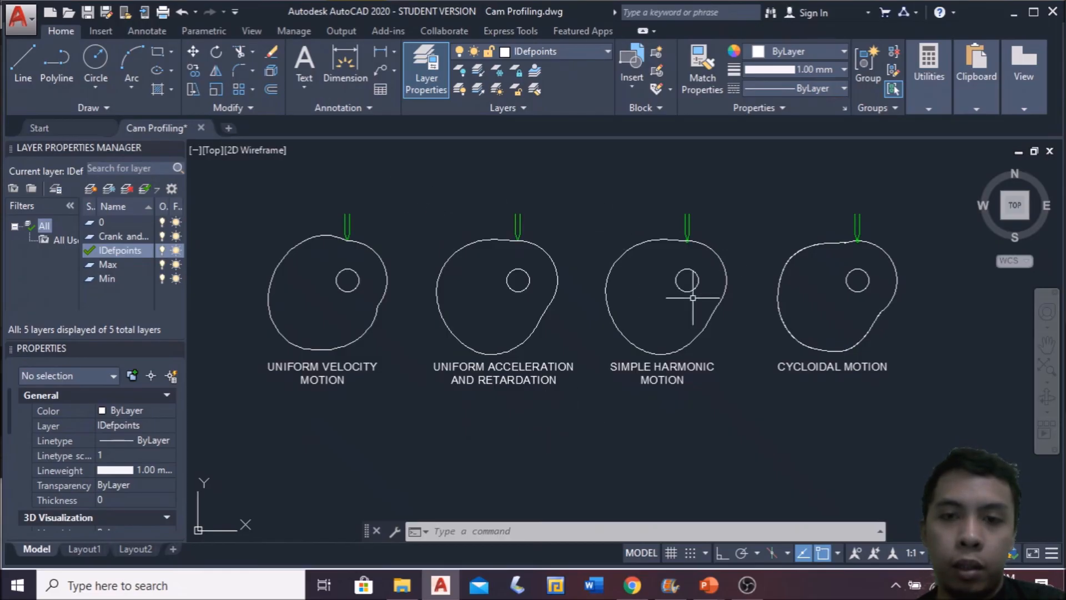
mouse_move(772, 204)
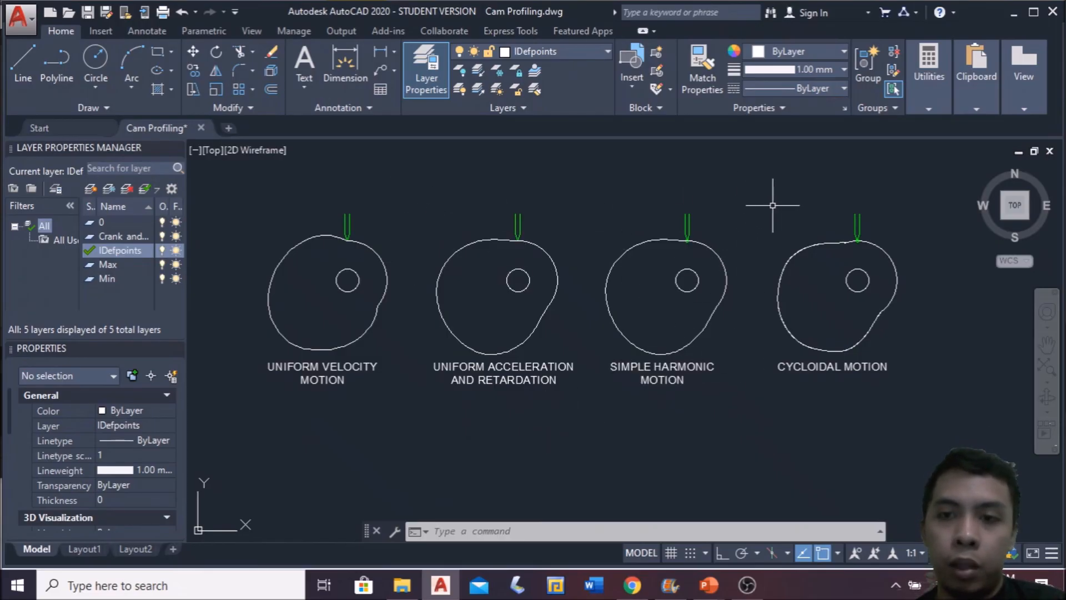
mouse_move(687, 441)
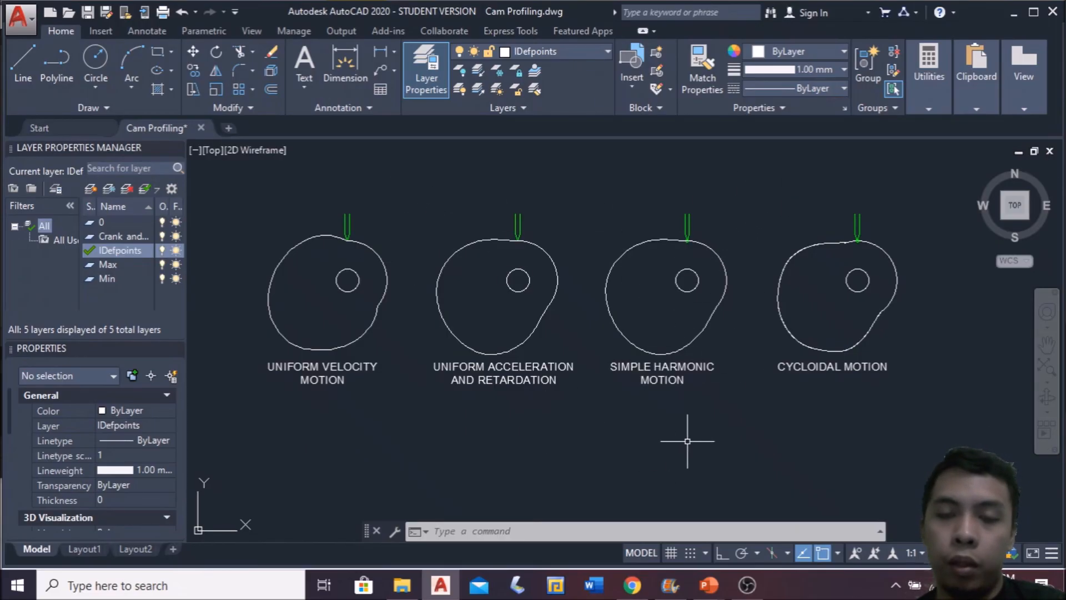
mouse_move(740, 400)
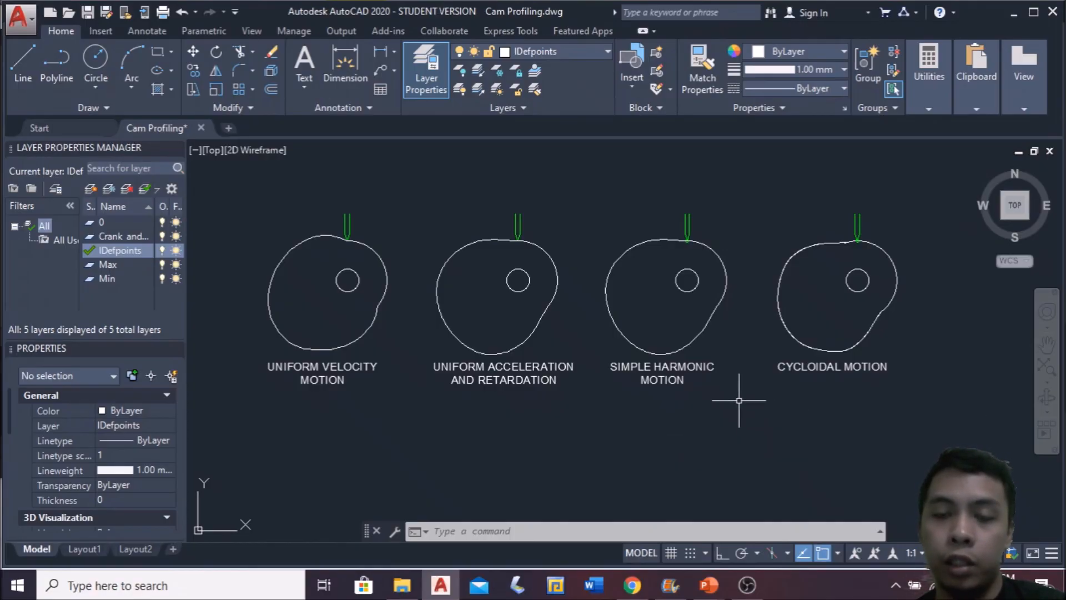
mouse_move(301, 264)
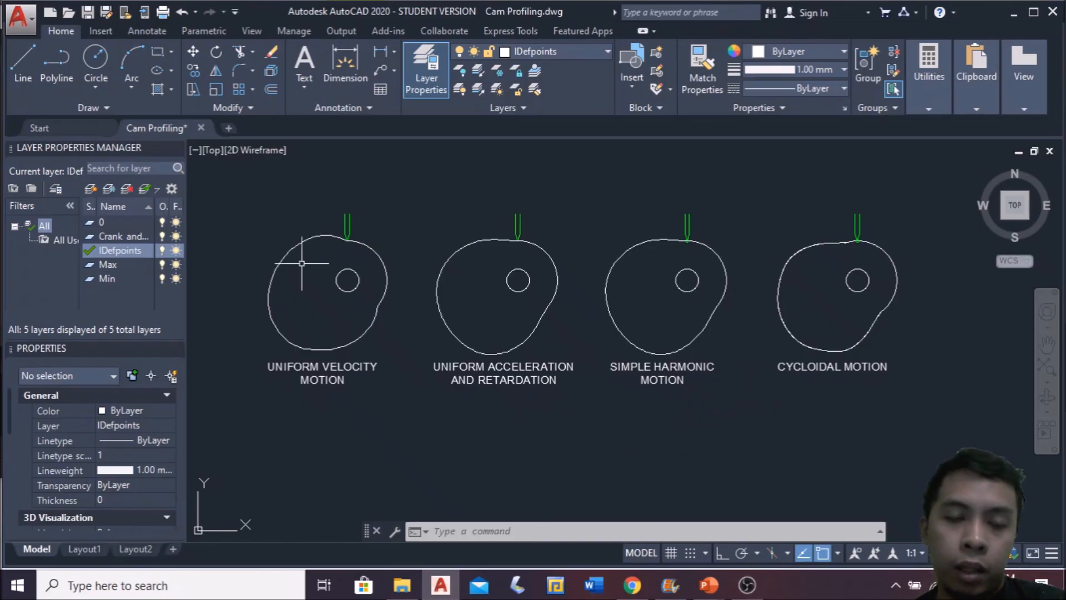
mouse_move(841, 242)
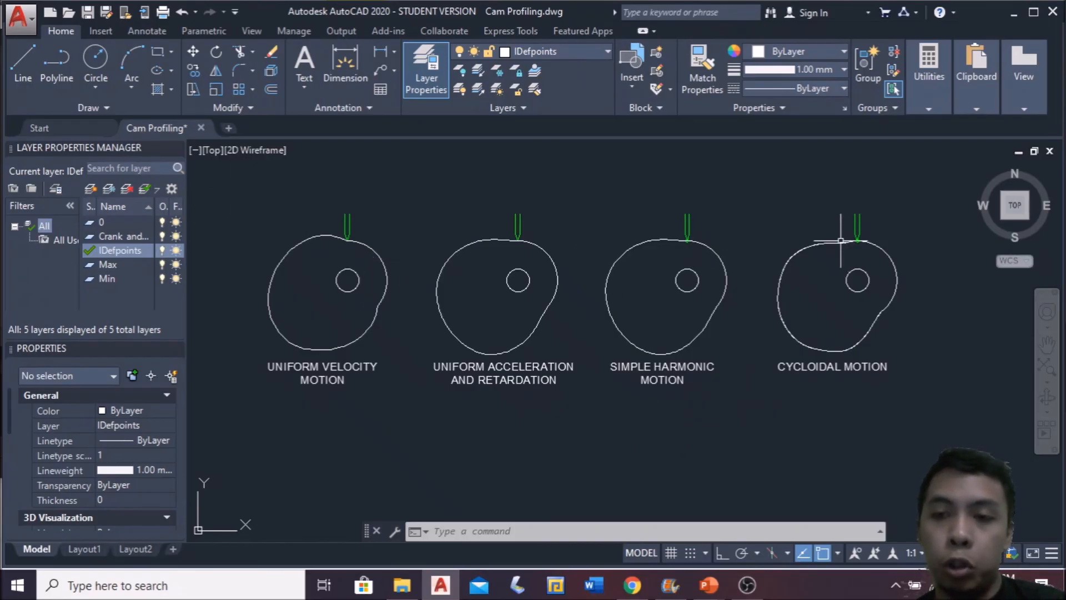
mouse_move(243, 298)
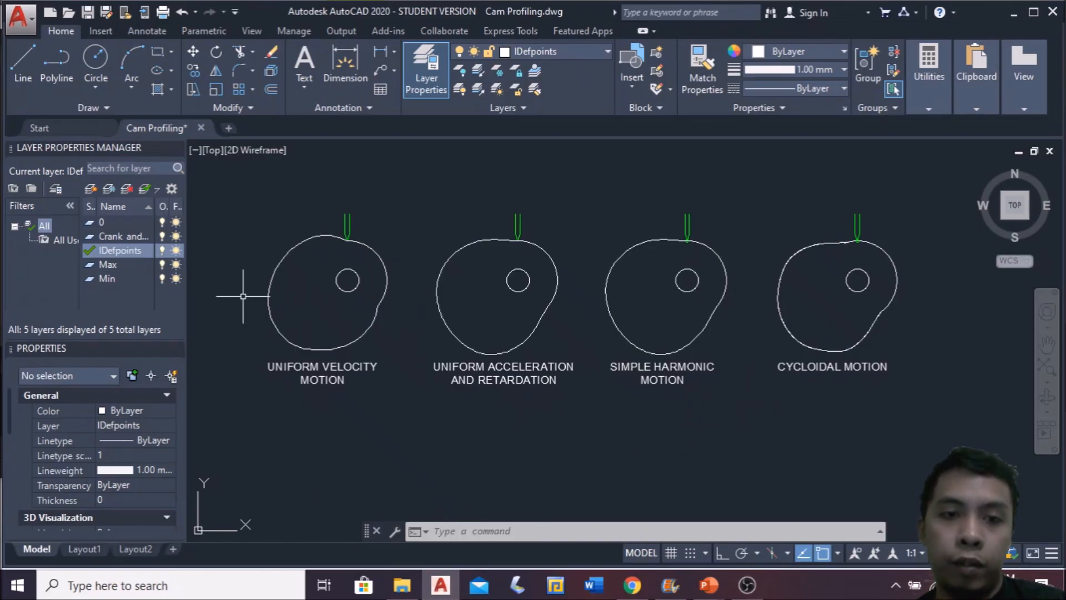
mouse_move(420, 356)
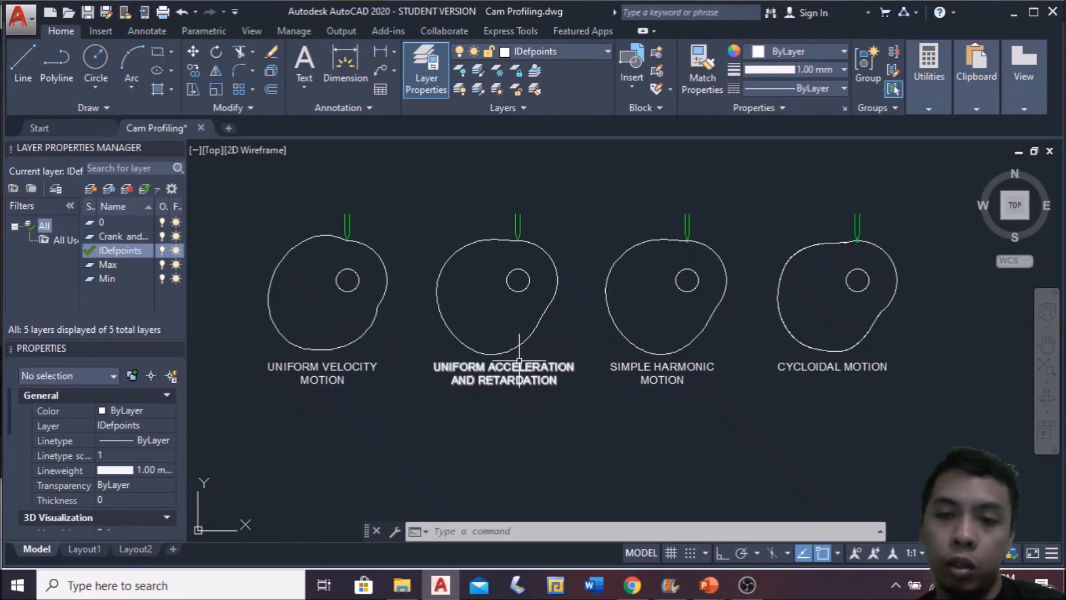
mouse_move(663, 291)
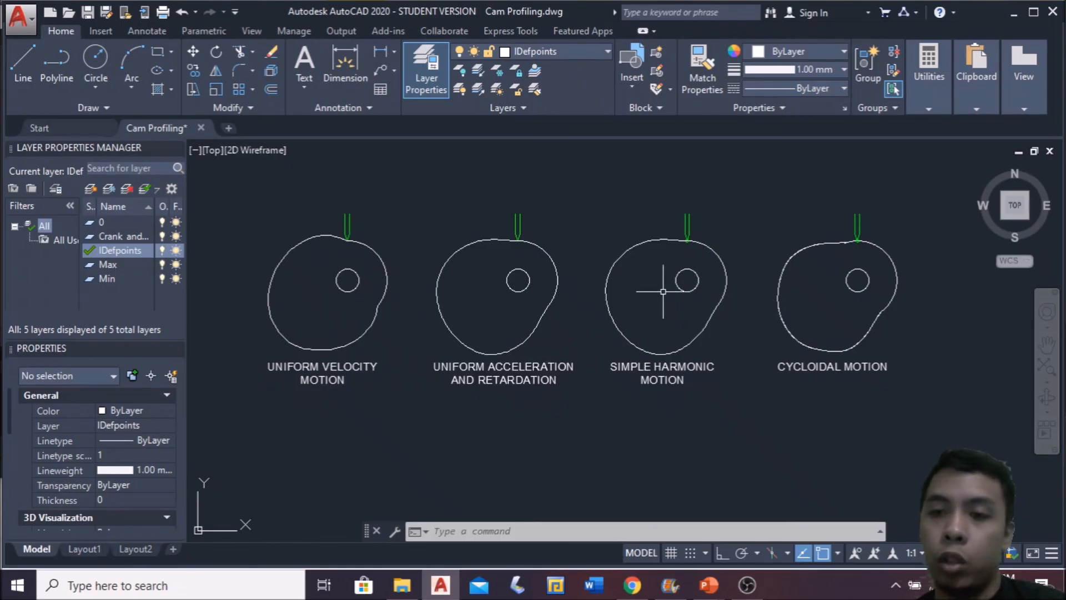
mouse_move(792, 333)
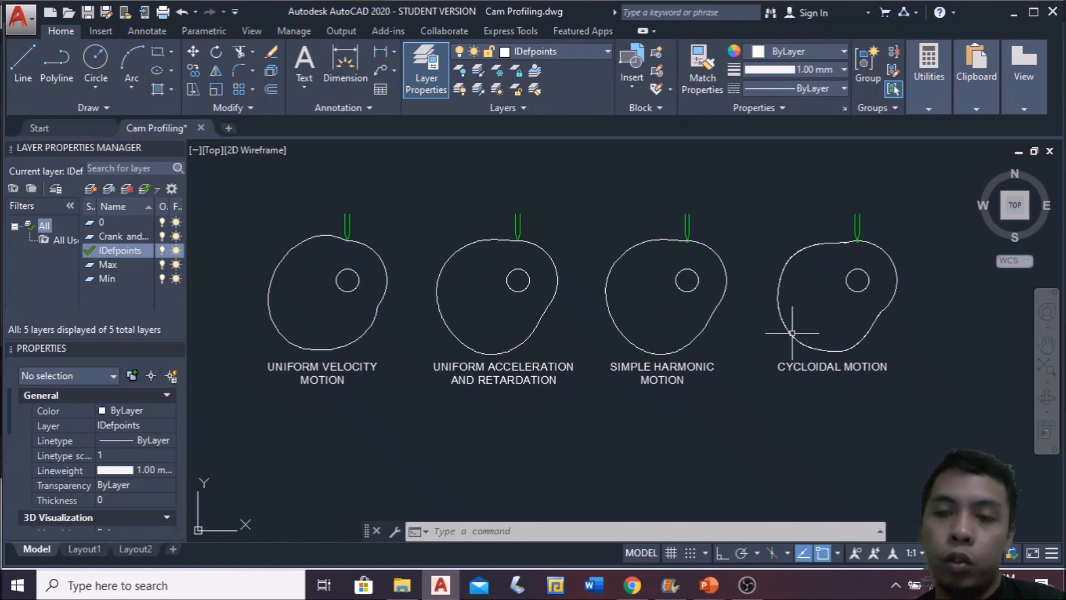
mouse_move(632, 240)
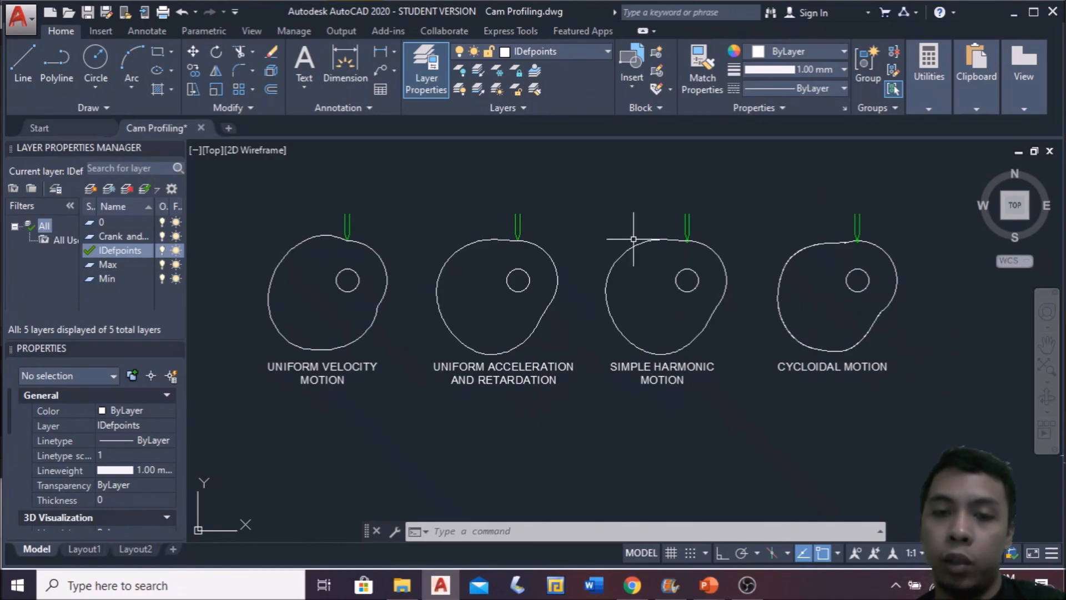
mouse_move(844, 503)
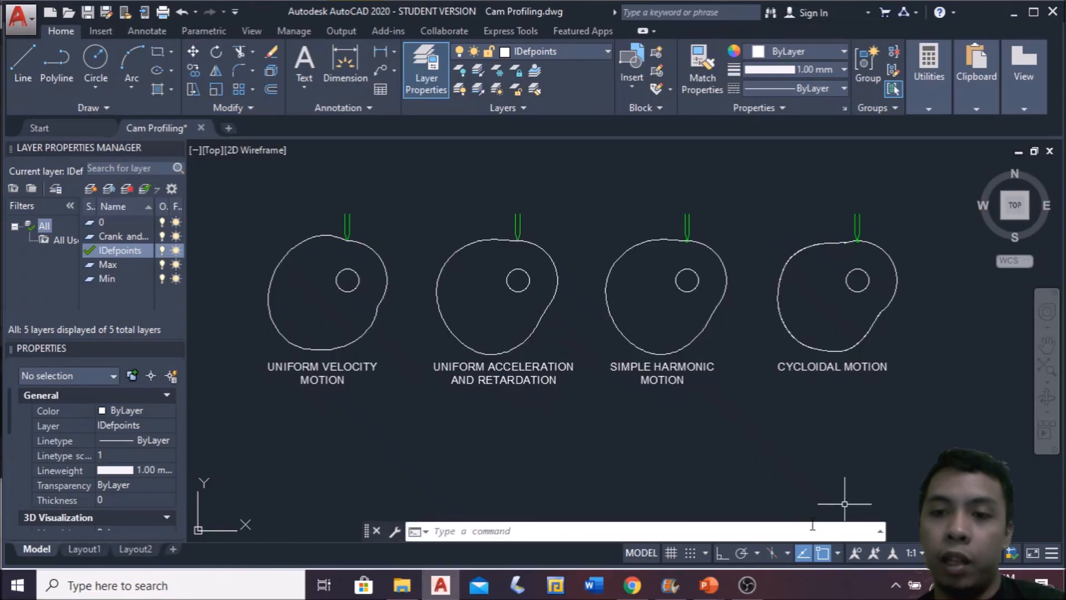